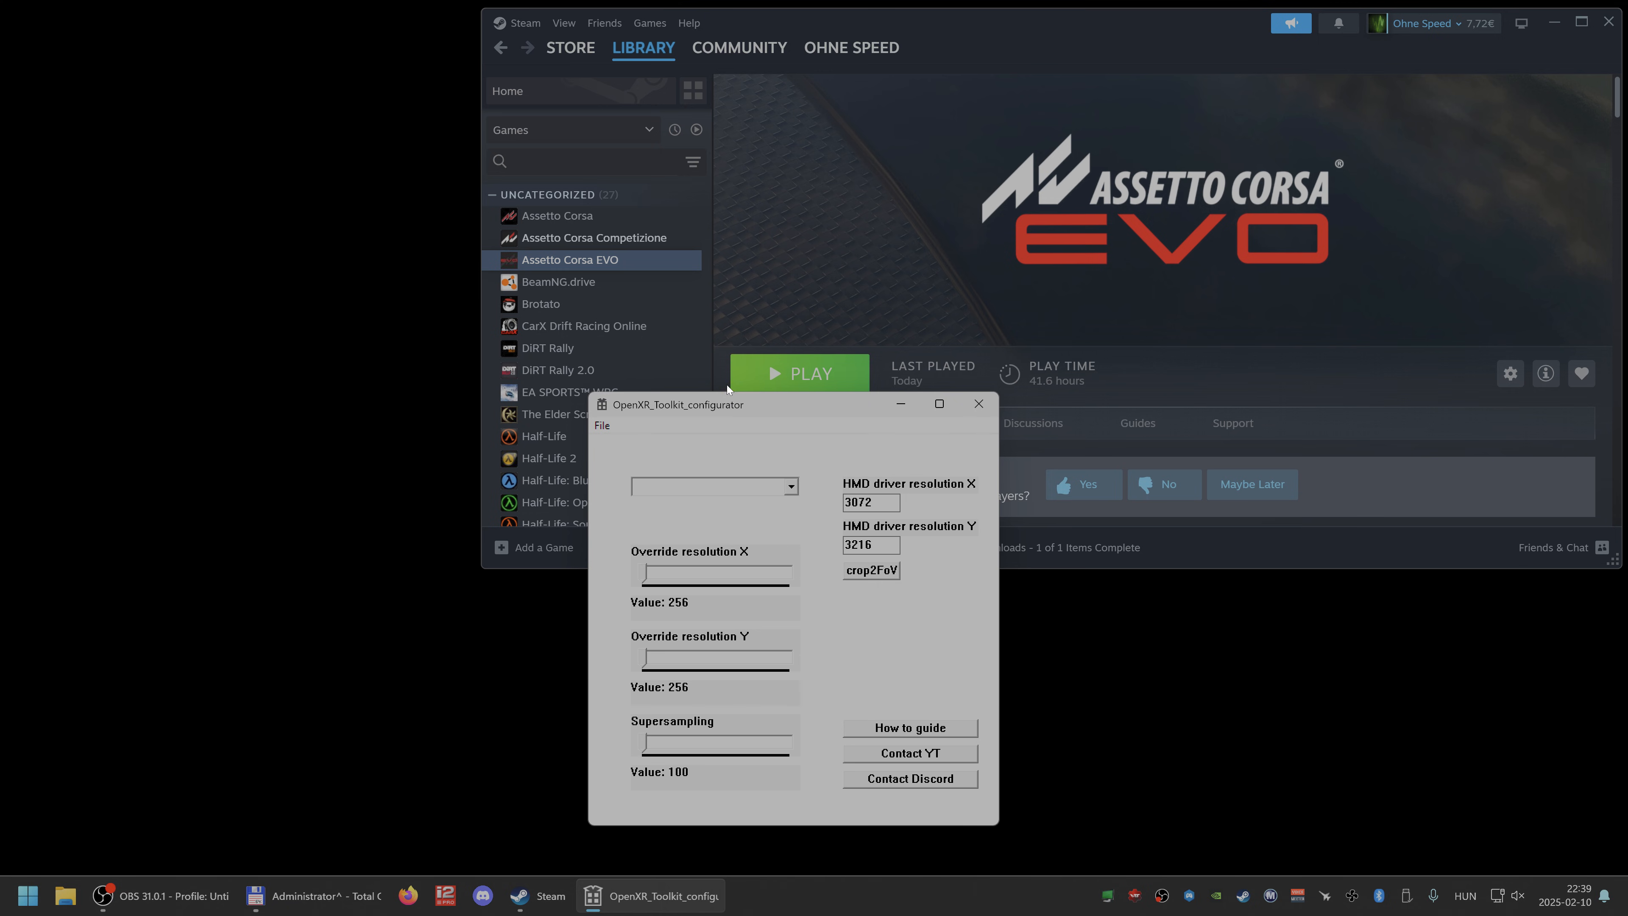
pyautogui.moveTo(734, 434)
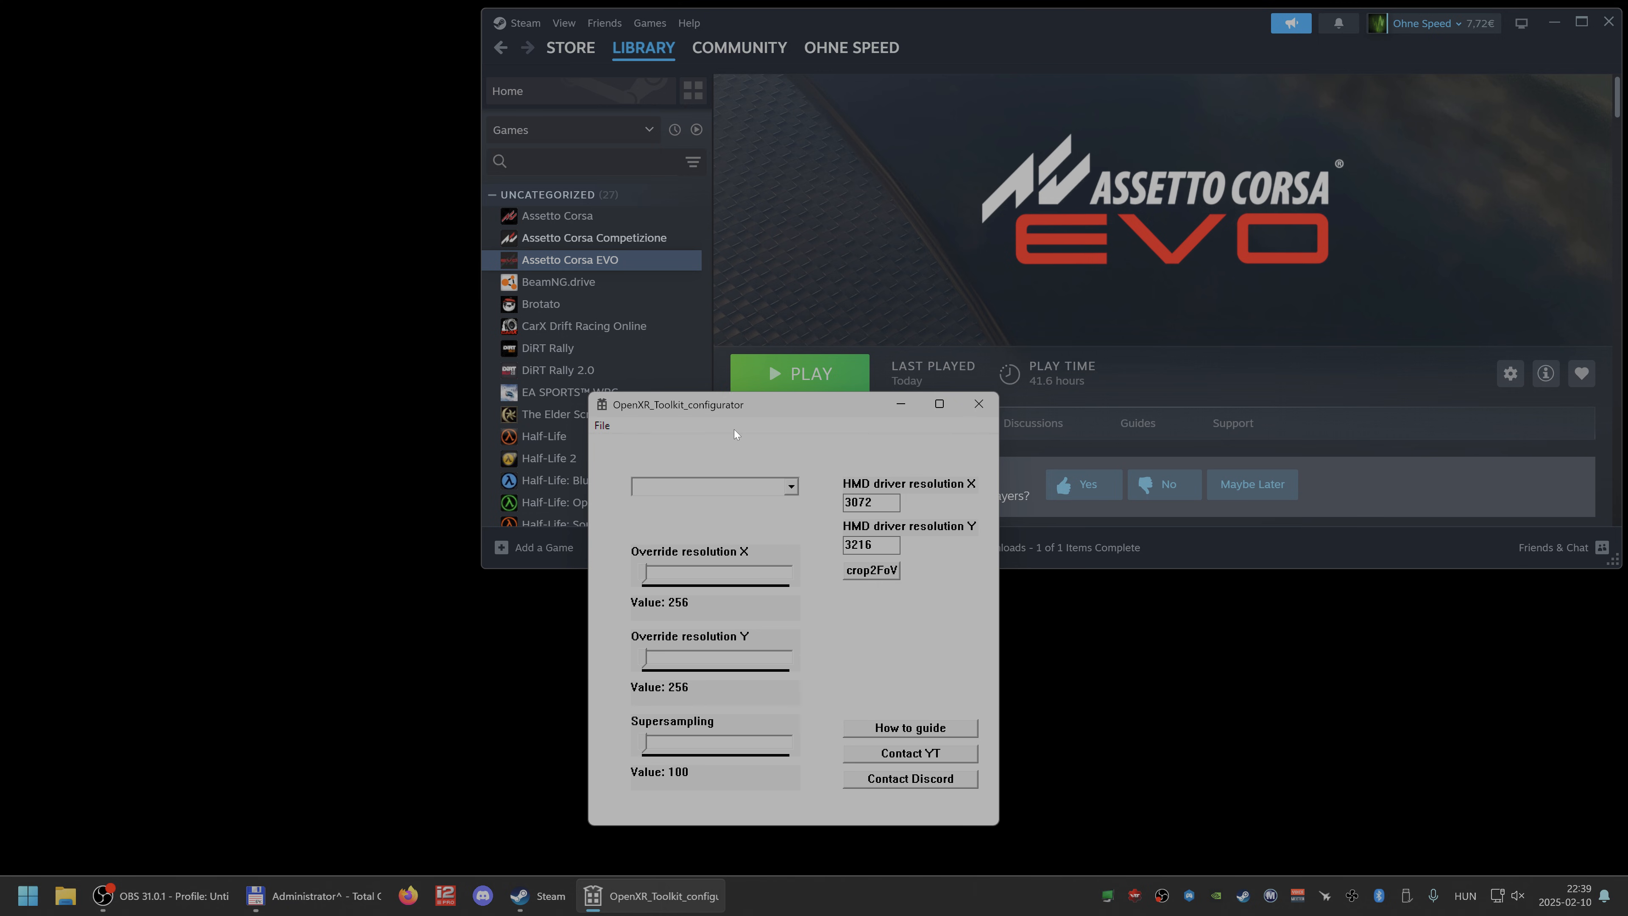
pyautogui.moveTo(745, 426)
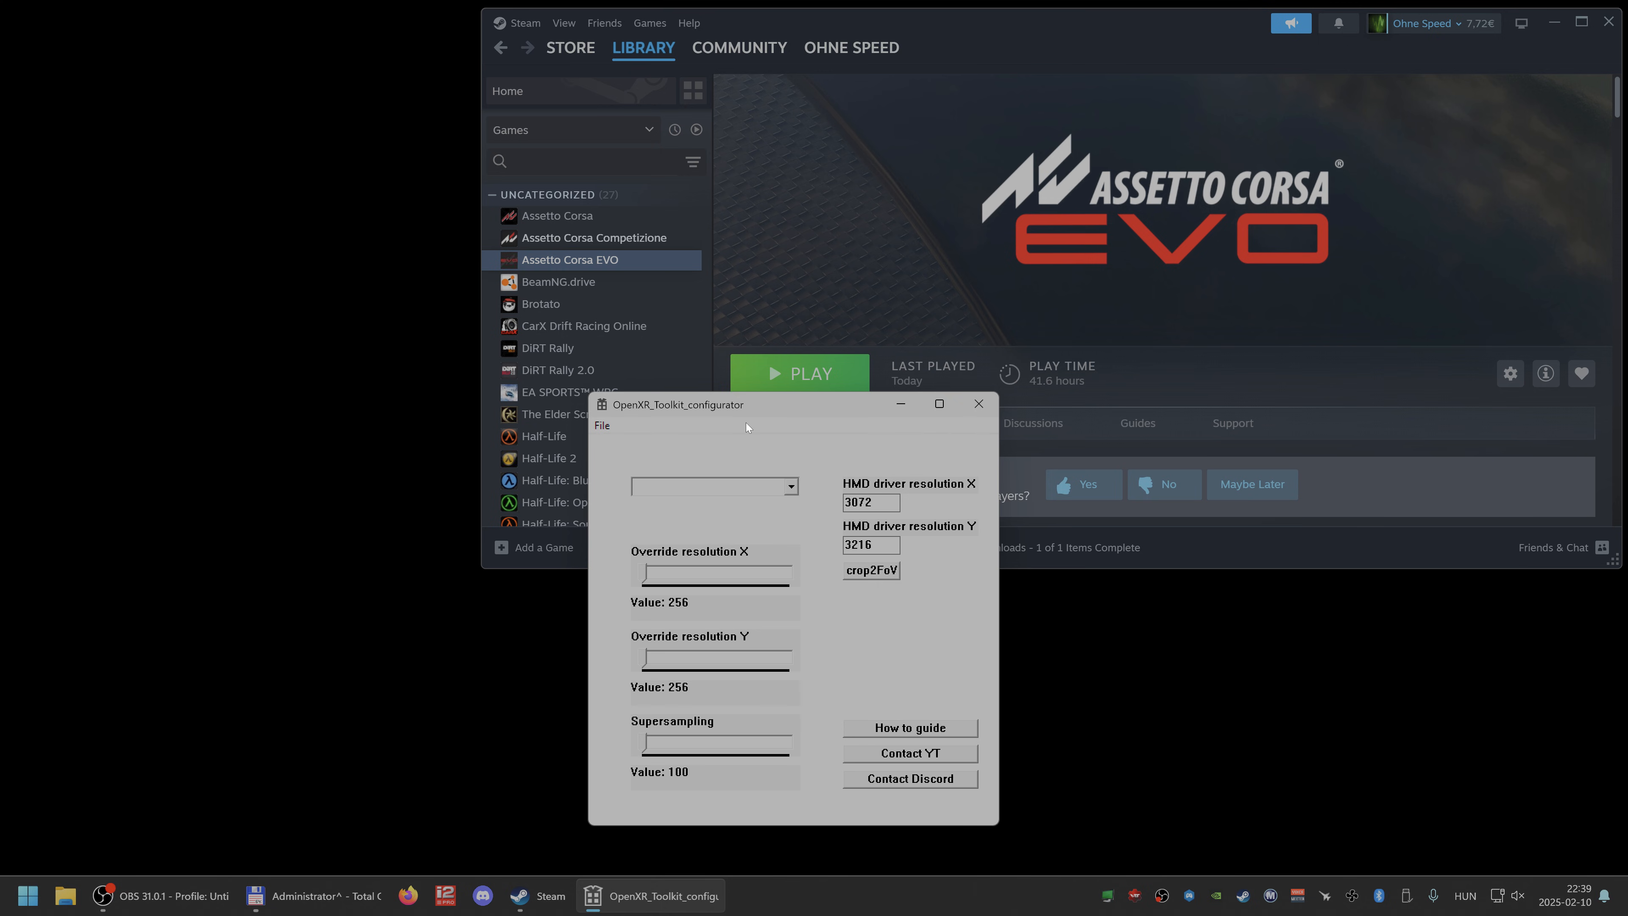
pyautogui.moveTo(930, 539)
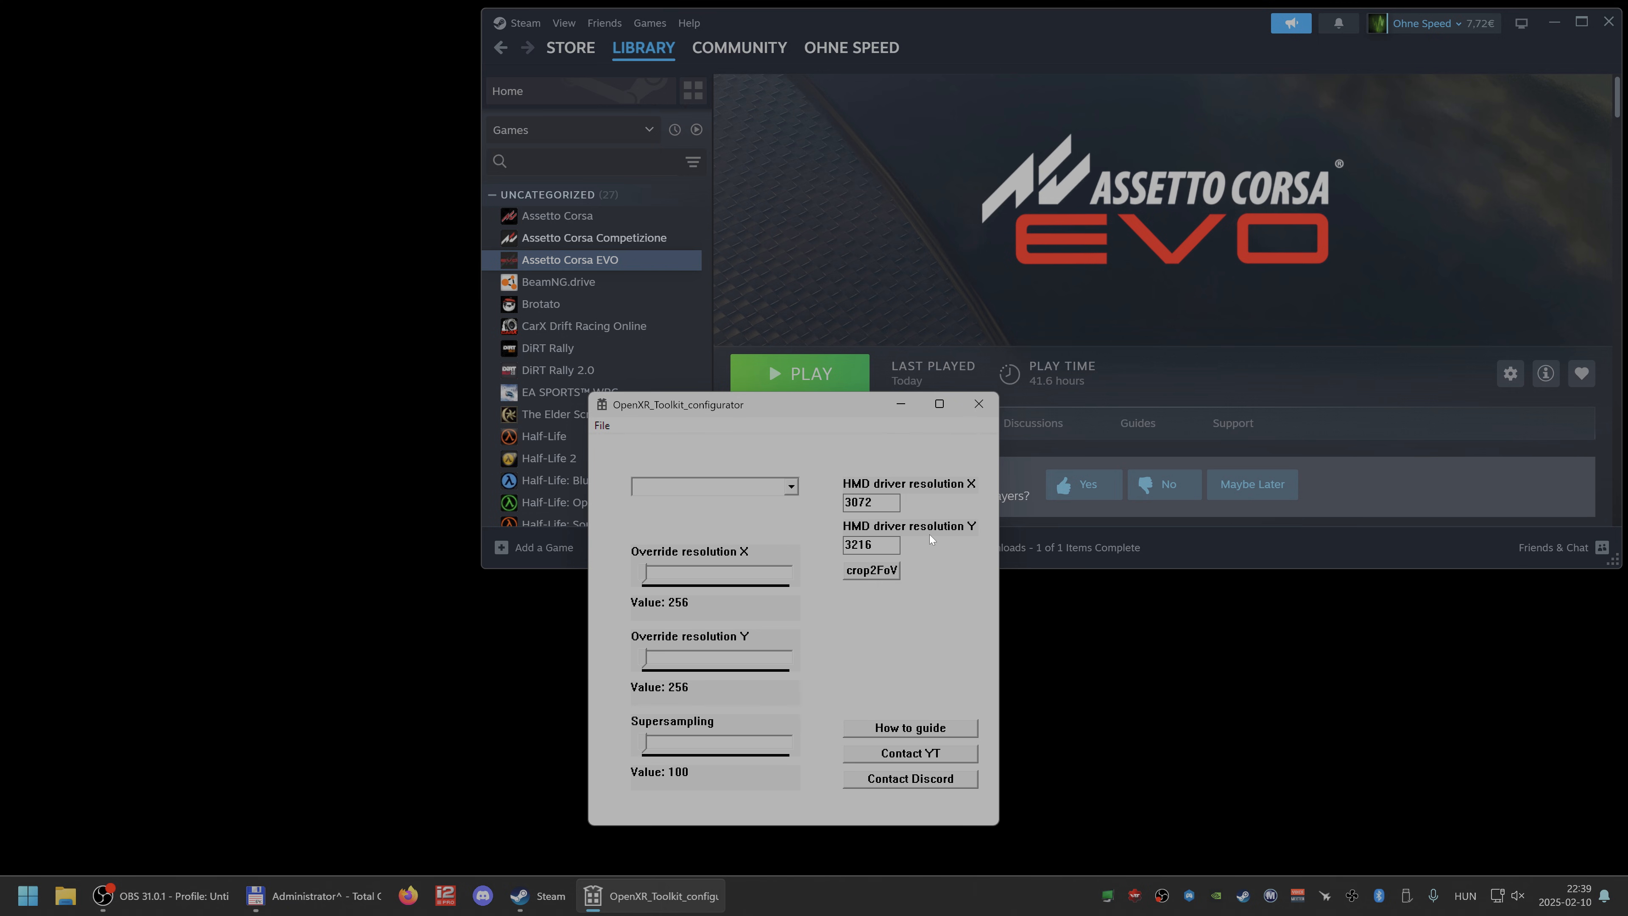
pyautogui.moveTo(888, 627)
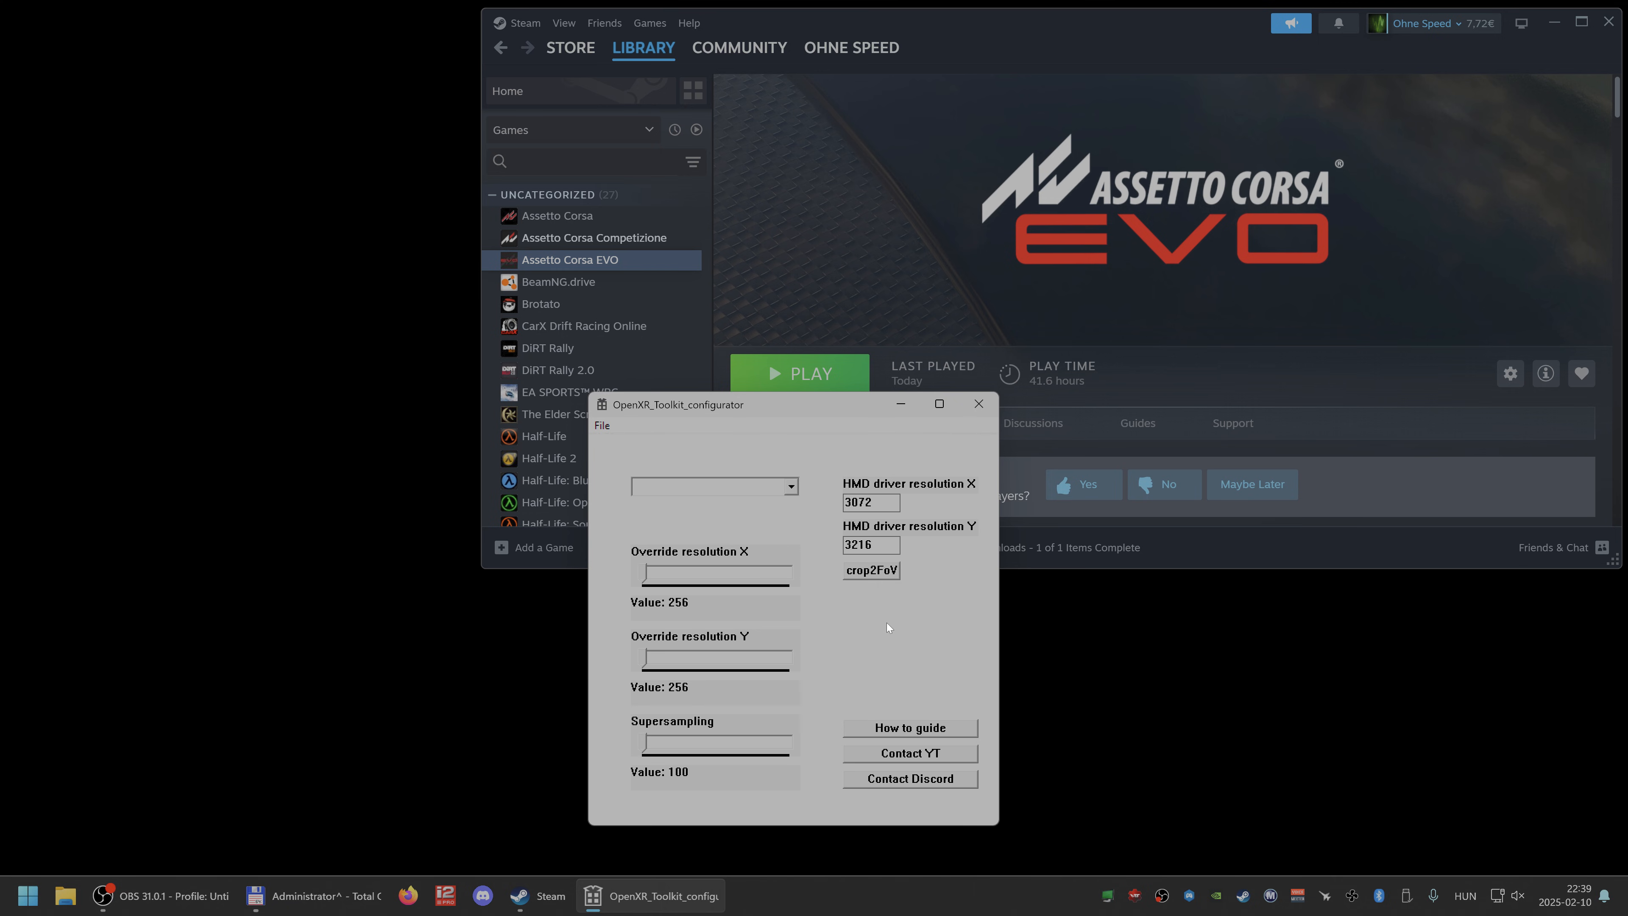
pyautogui.moveTo(647, 445)
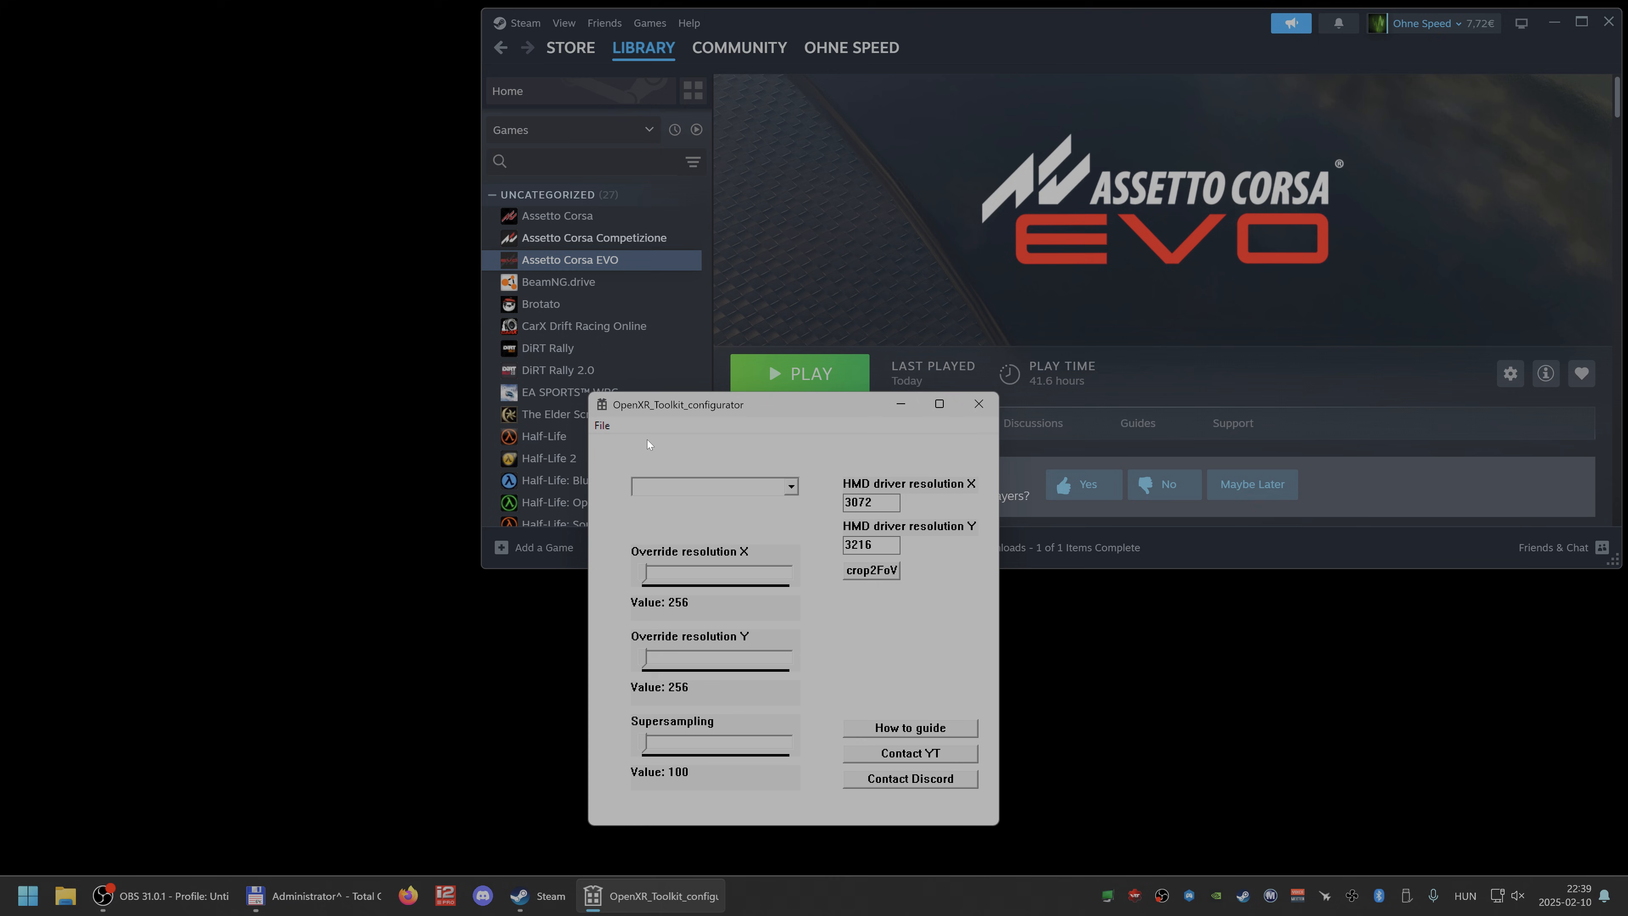
pyautogui.moveTo(747, 536)
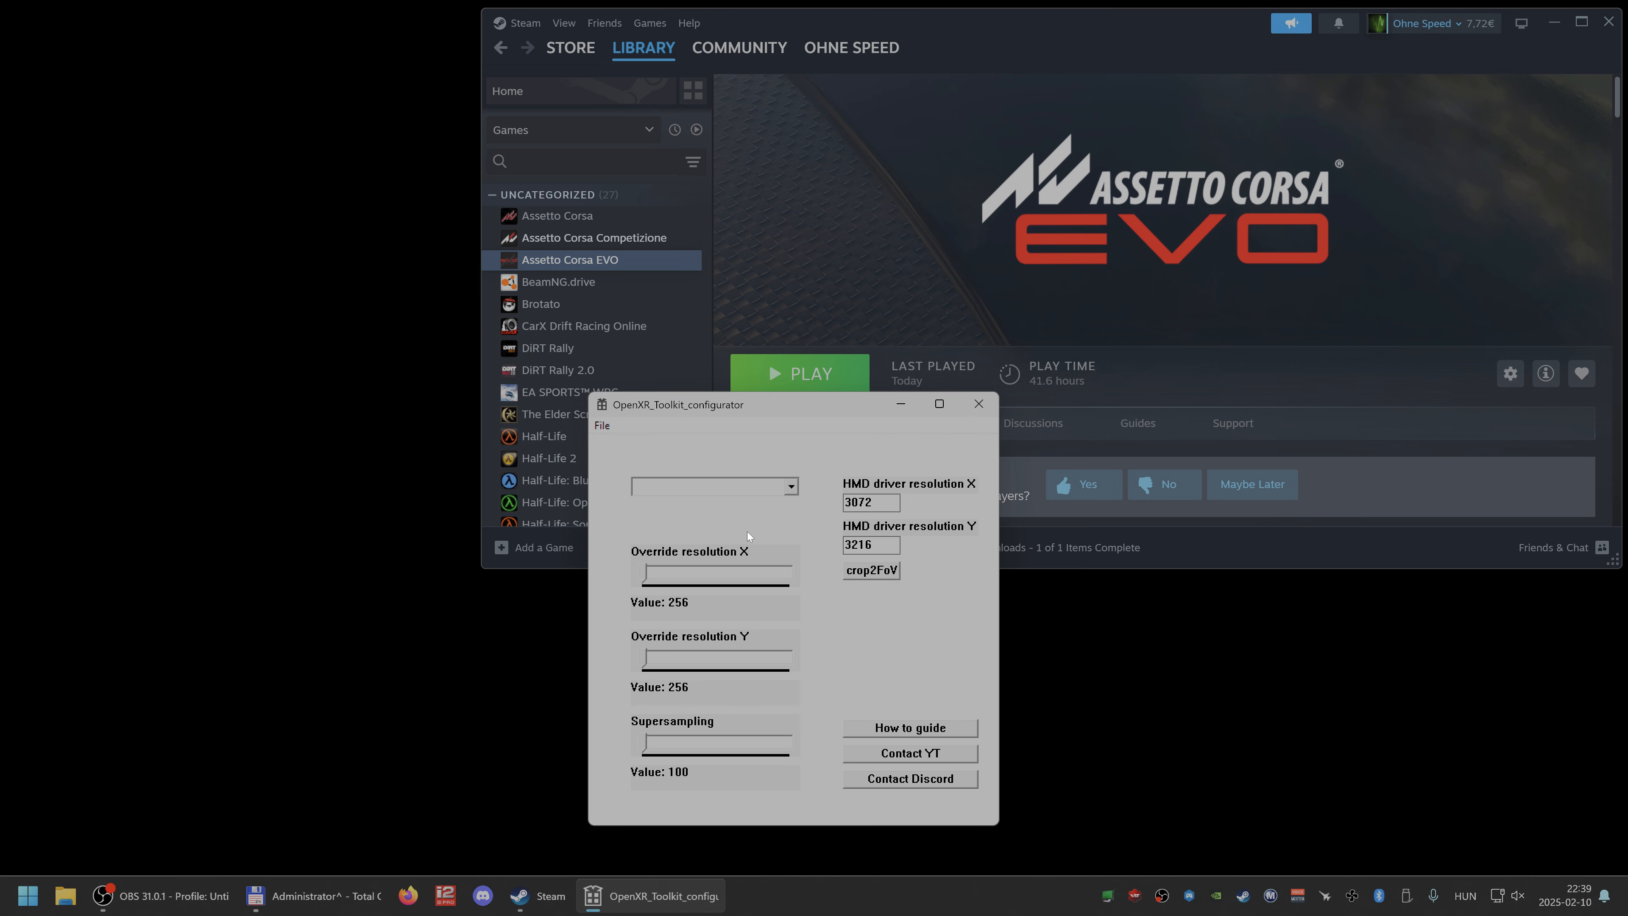
pyautogui.moveTo(609, 567)
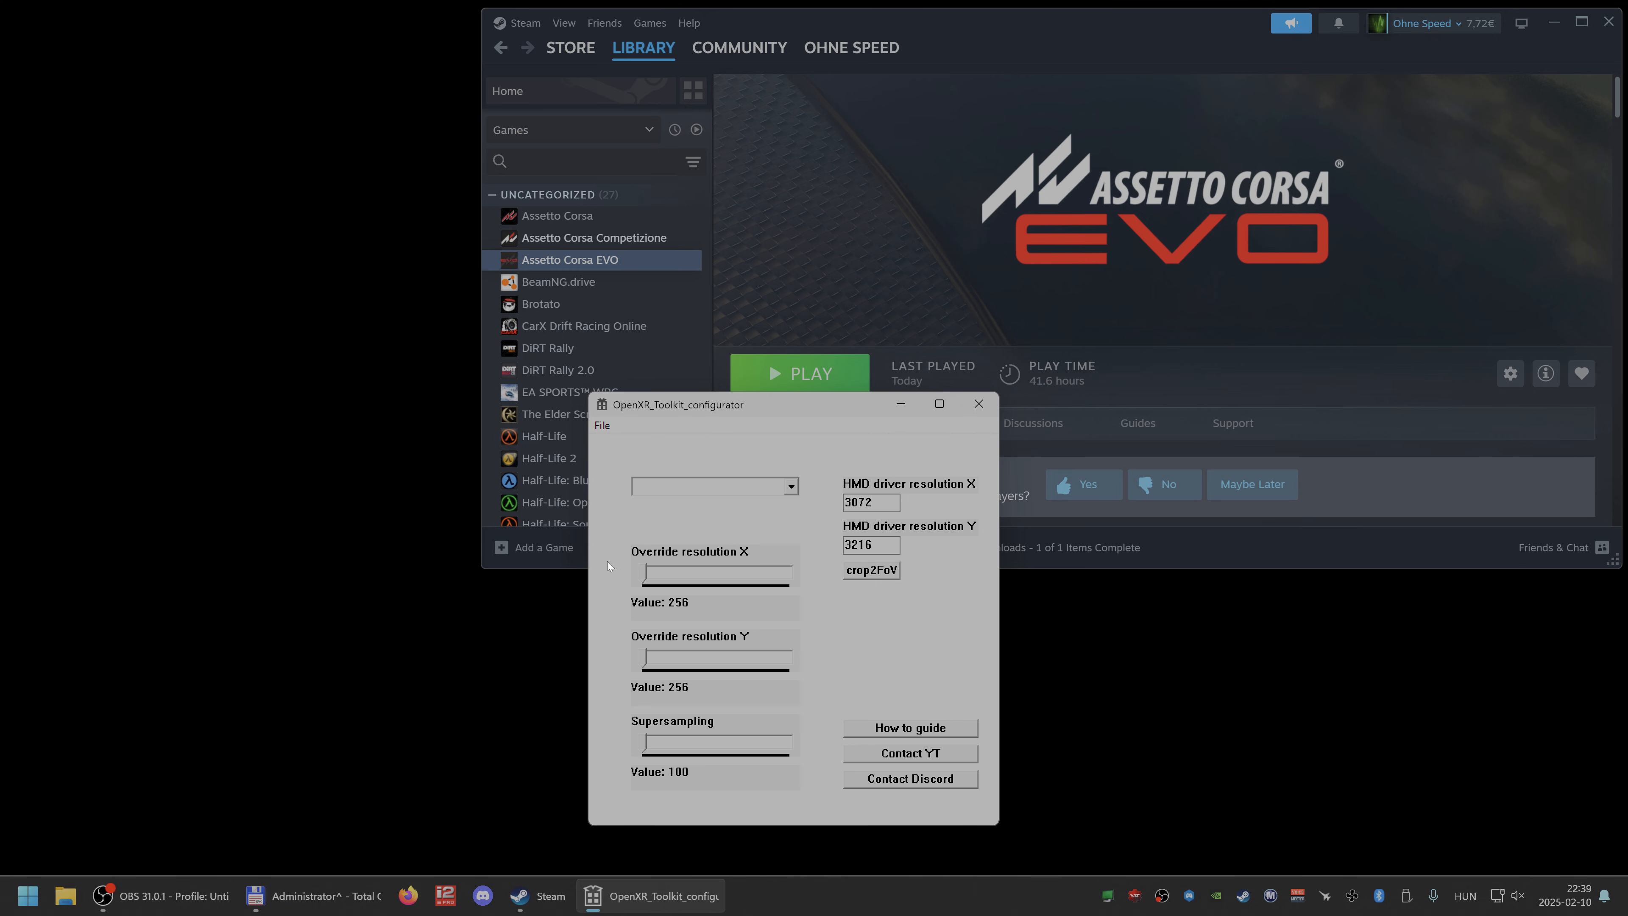
pyautogui.moveTo(794, 504)
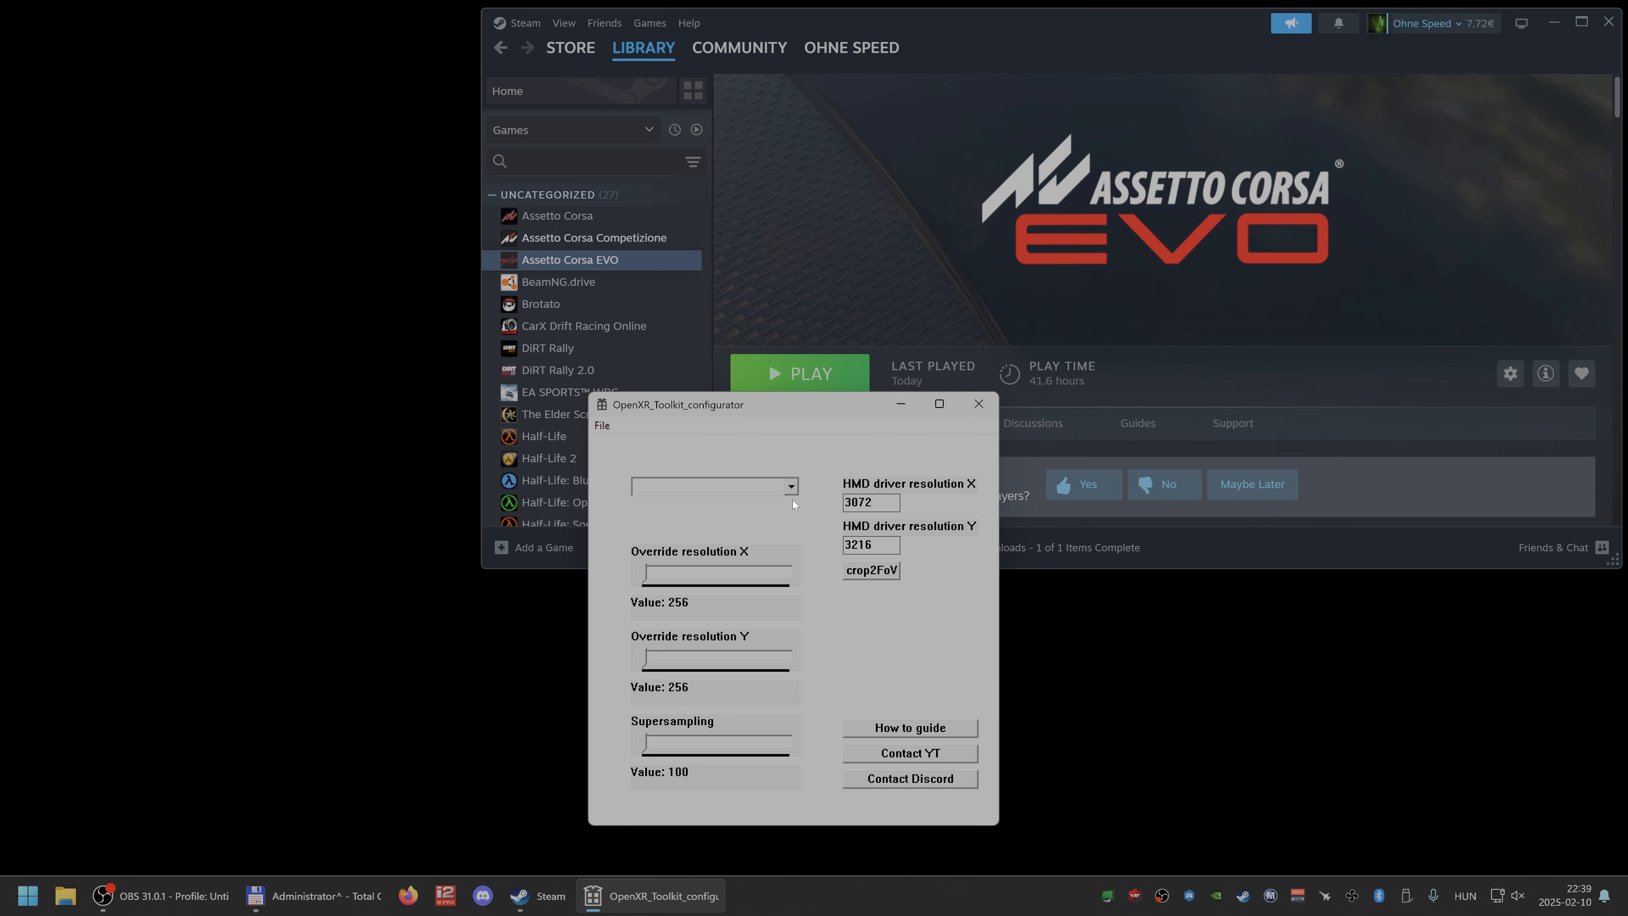
pyautogui.moveTo(773, 457)
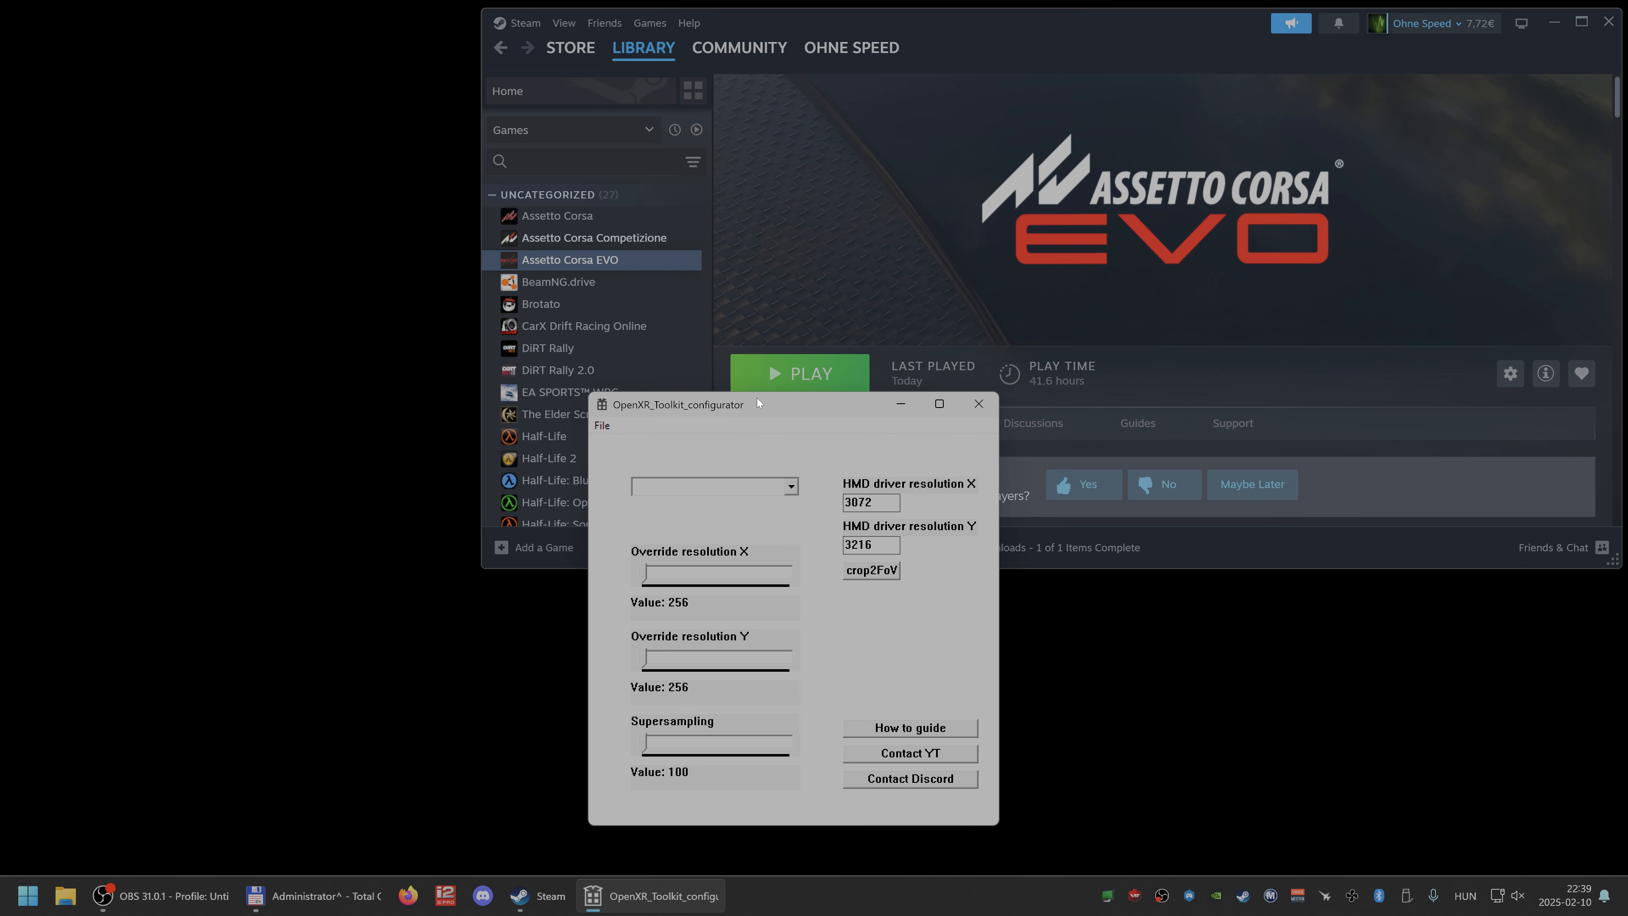
pyautogui.moveTo(773, 558)
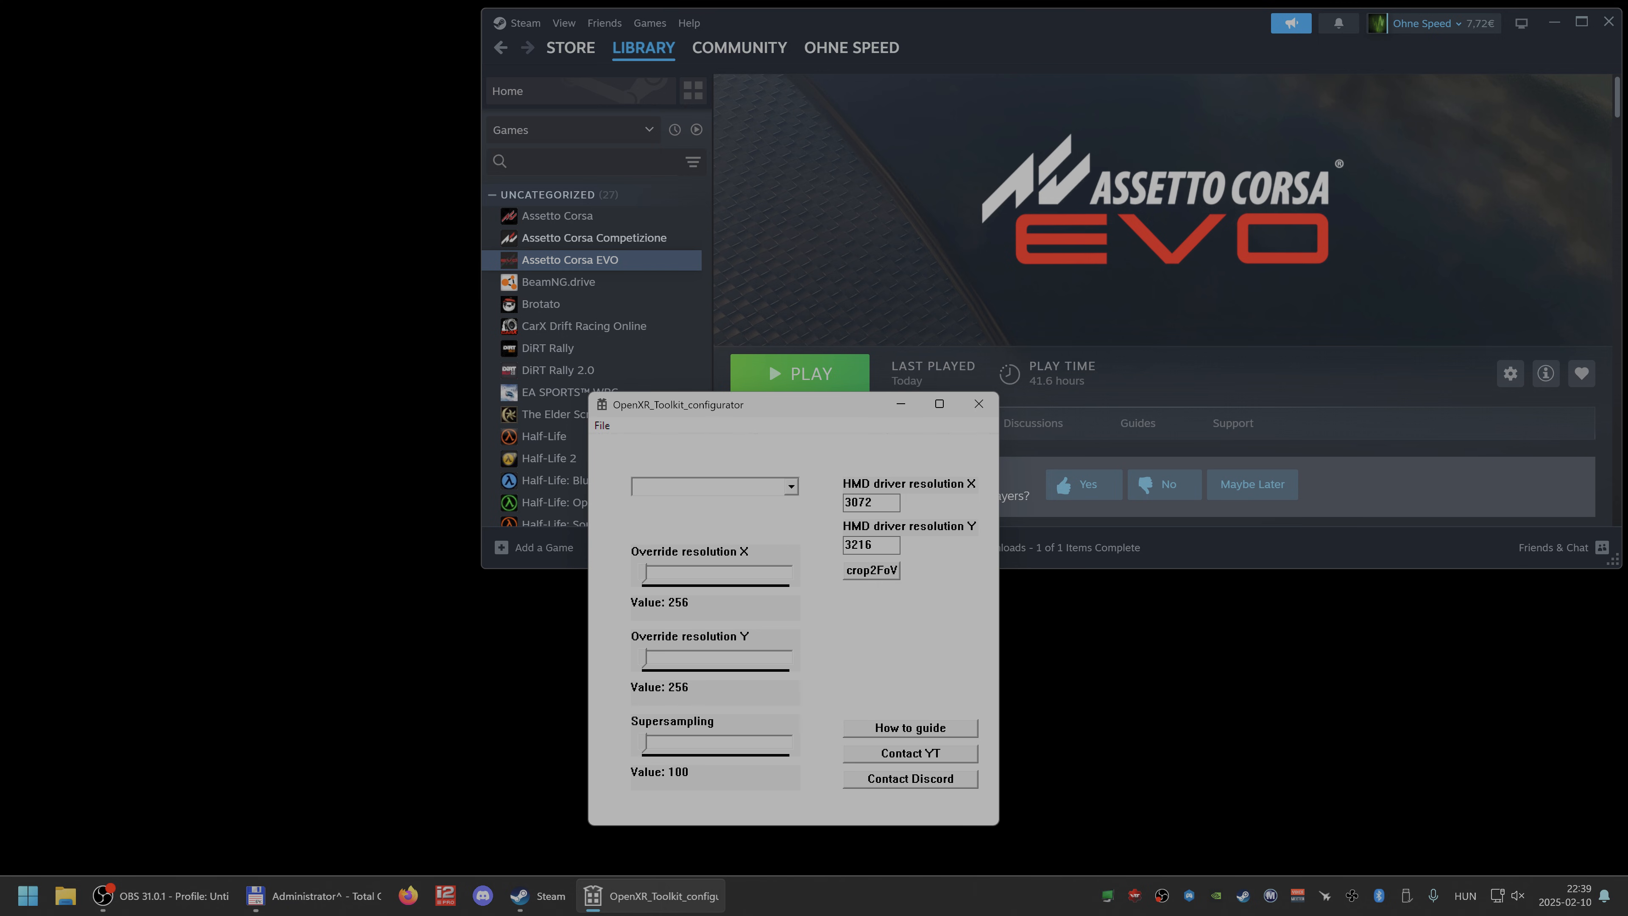
pyautogui.moveTo(762, 509)
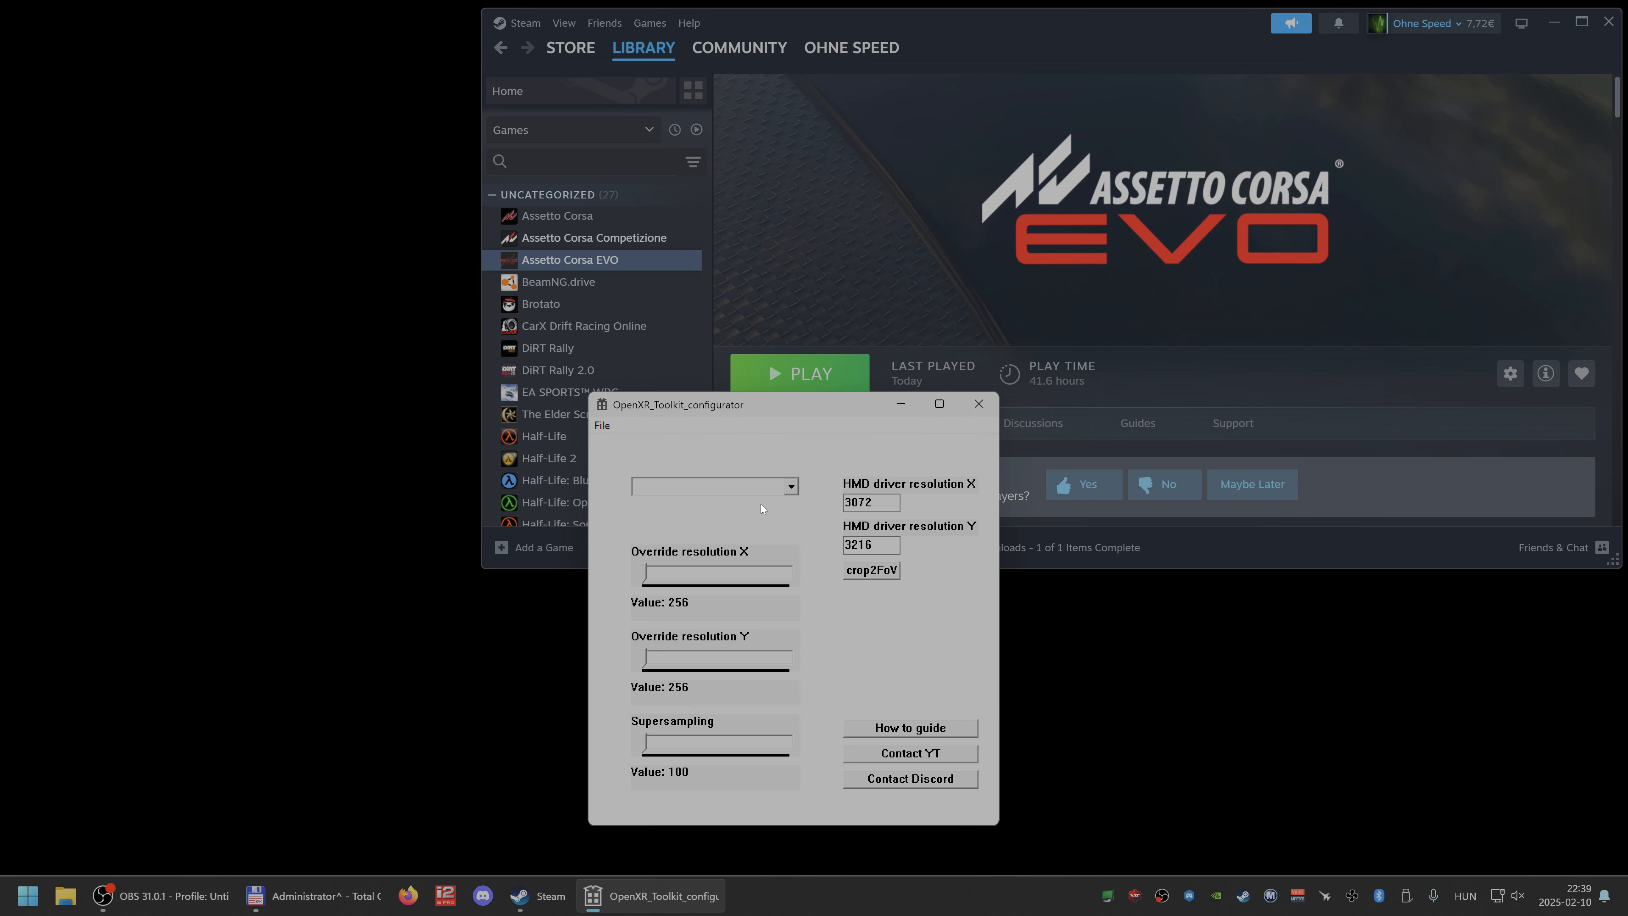
pyautogui.moveTo(760, 508)
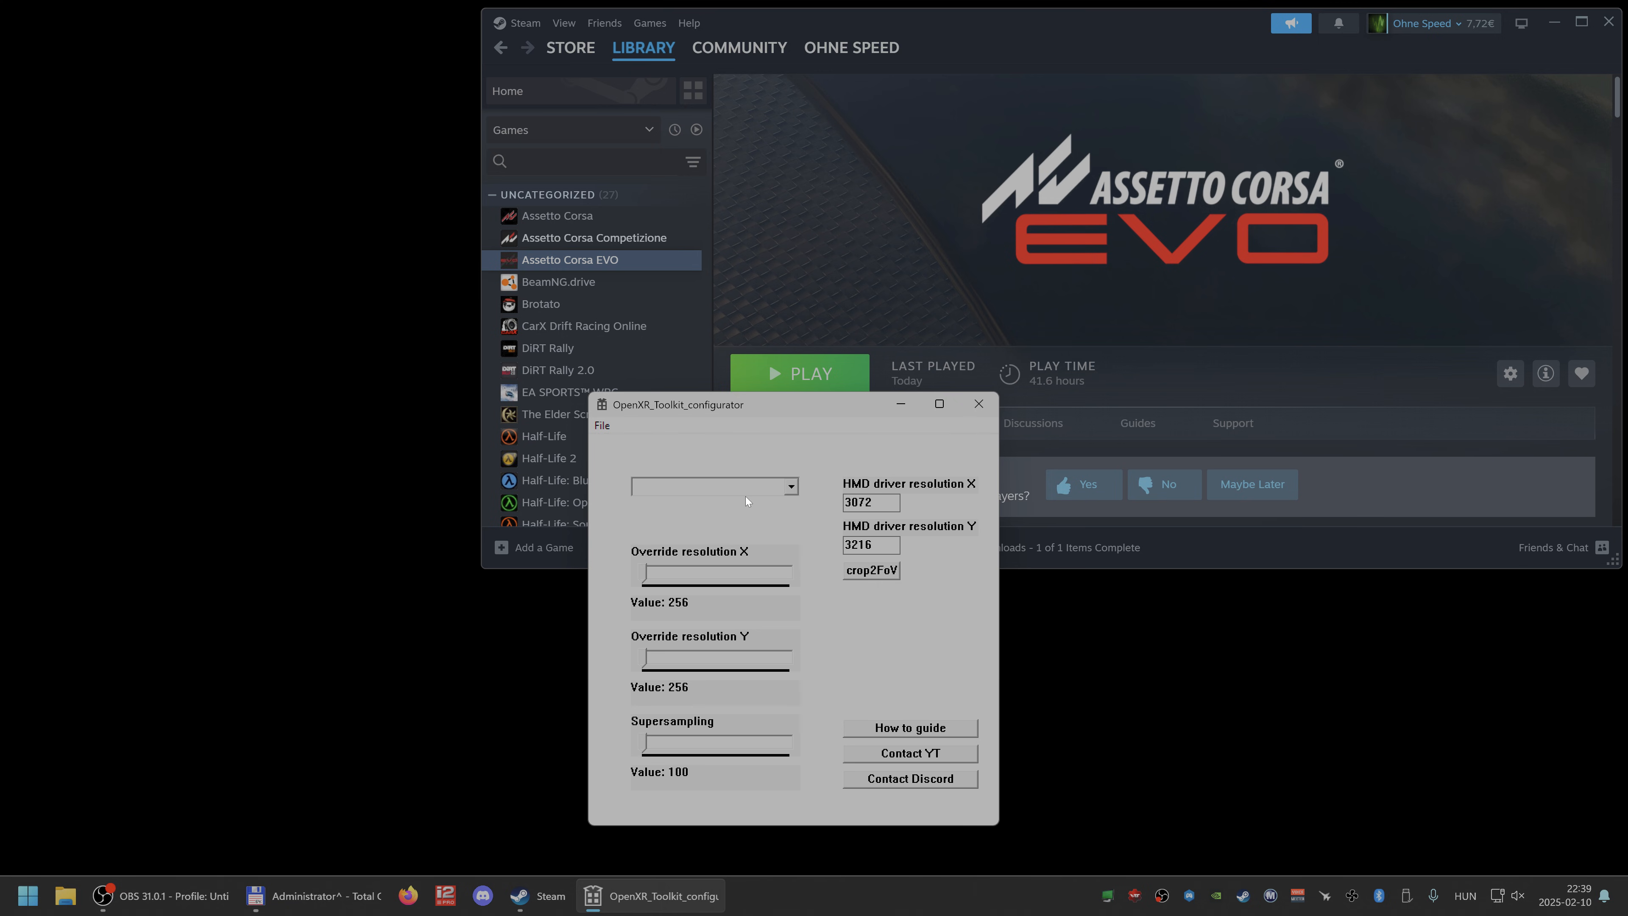
pyautogui.moveTo(803, 480)
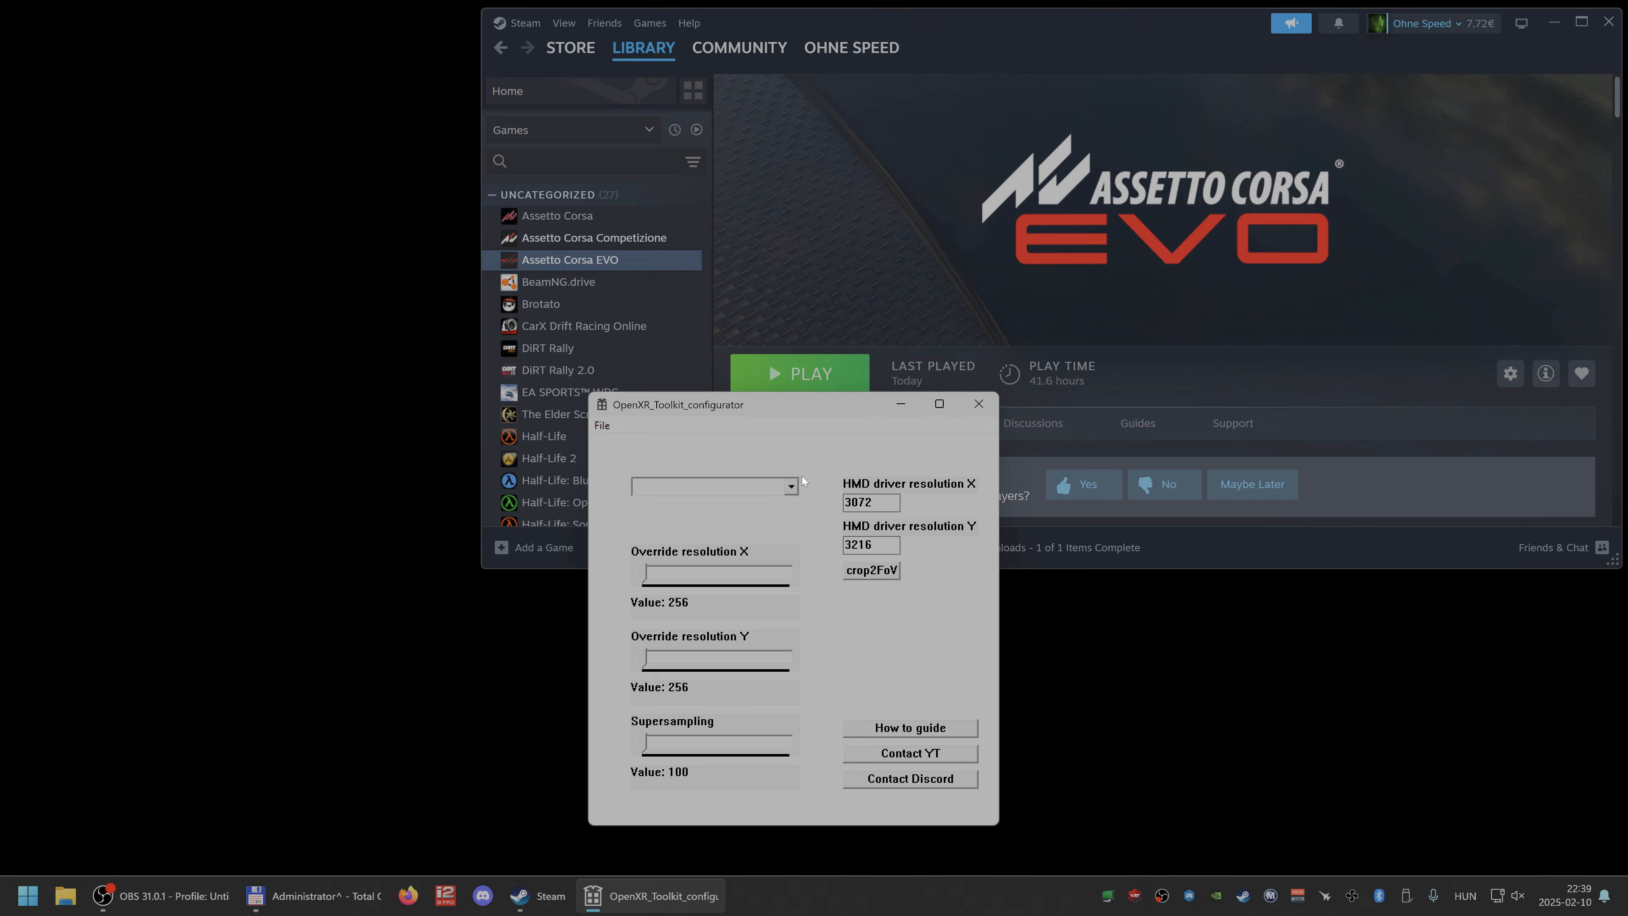
# Load the AcEvo profile and set override resolution X to 4731 and Y to 2121
pyautogui.click(790, 484)
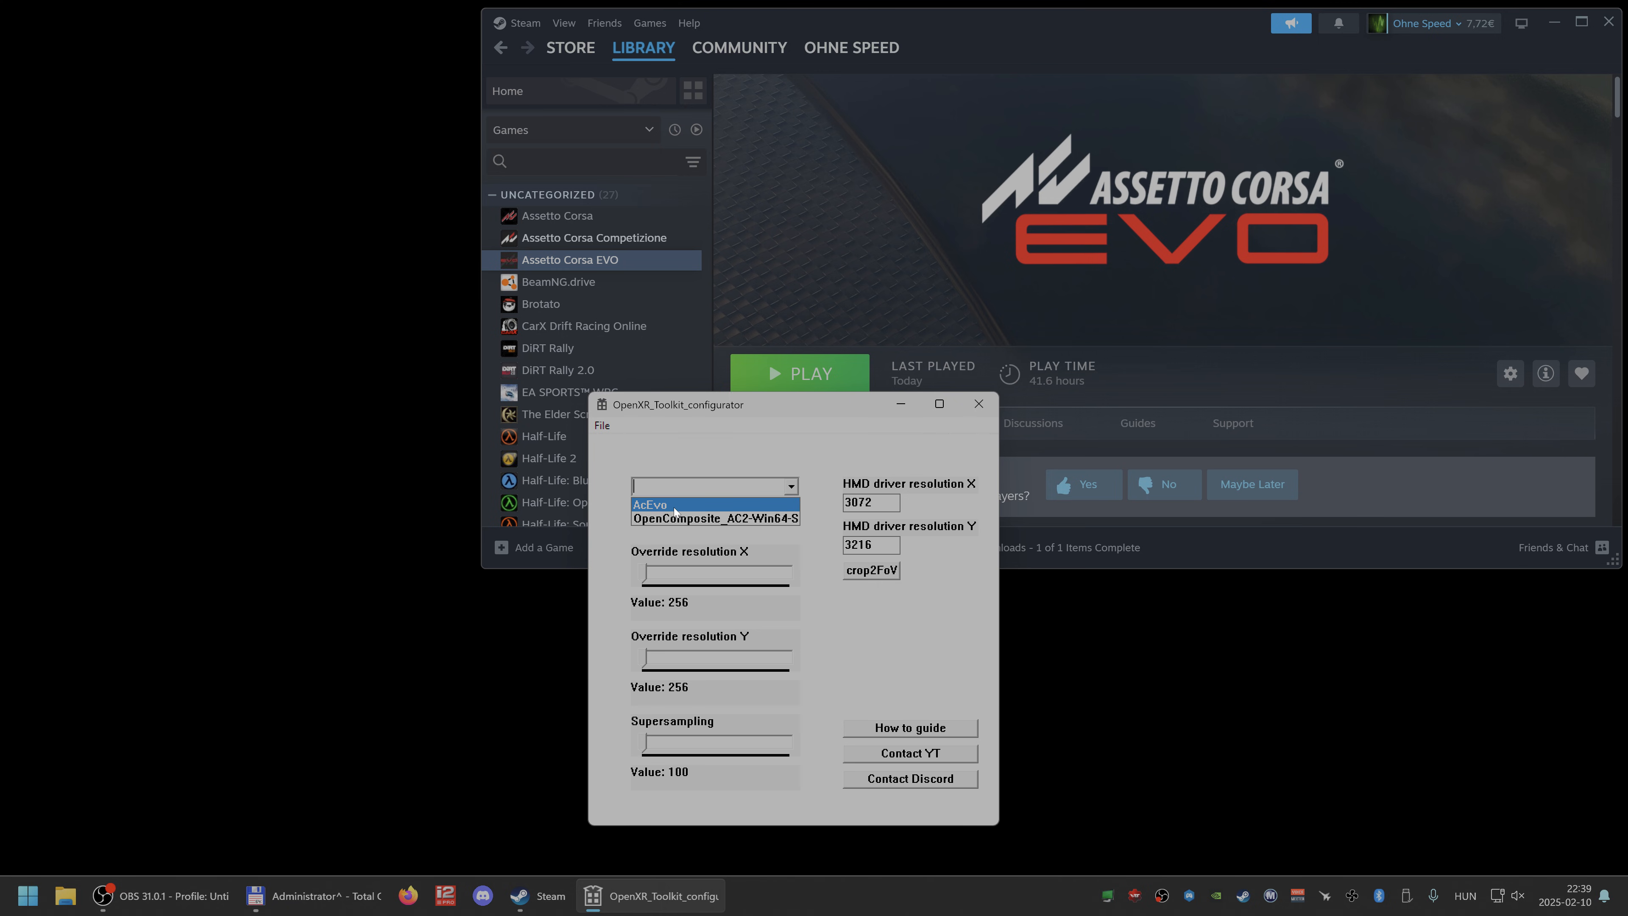
pyautogui.click(648, 504)
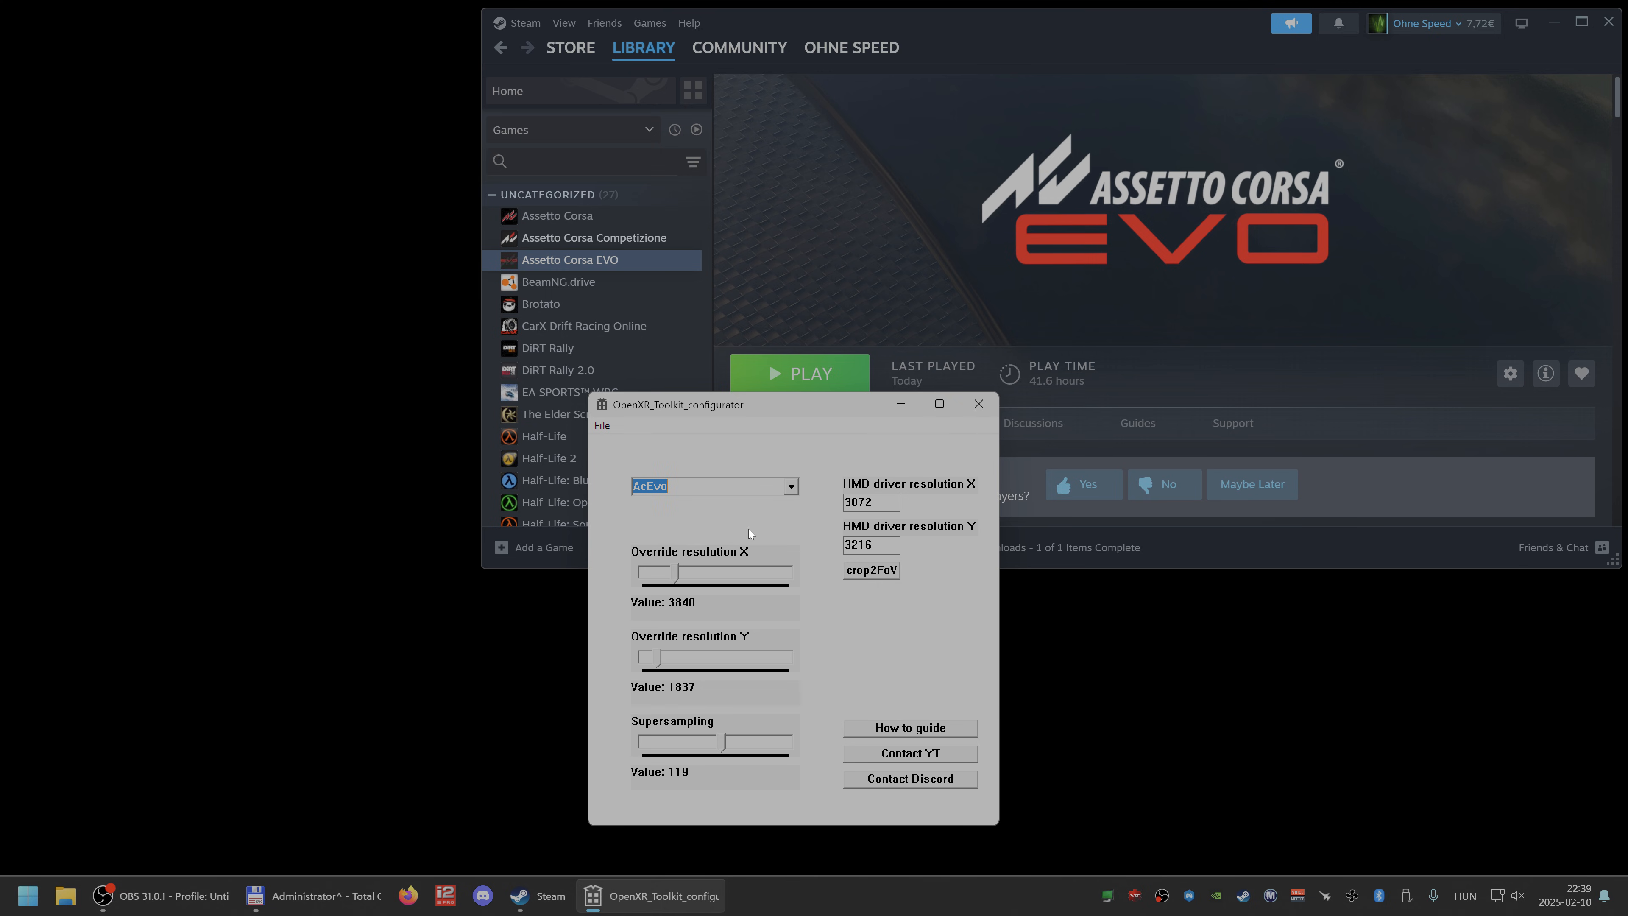
pyautogui.moveTo(654, 573); pyautogui.dragTo(695, 573)
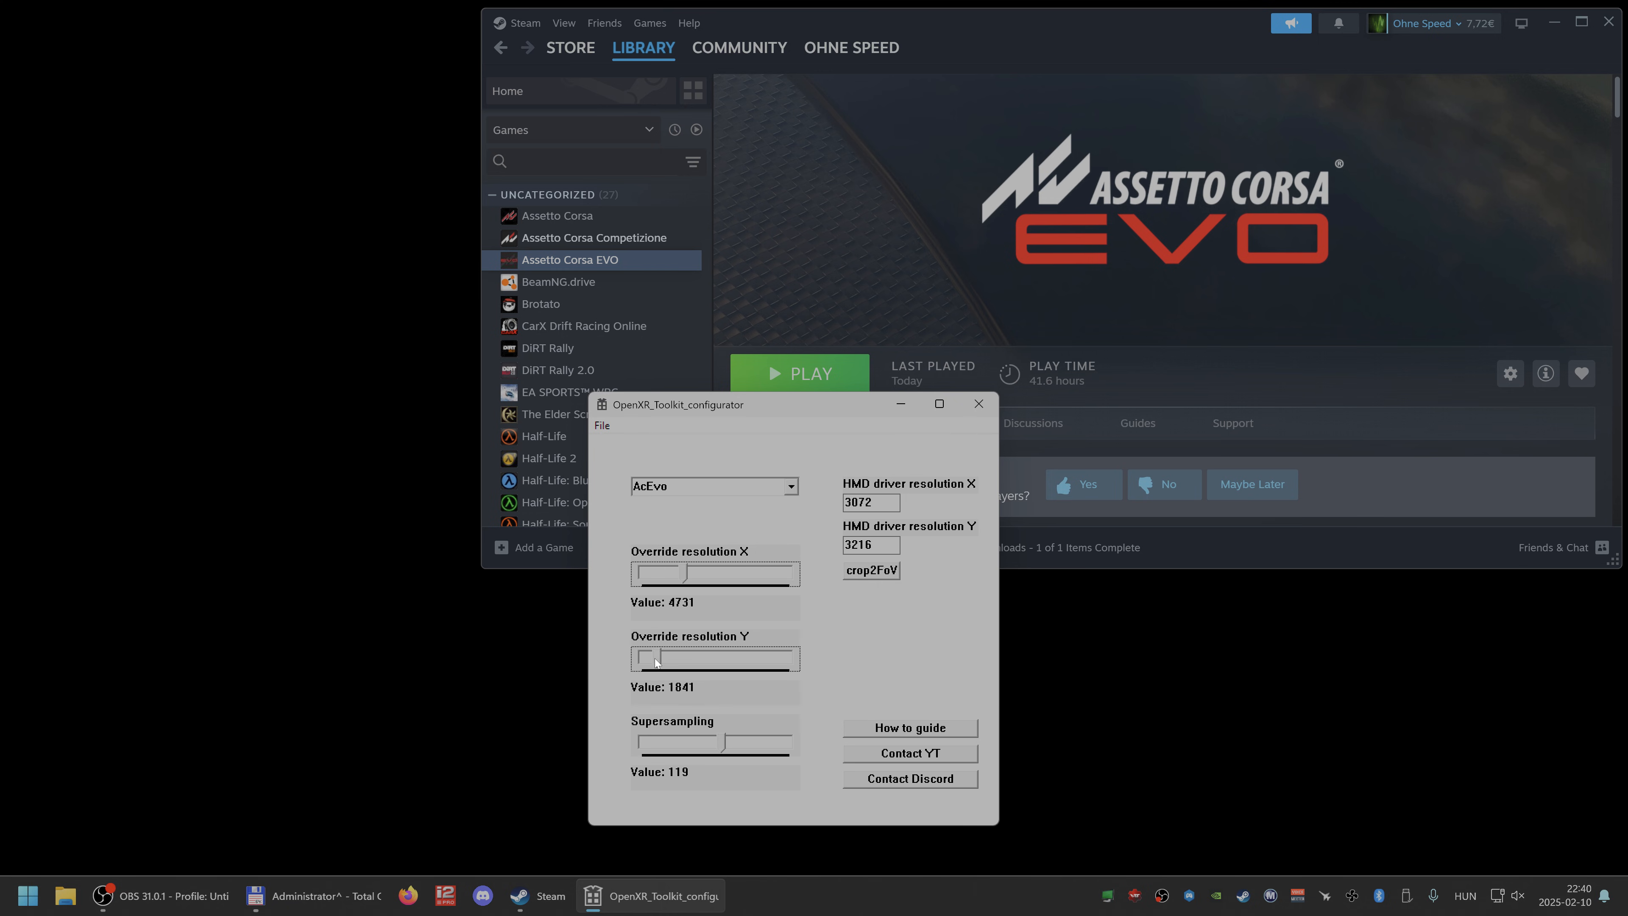
pyautogui.moveTo(651, 657); pyautogui.dragTo(667, 658)
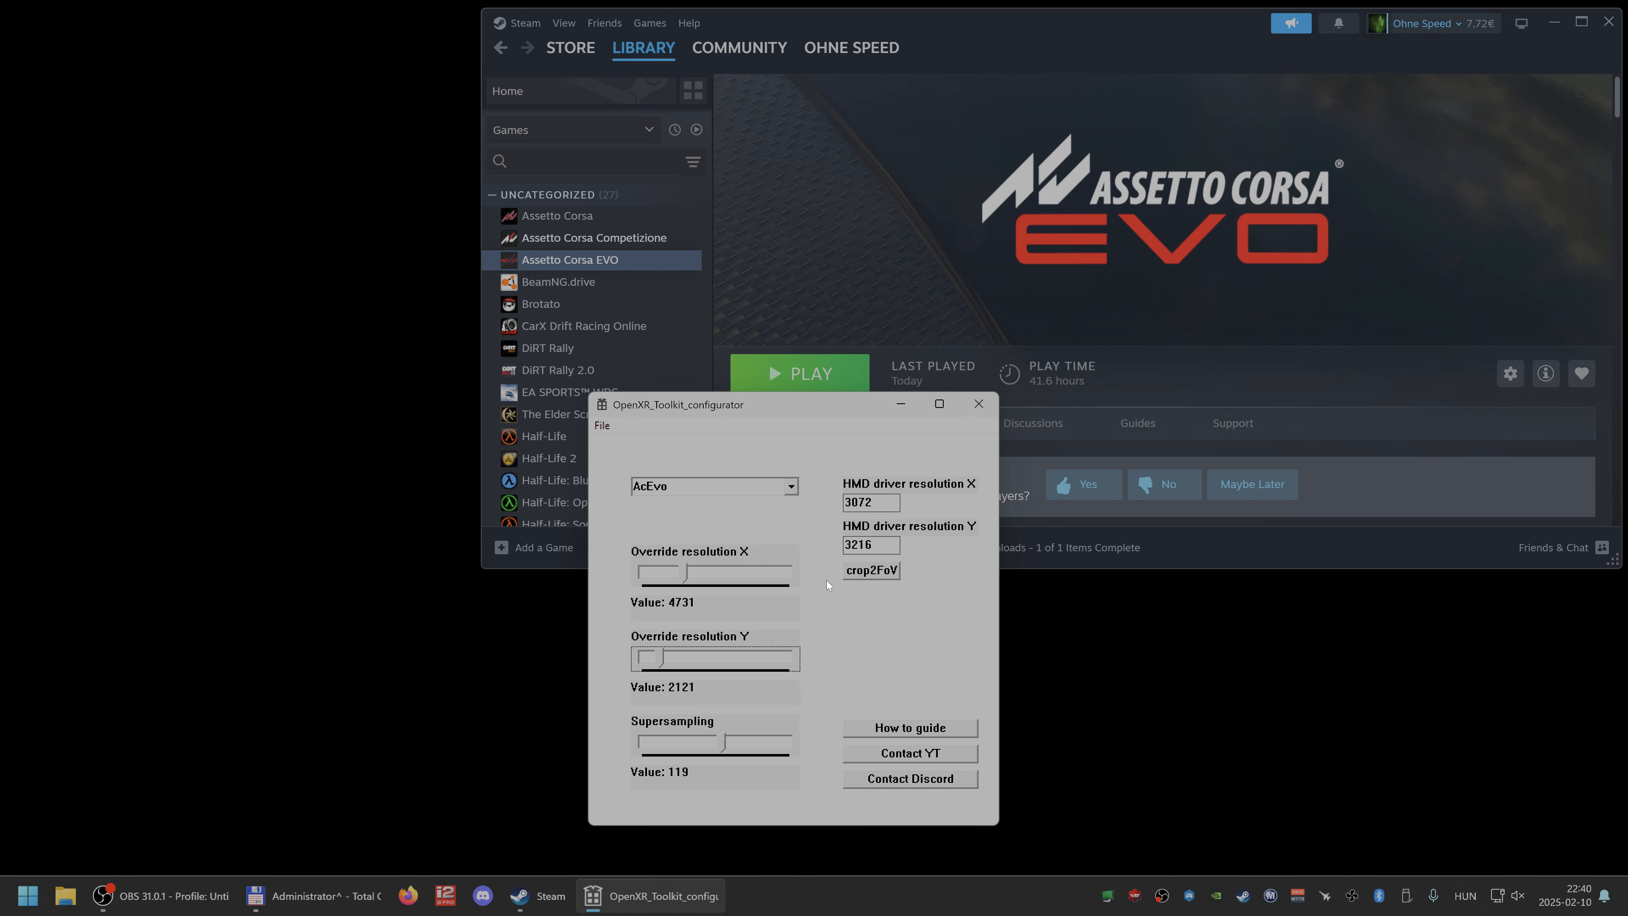
pyautogui.click(870, 501)
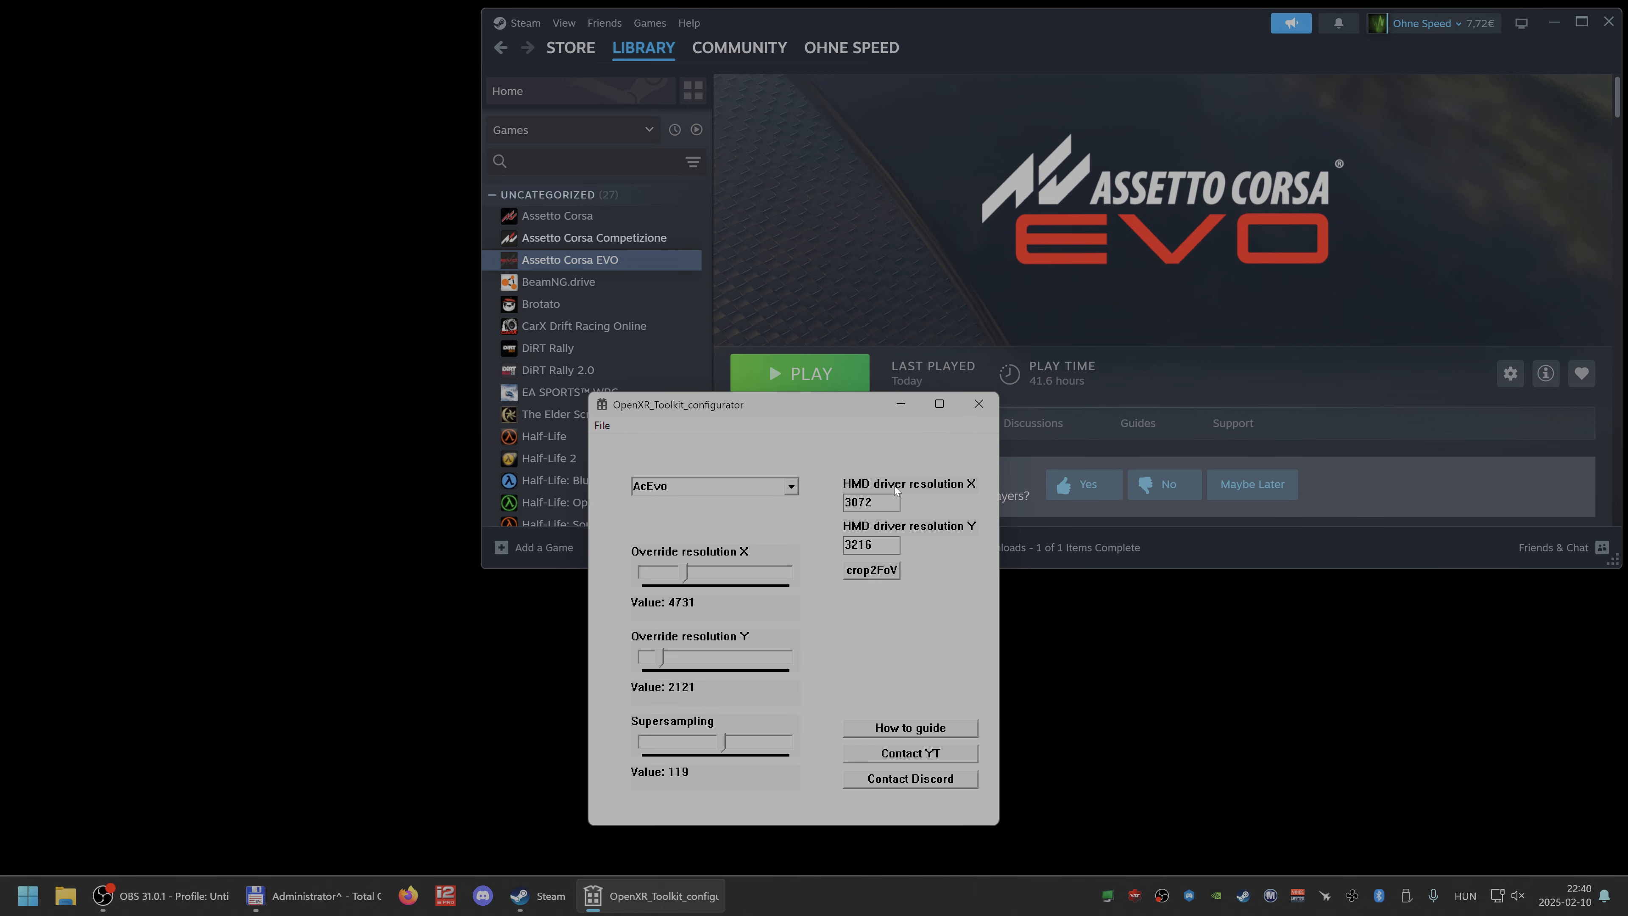
pyautogui.moveTo(895, 490)
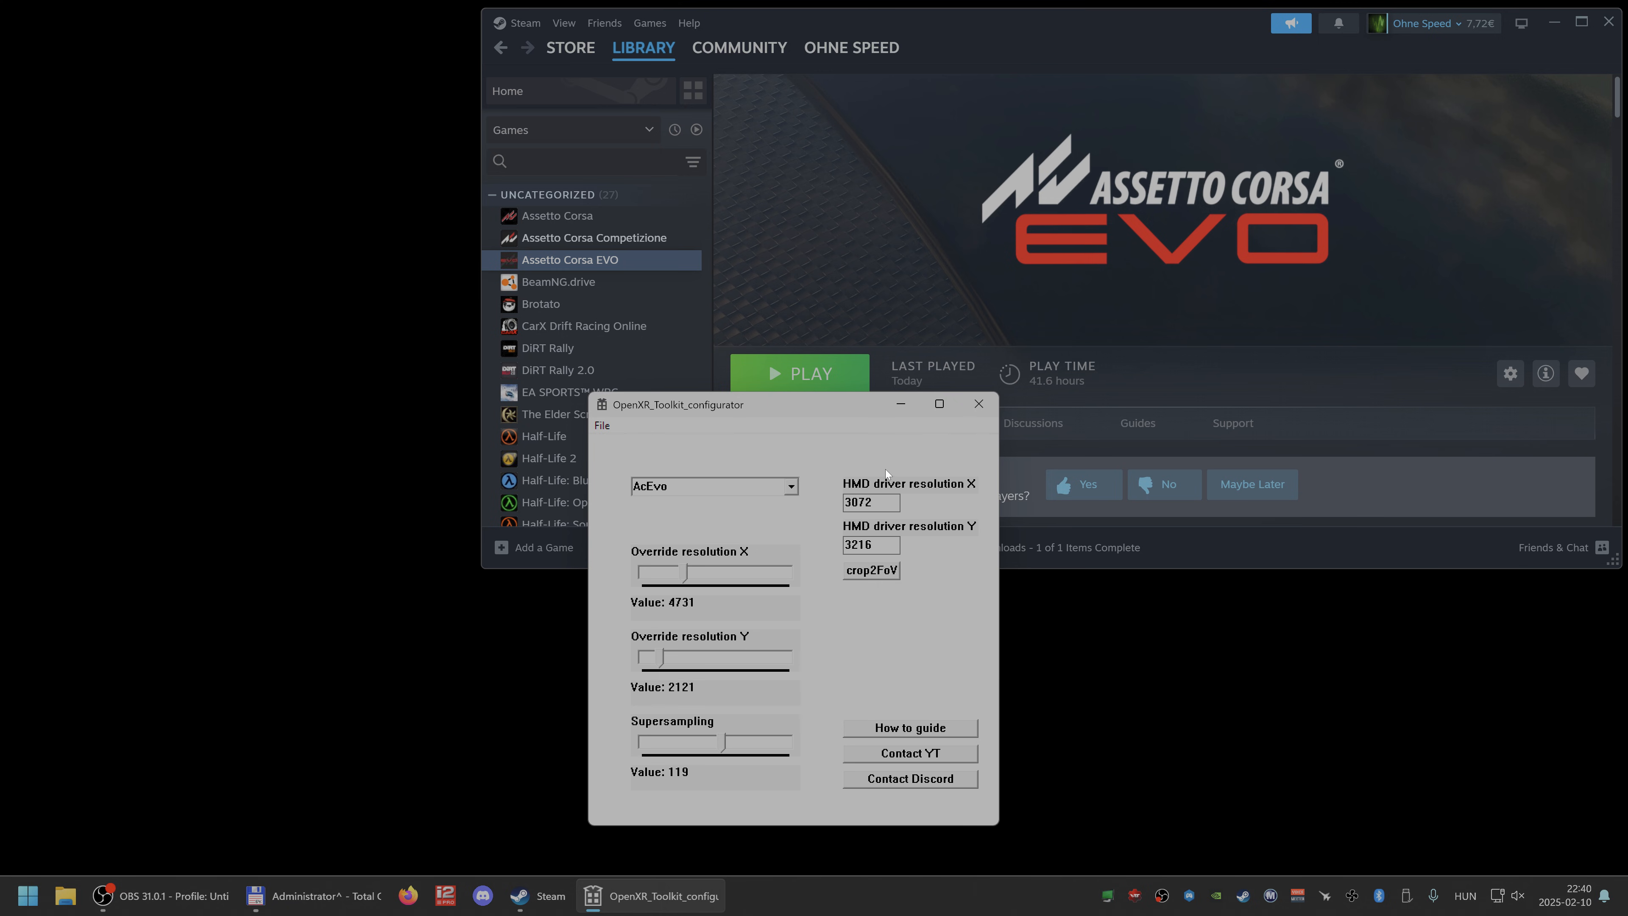
# Lower the AcEvo override resolution to 3225 by 1325 with supersampling 100
pyautogui.click(870, 501)
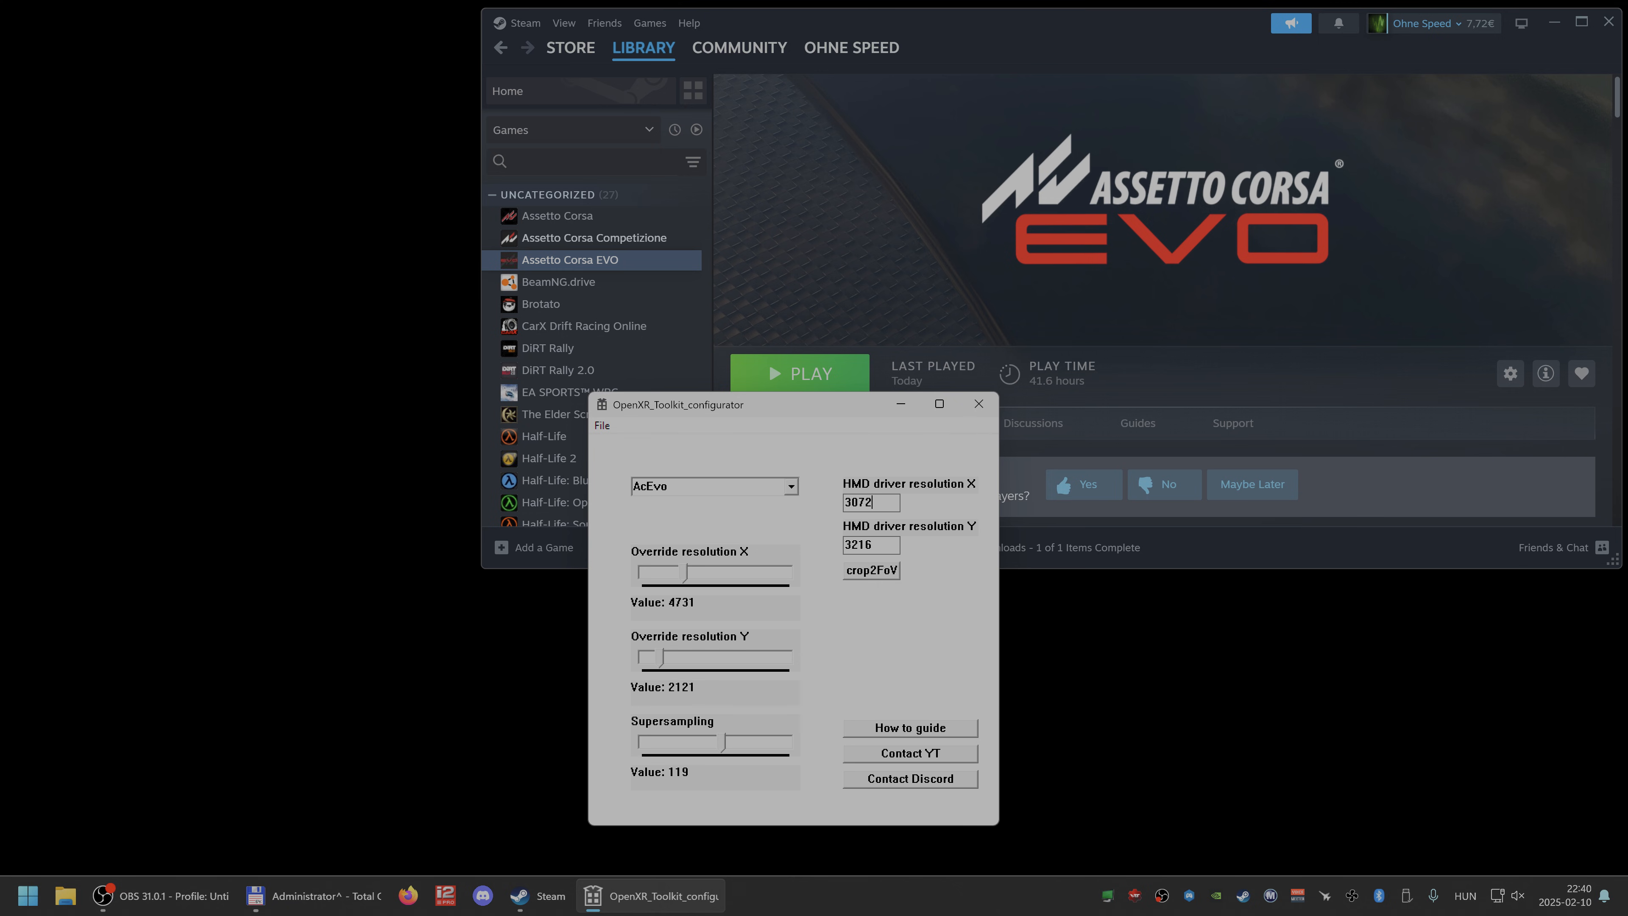
pyautogui.moveTo(873, 574)
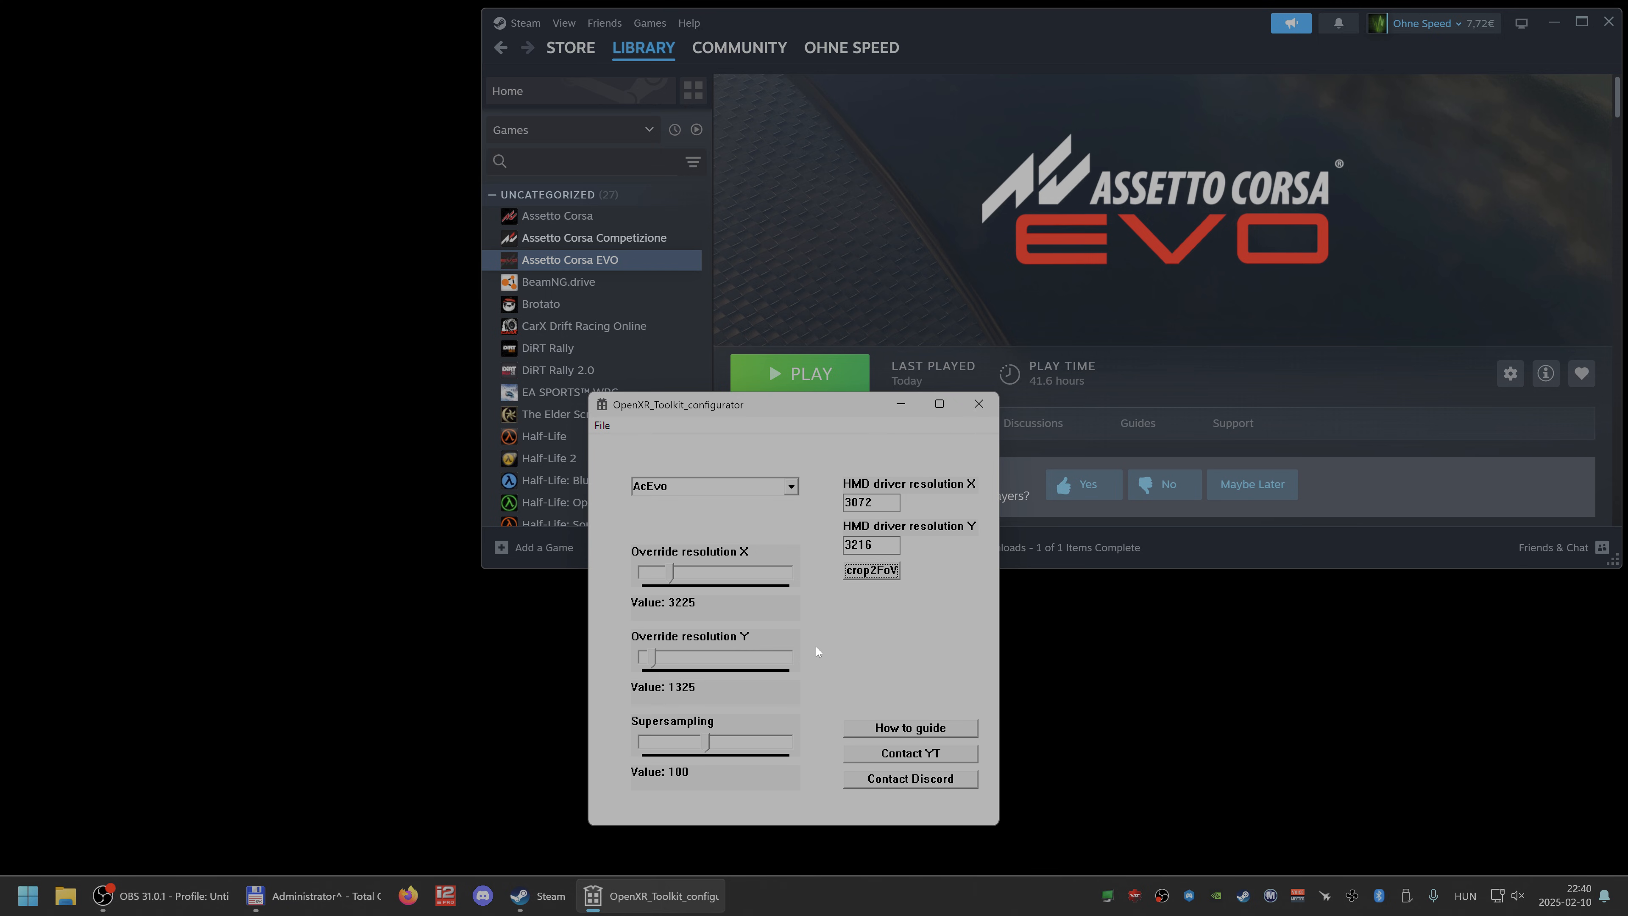
pyautogui.moveTo(759, 616)
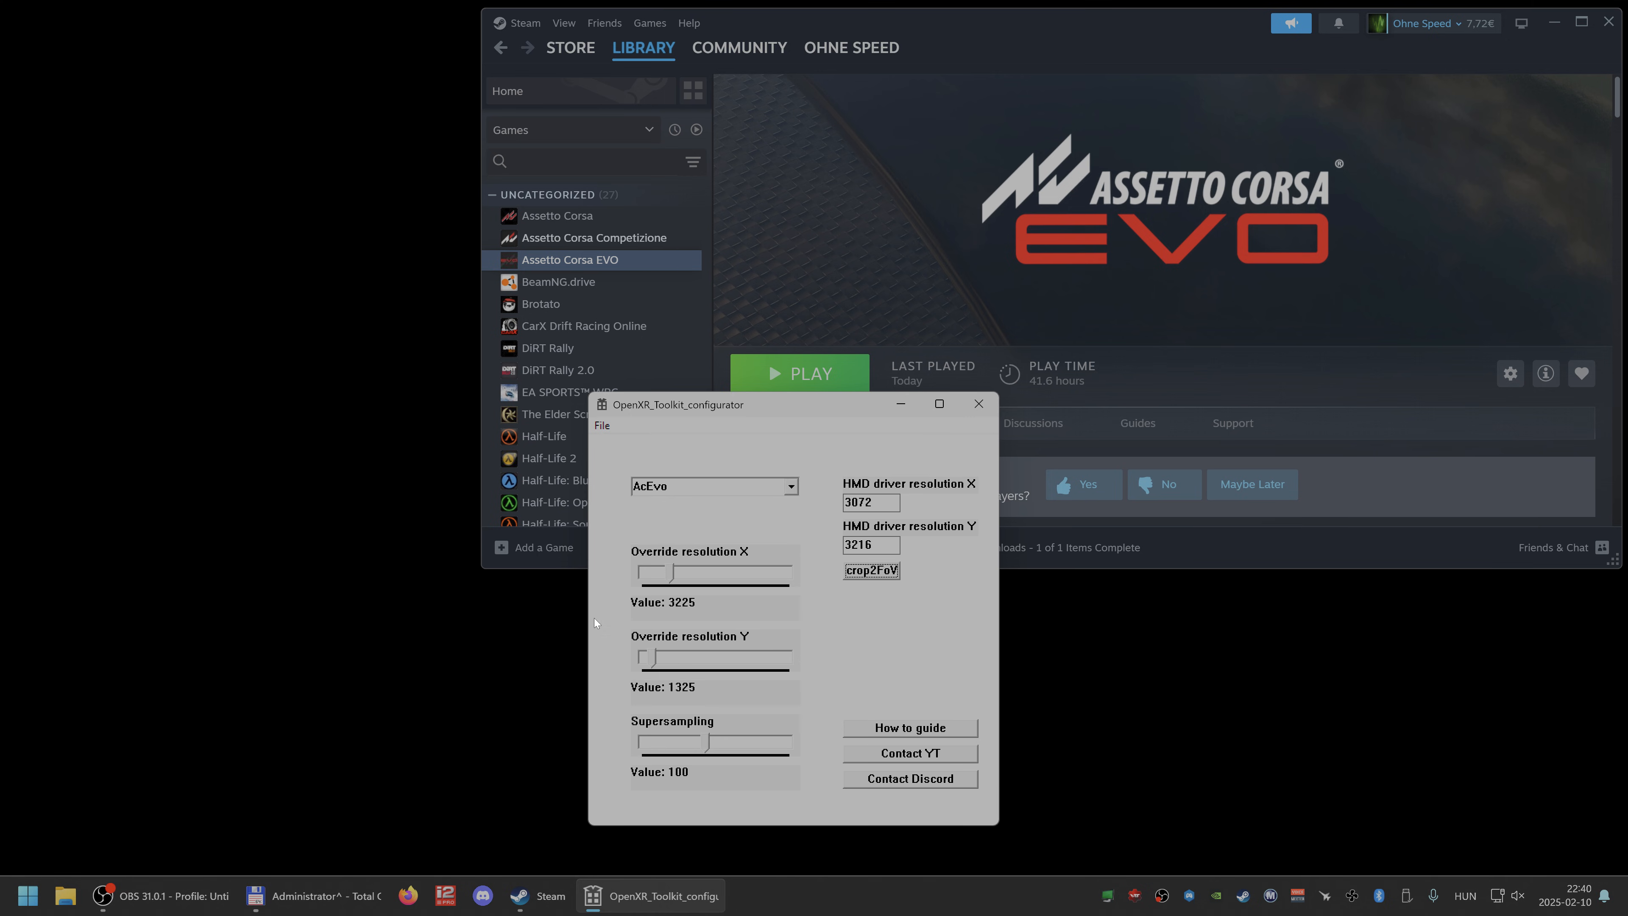
pyautogui.click(790, 486)
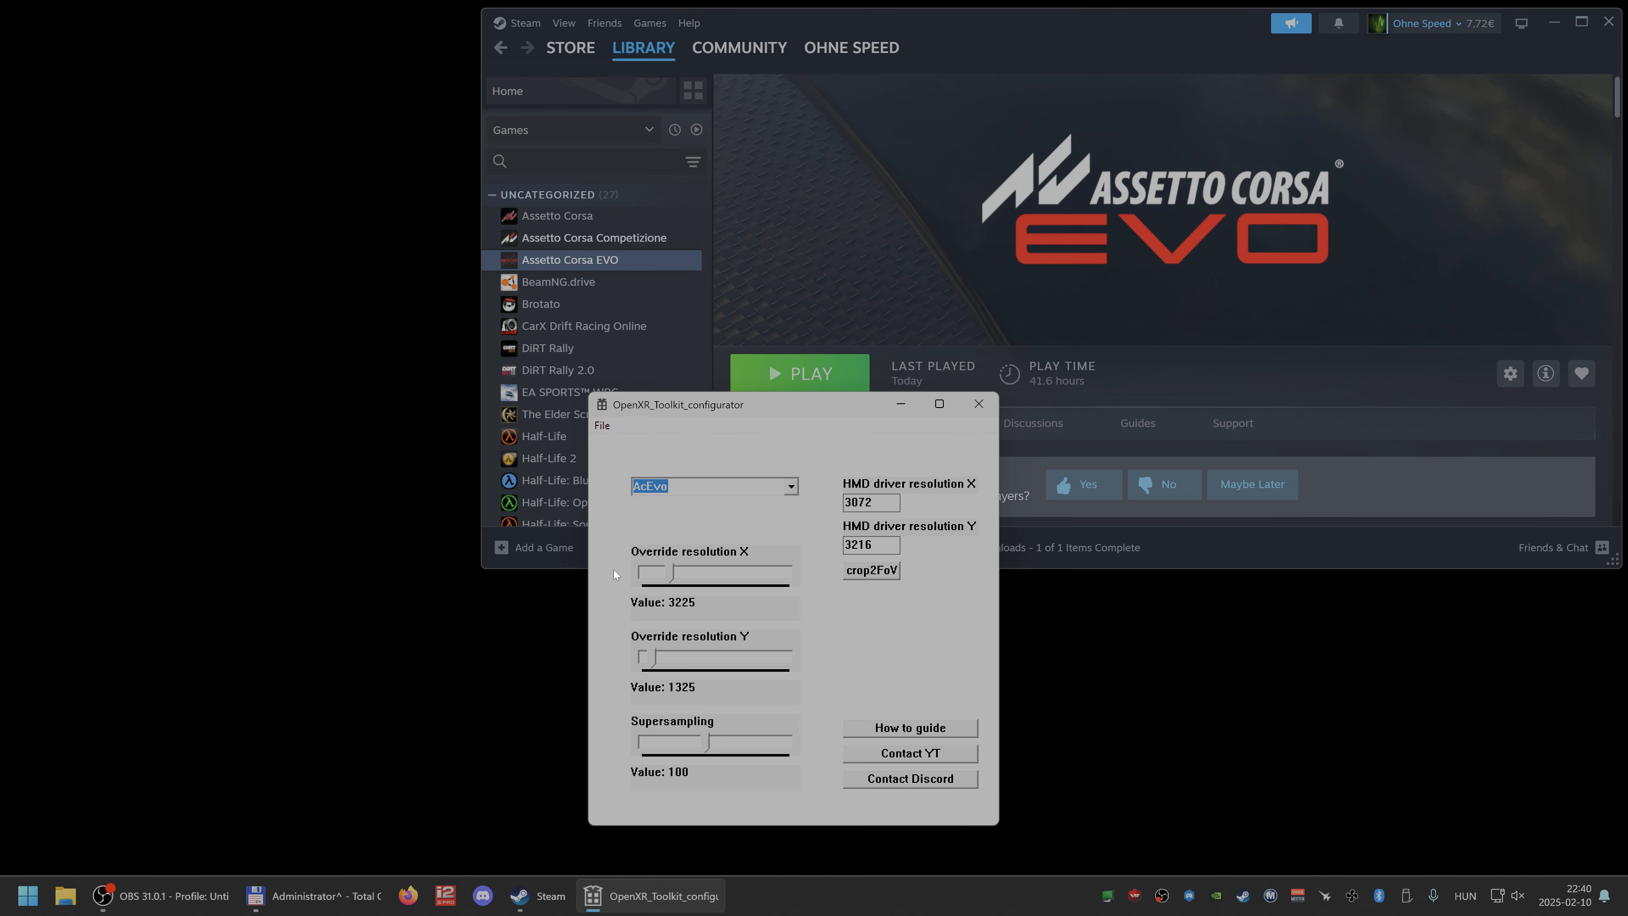
pyautogui.moveTo(791, 644)
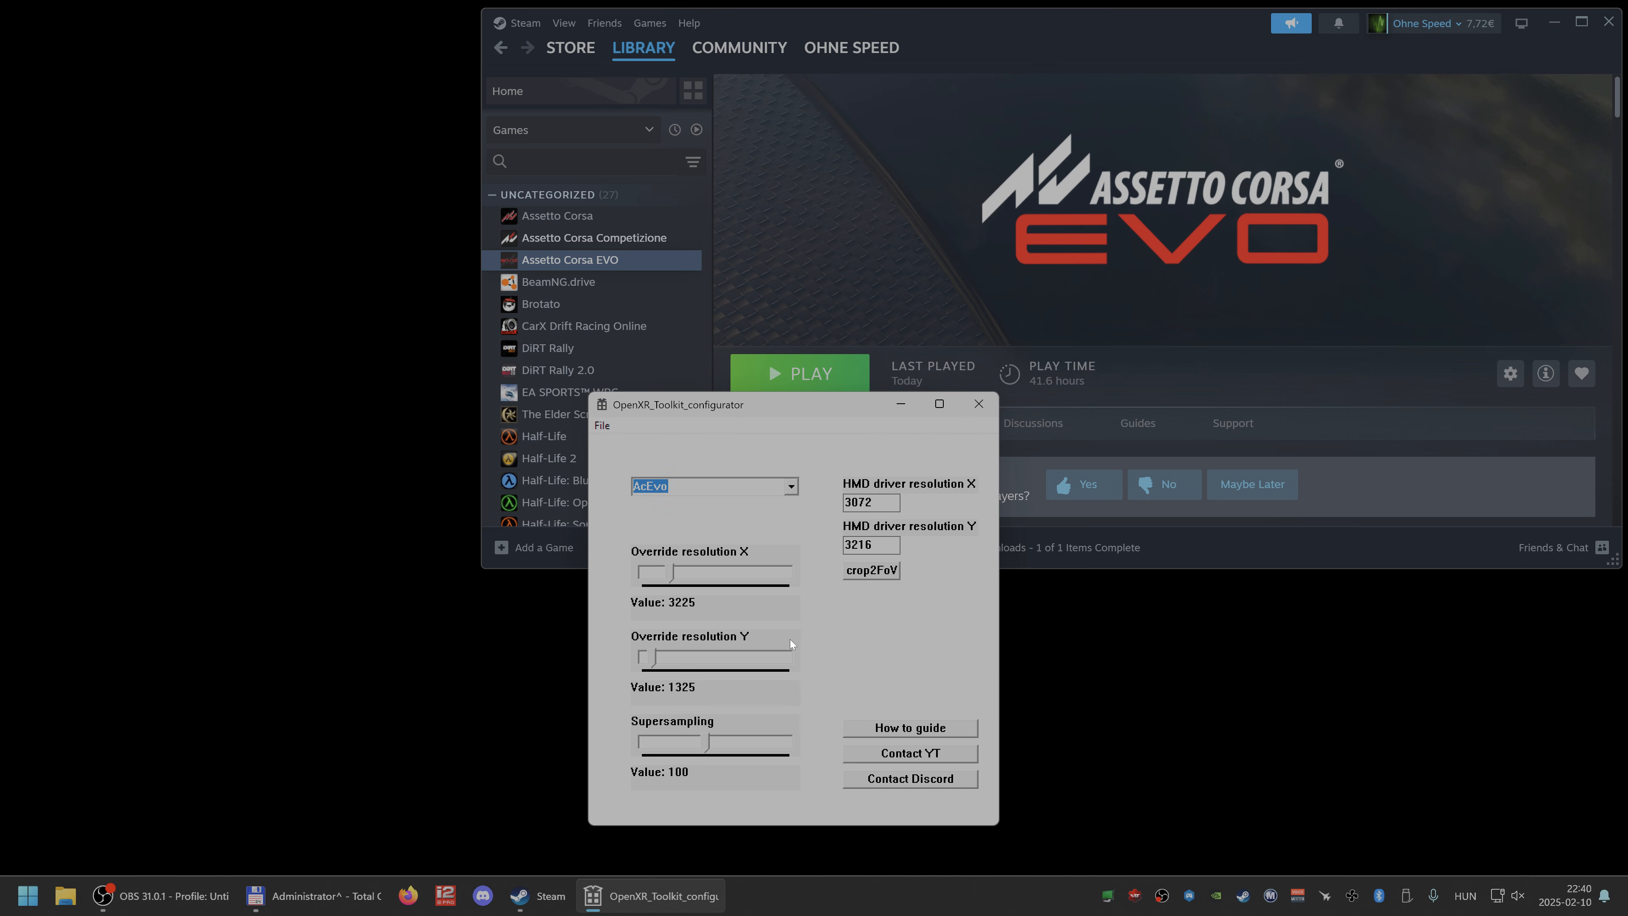
pyautogui.moveTo(767, 609)
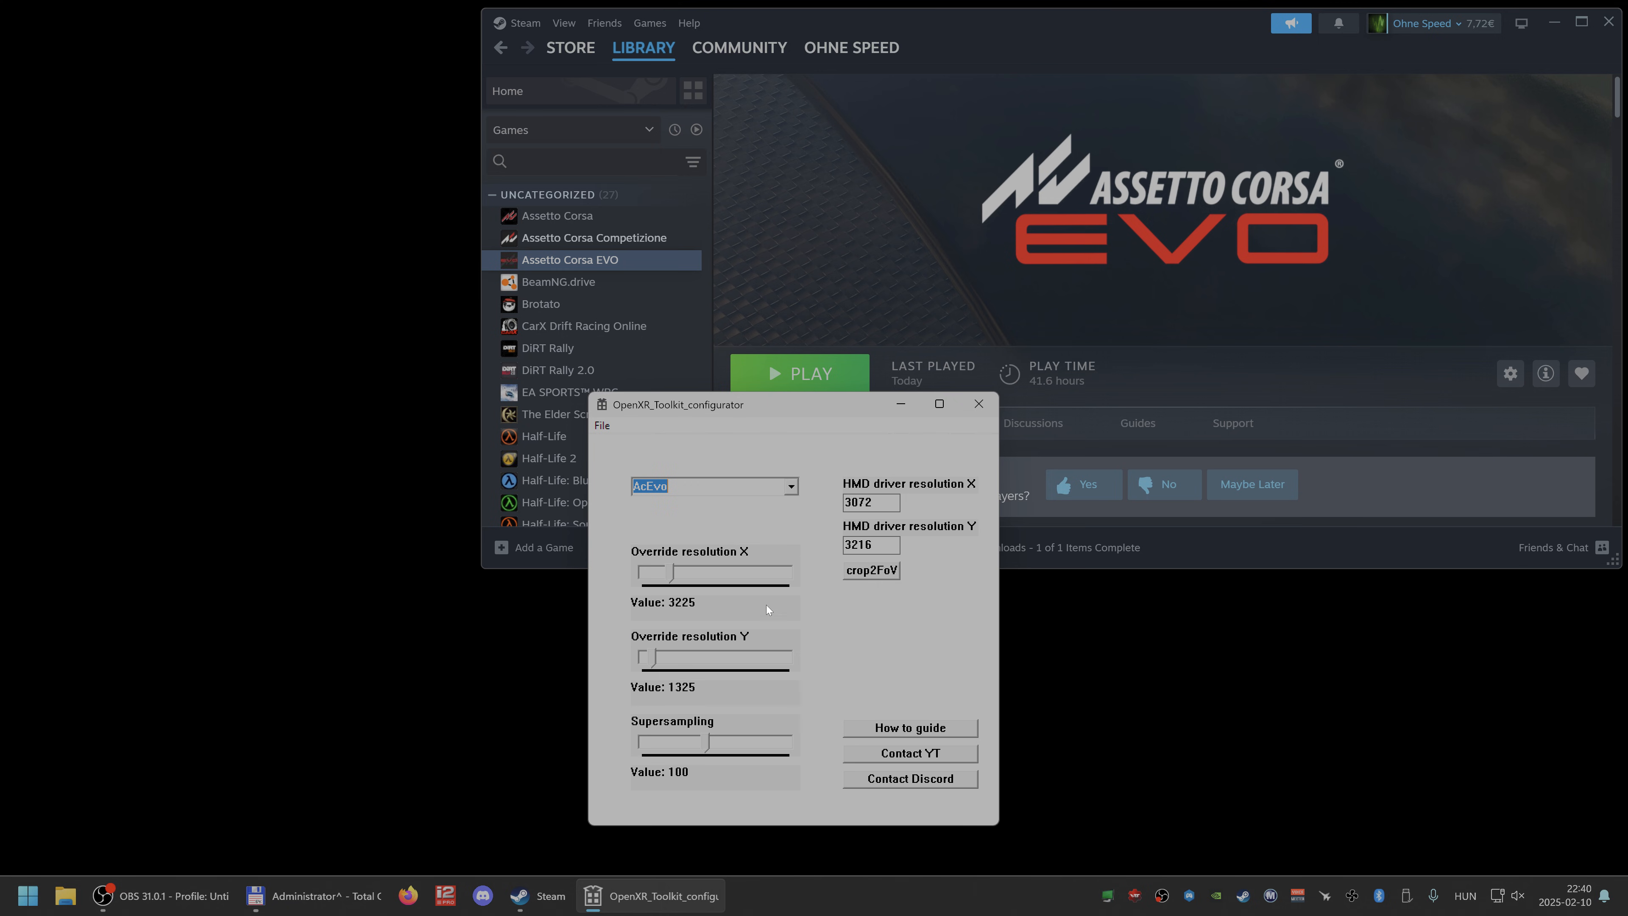
# Raise supersampling to 119 and set HMD driver resolution 3072 by 3216, giving override 3840 by 1577
pyautogui.moveTo(670, 743); pyautogui.dragTo(710, 743)
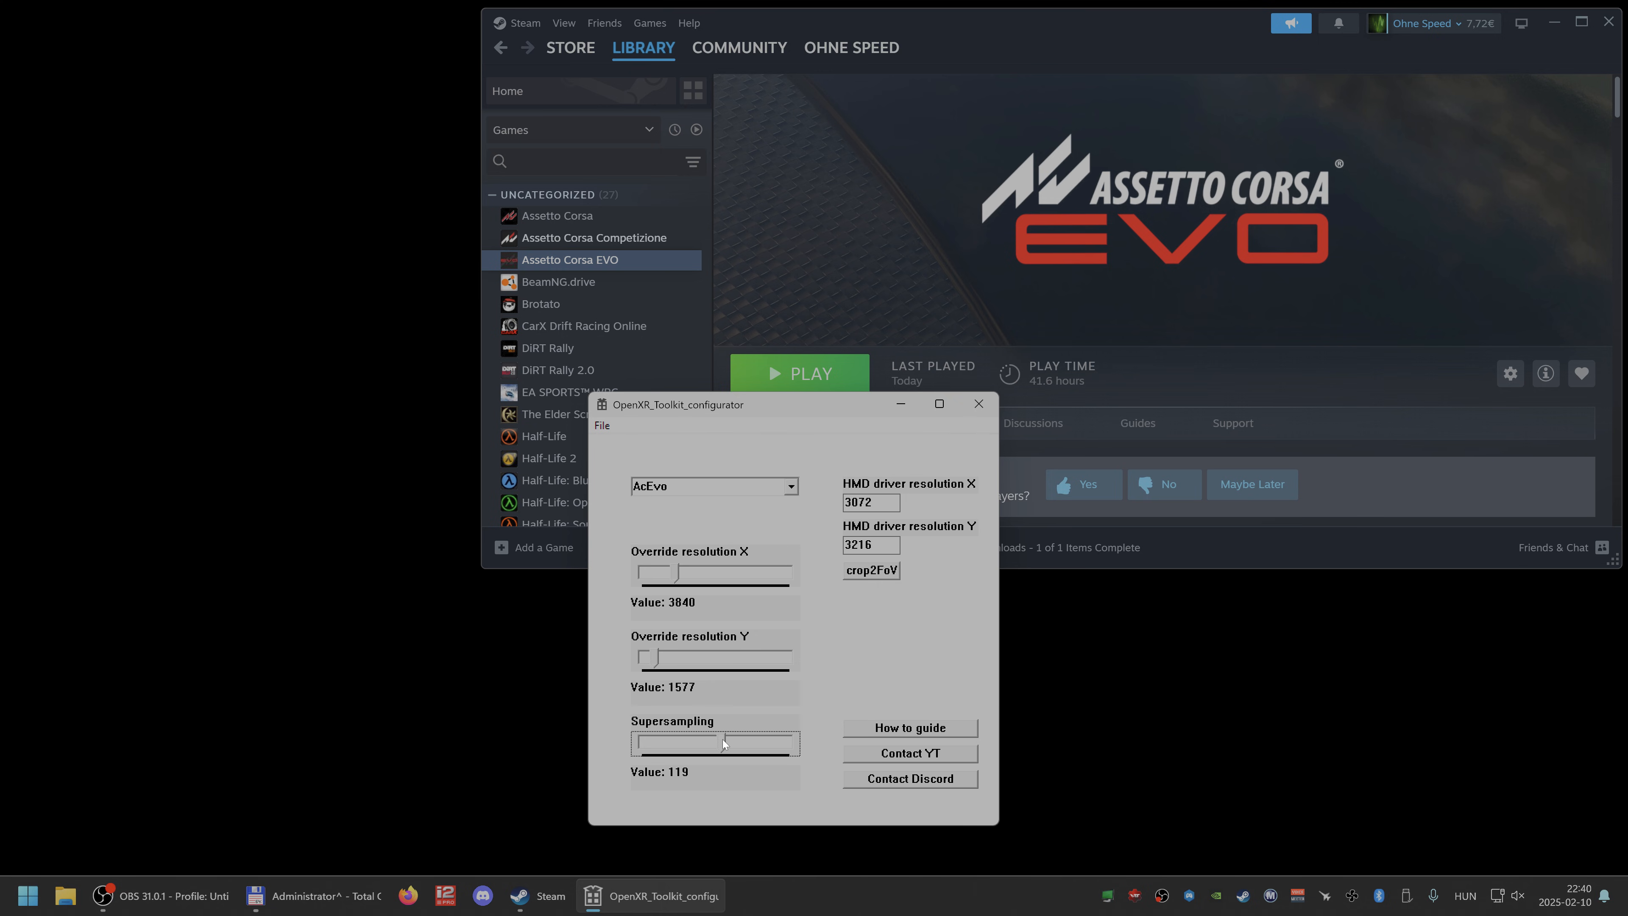
pyautogui.moveTo(723, 632)
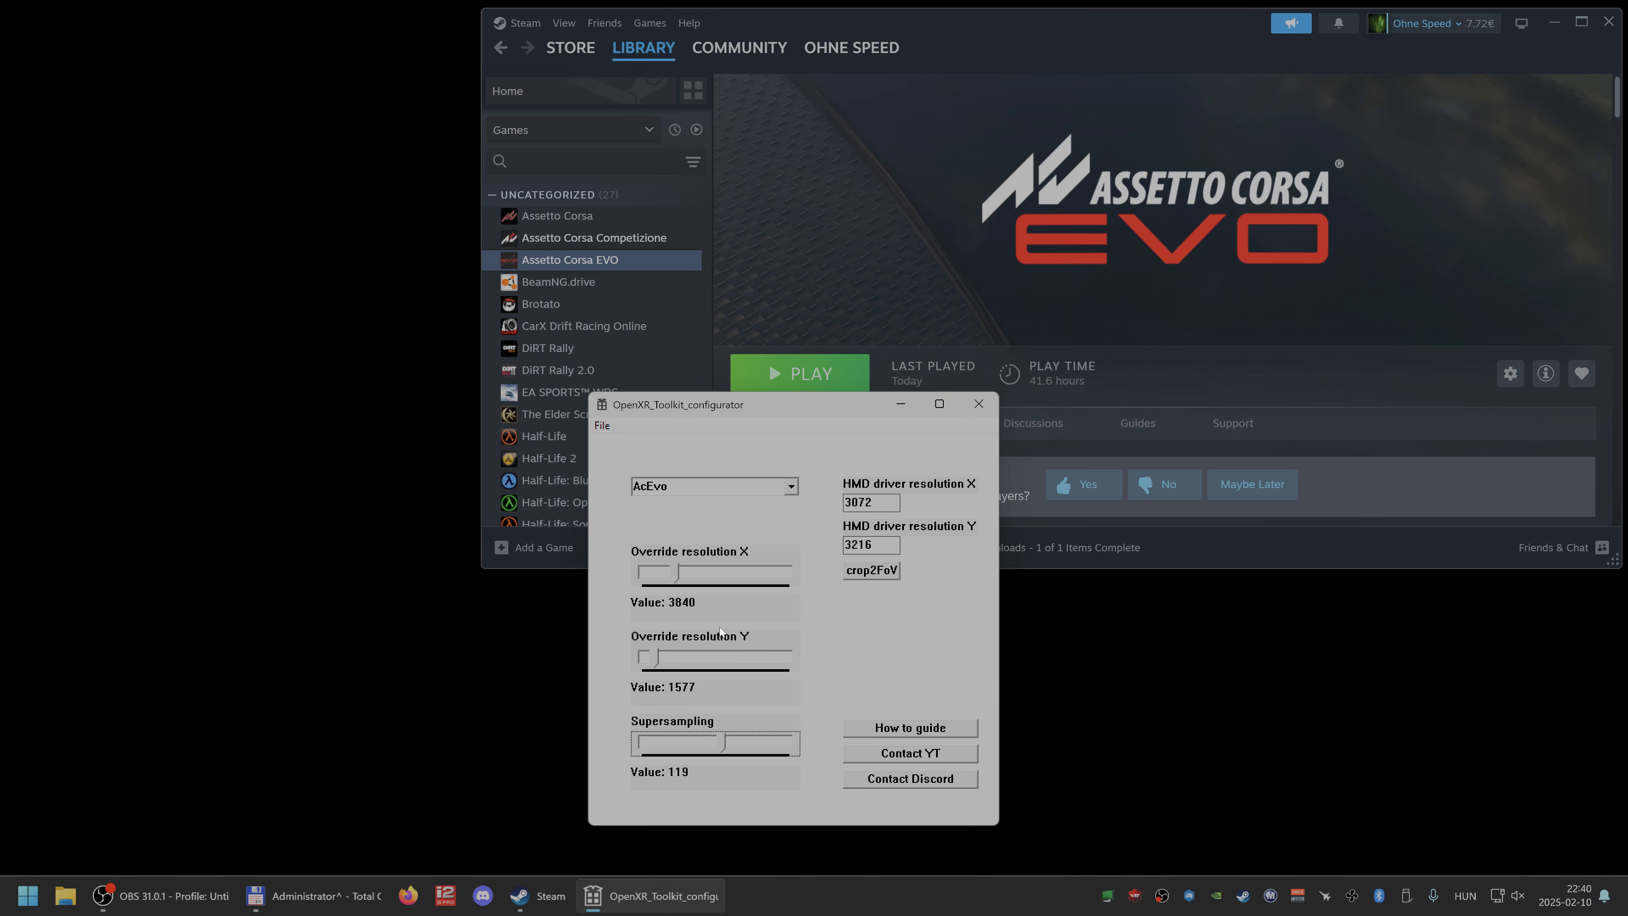
pyautogui.moveTo(709, 751)
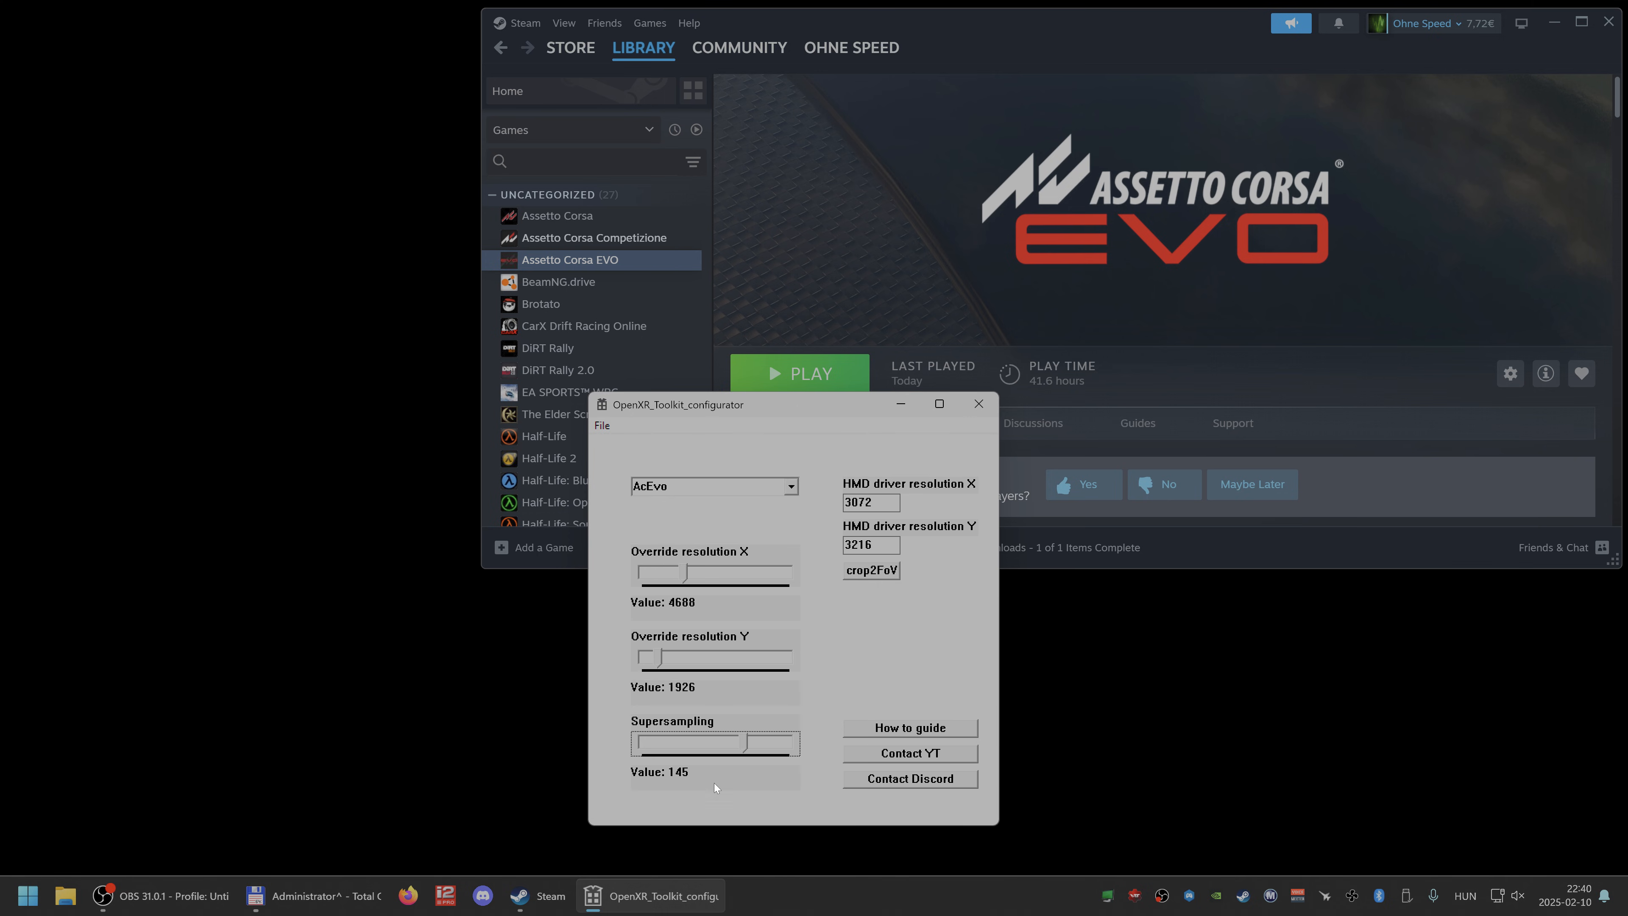
pyautogui.moveTo(743, 742)
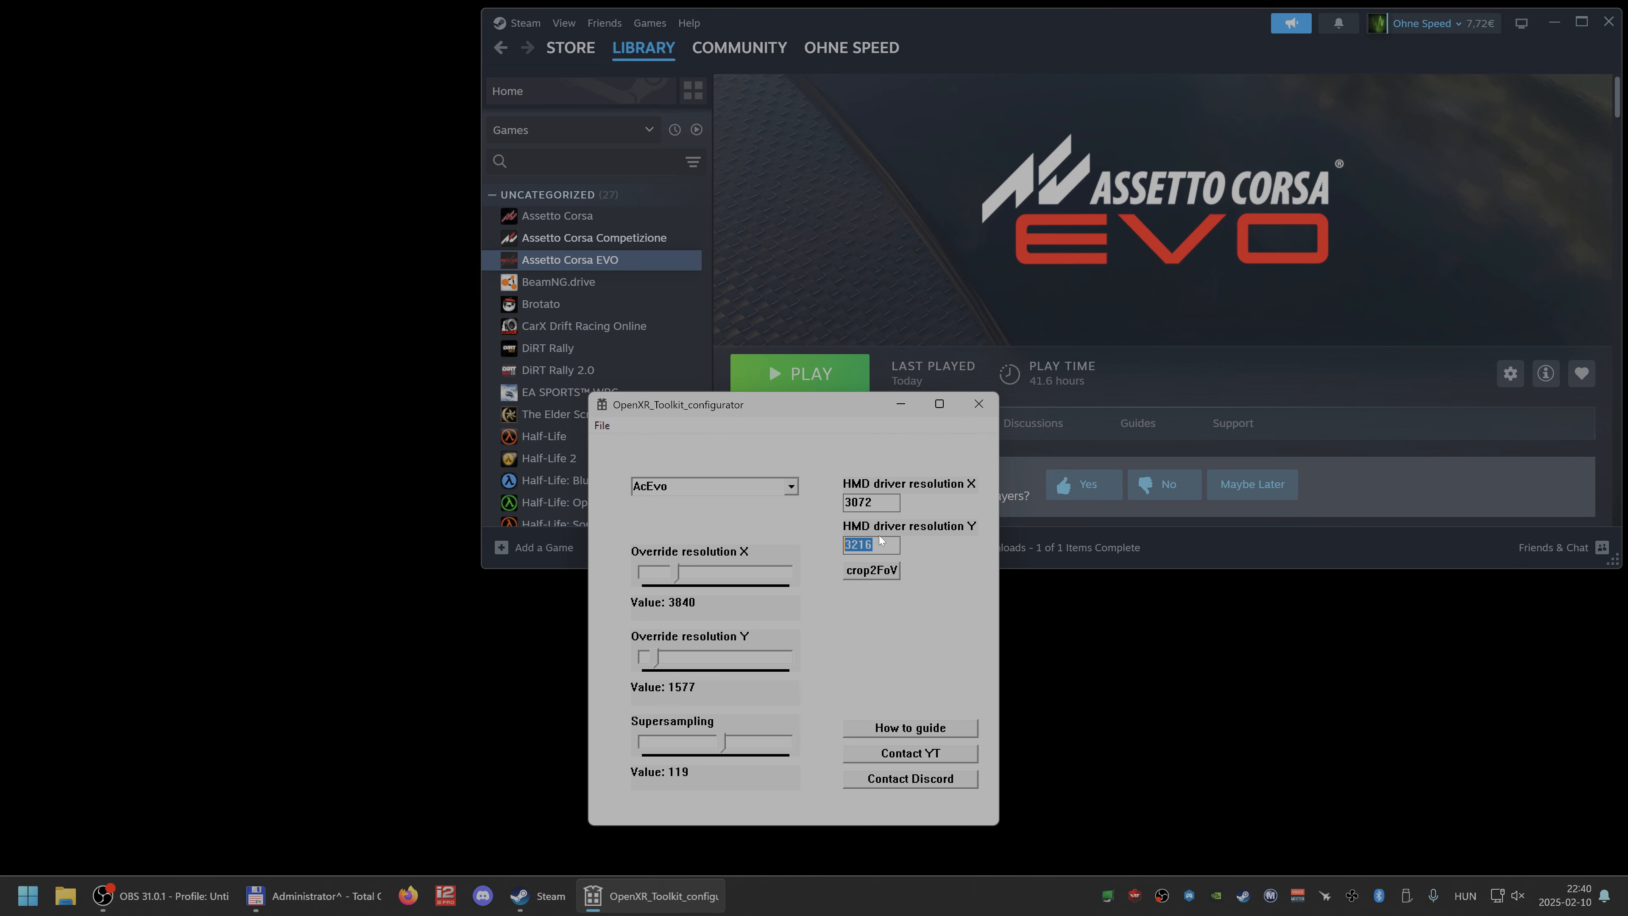
pyautogui.click(870, 545)
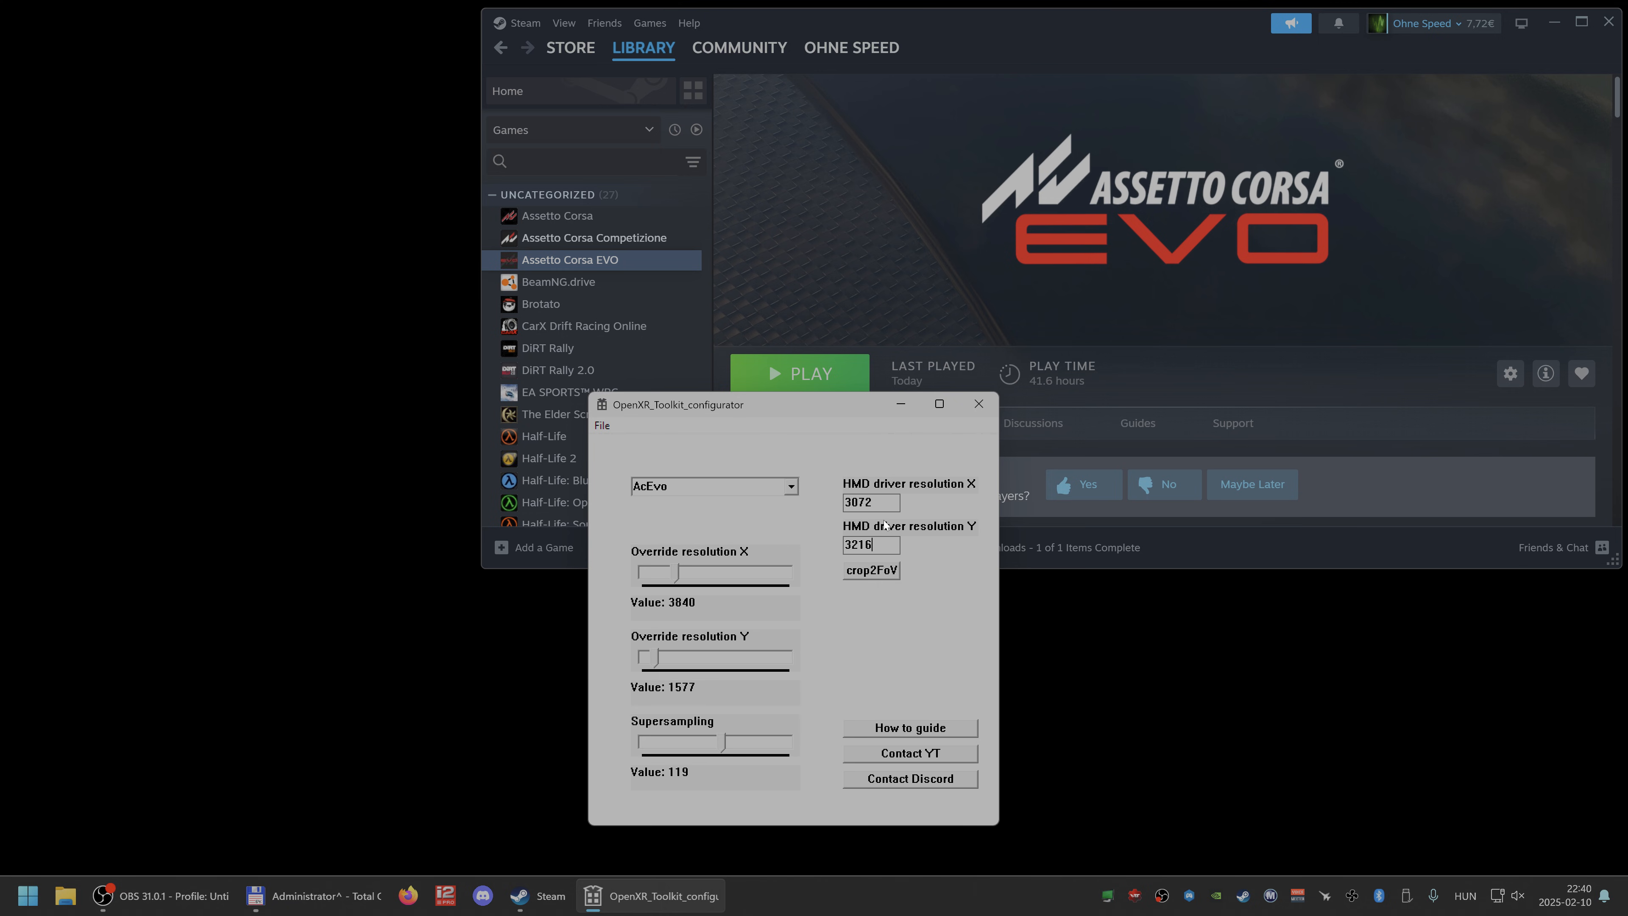
pyautogui.moveTo(833, 462)
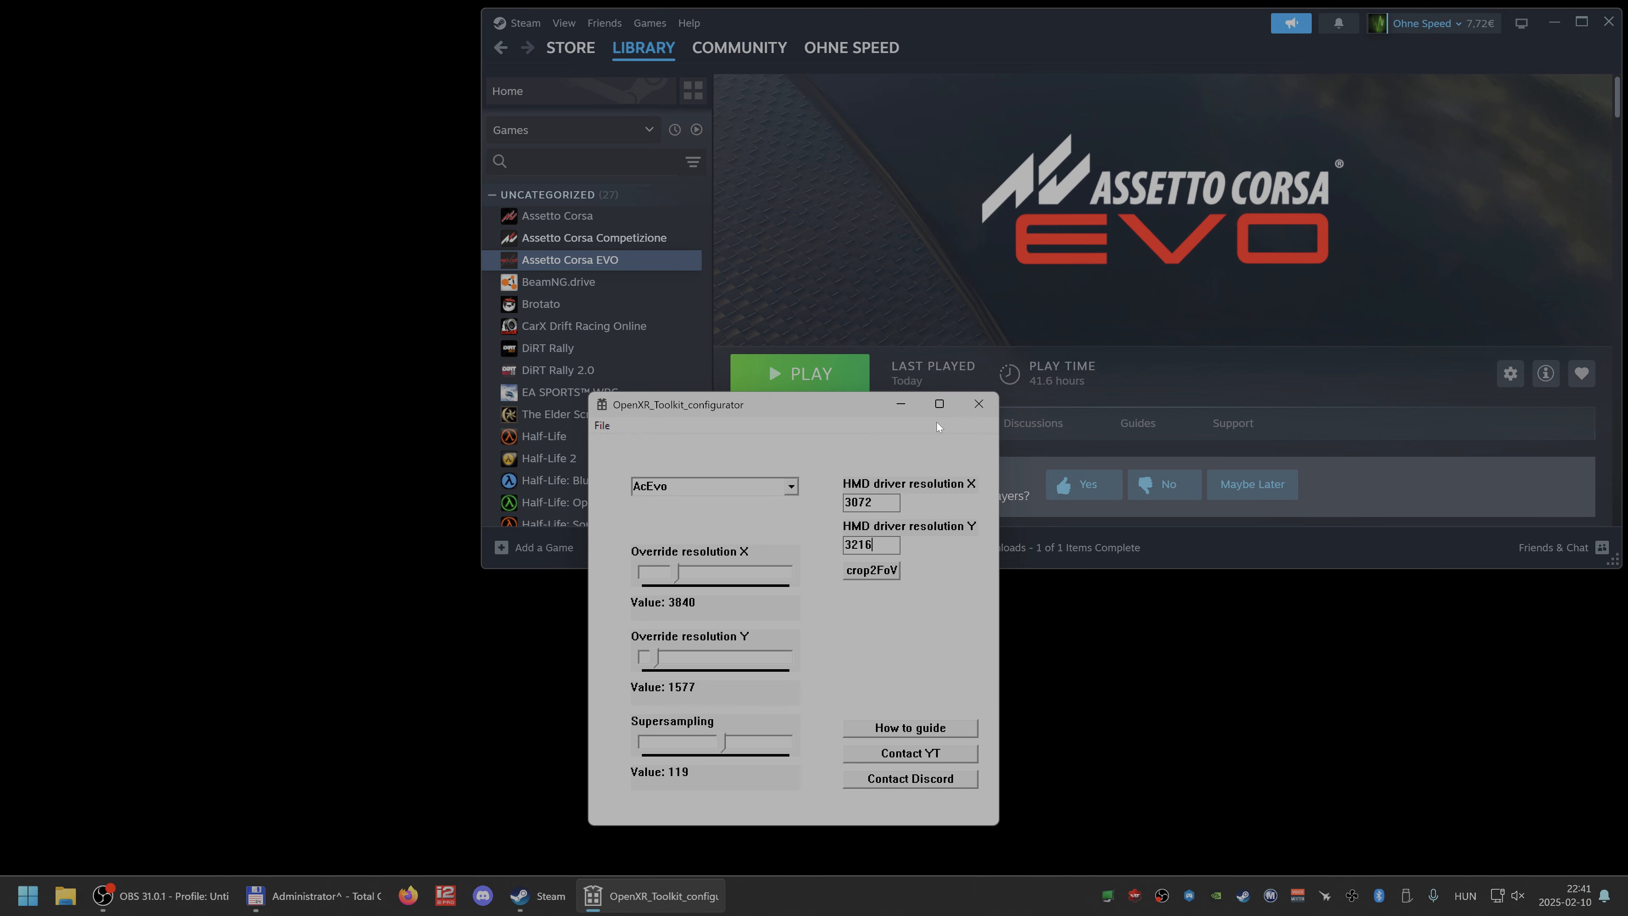
pyautogui.moveTo(976, 402)
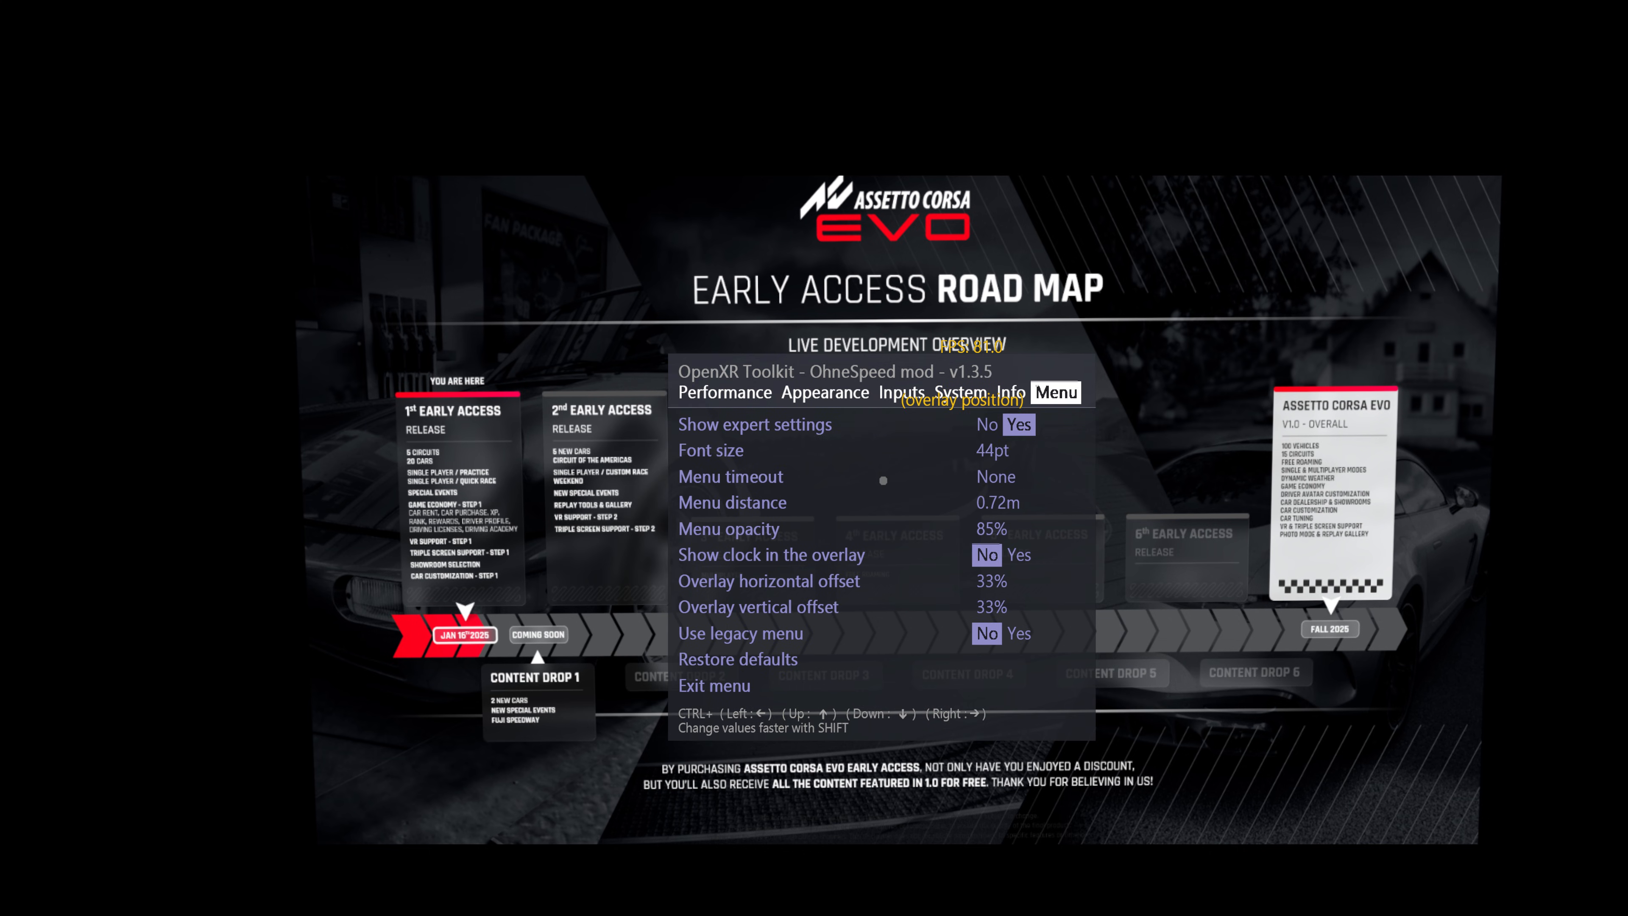
# Show the OpenXR Toolkit overlay menu over the Assetto Corsa EVO road map
pyautogui.click(1008, 431)
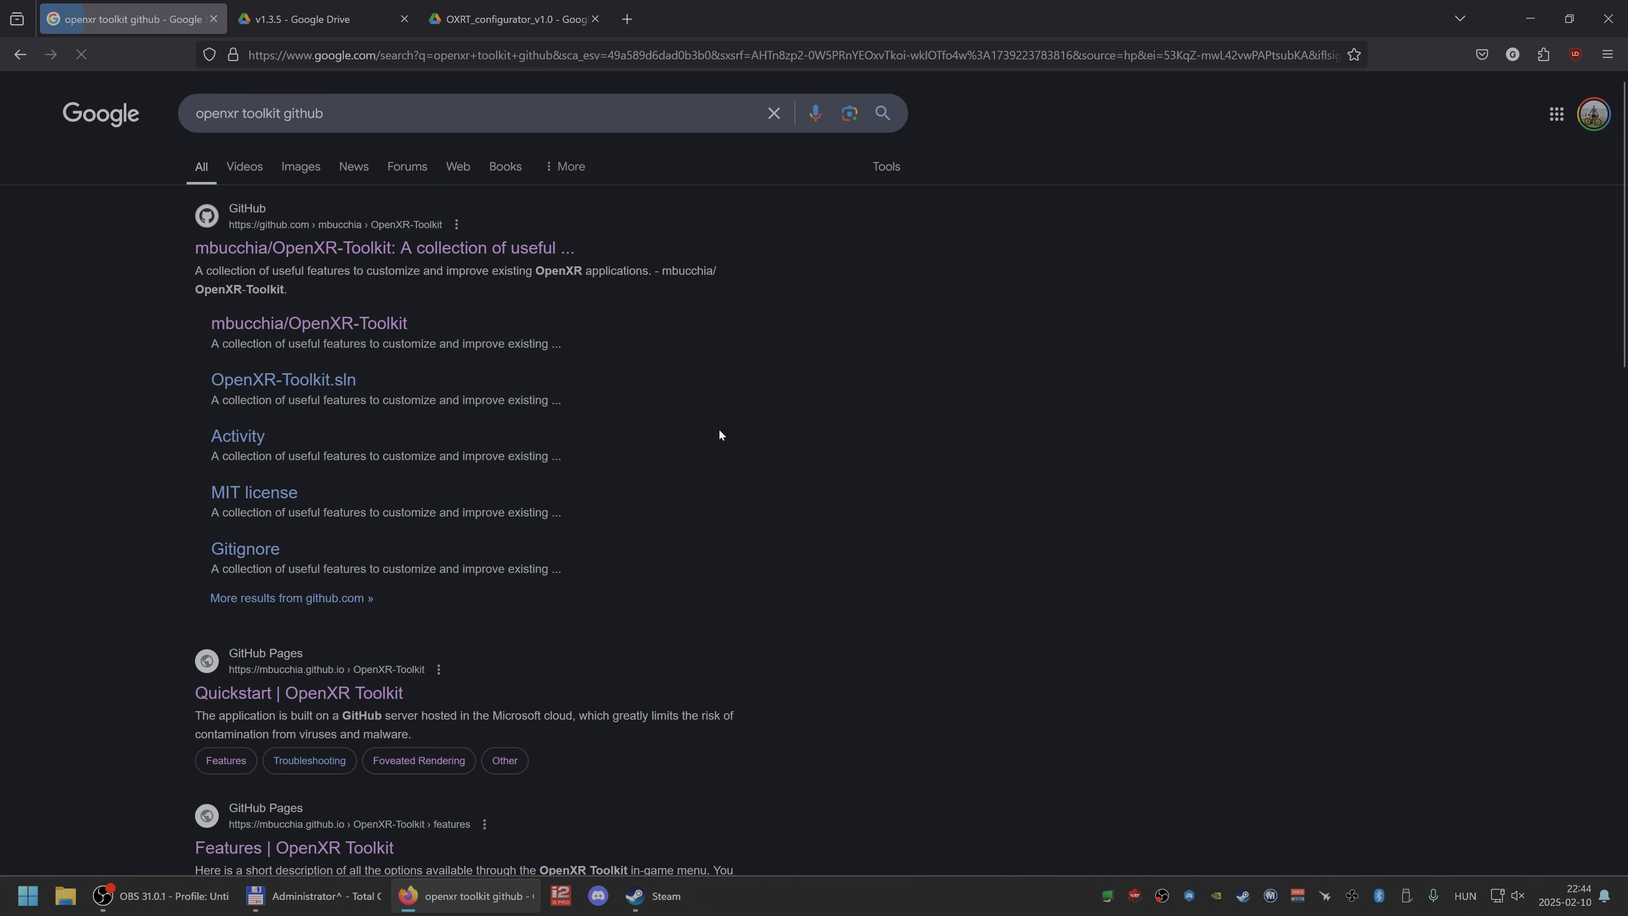
# Go to the mbucchia/OpenXR-Toolkit repository and its Releases page with the 1.3.2 hotfix downloads
pyautogui.click(383, 247)
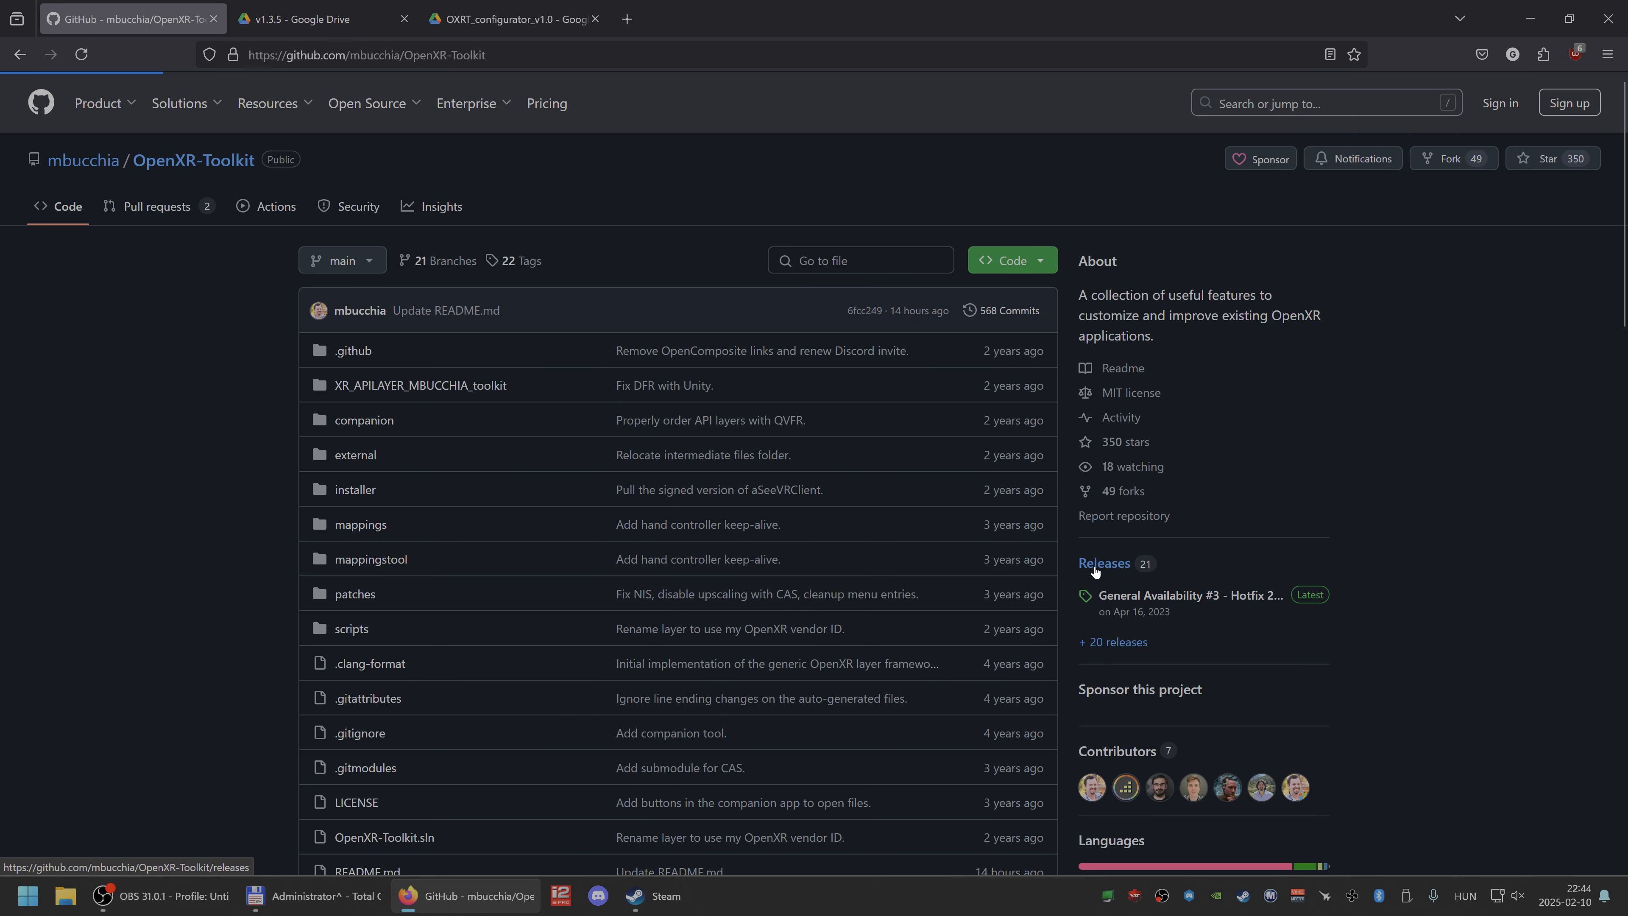
pyautogui.click(1104, 563)
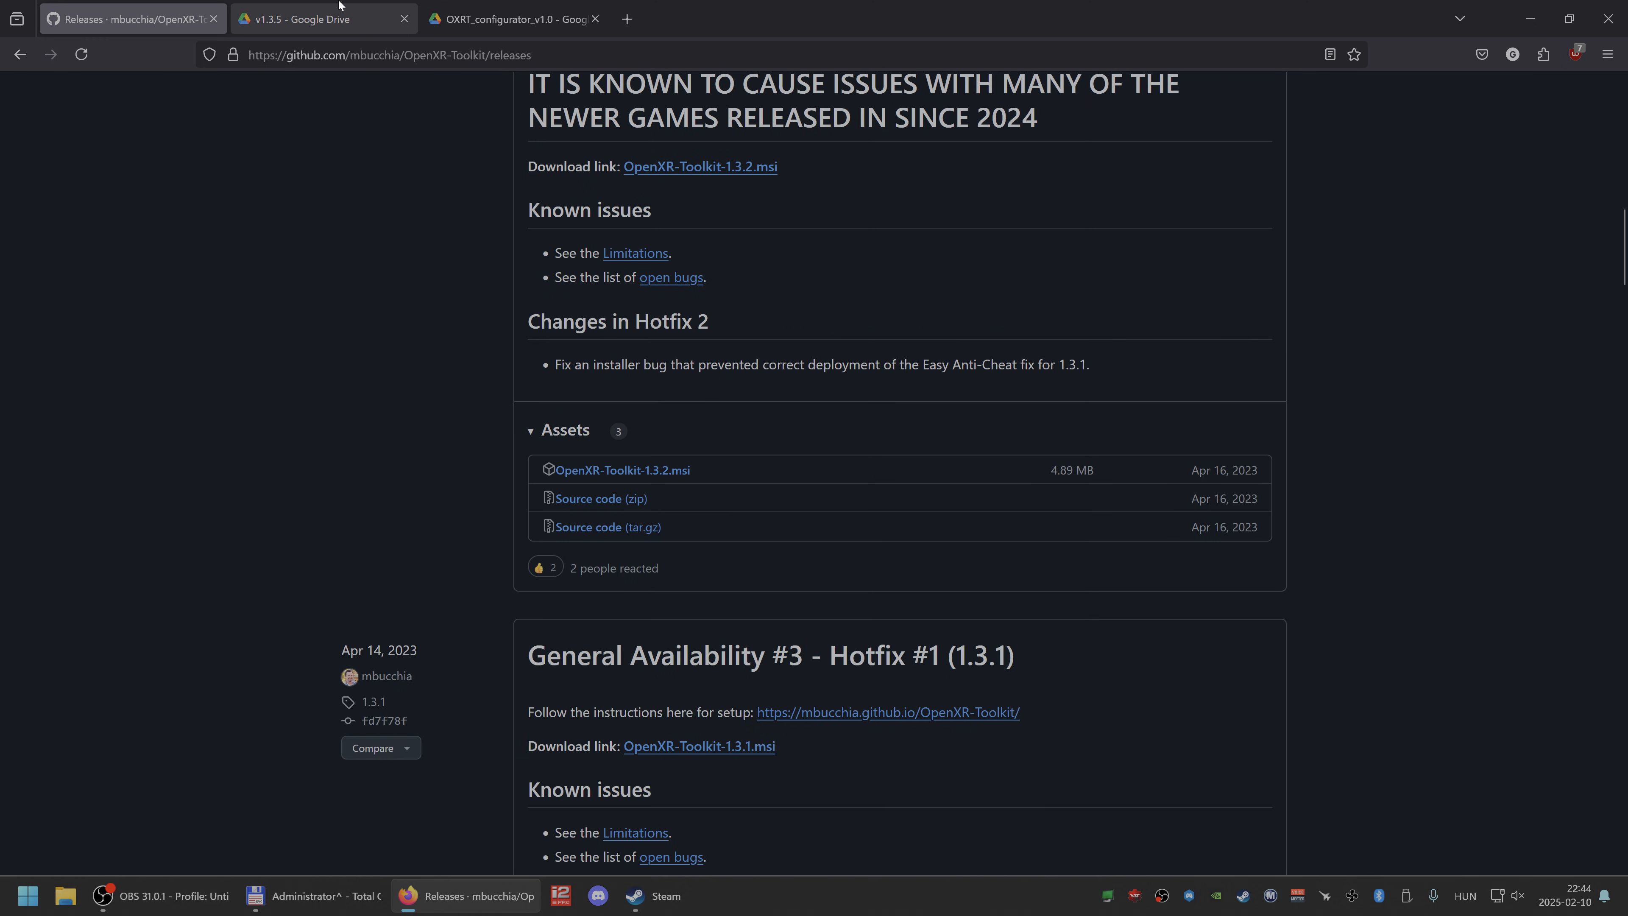
# View the README disclaimer image in the v1.3.5 Drive folder and close its preview
pyautogui.click(301, 19)
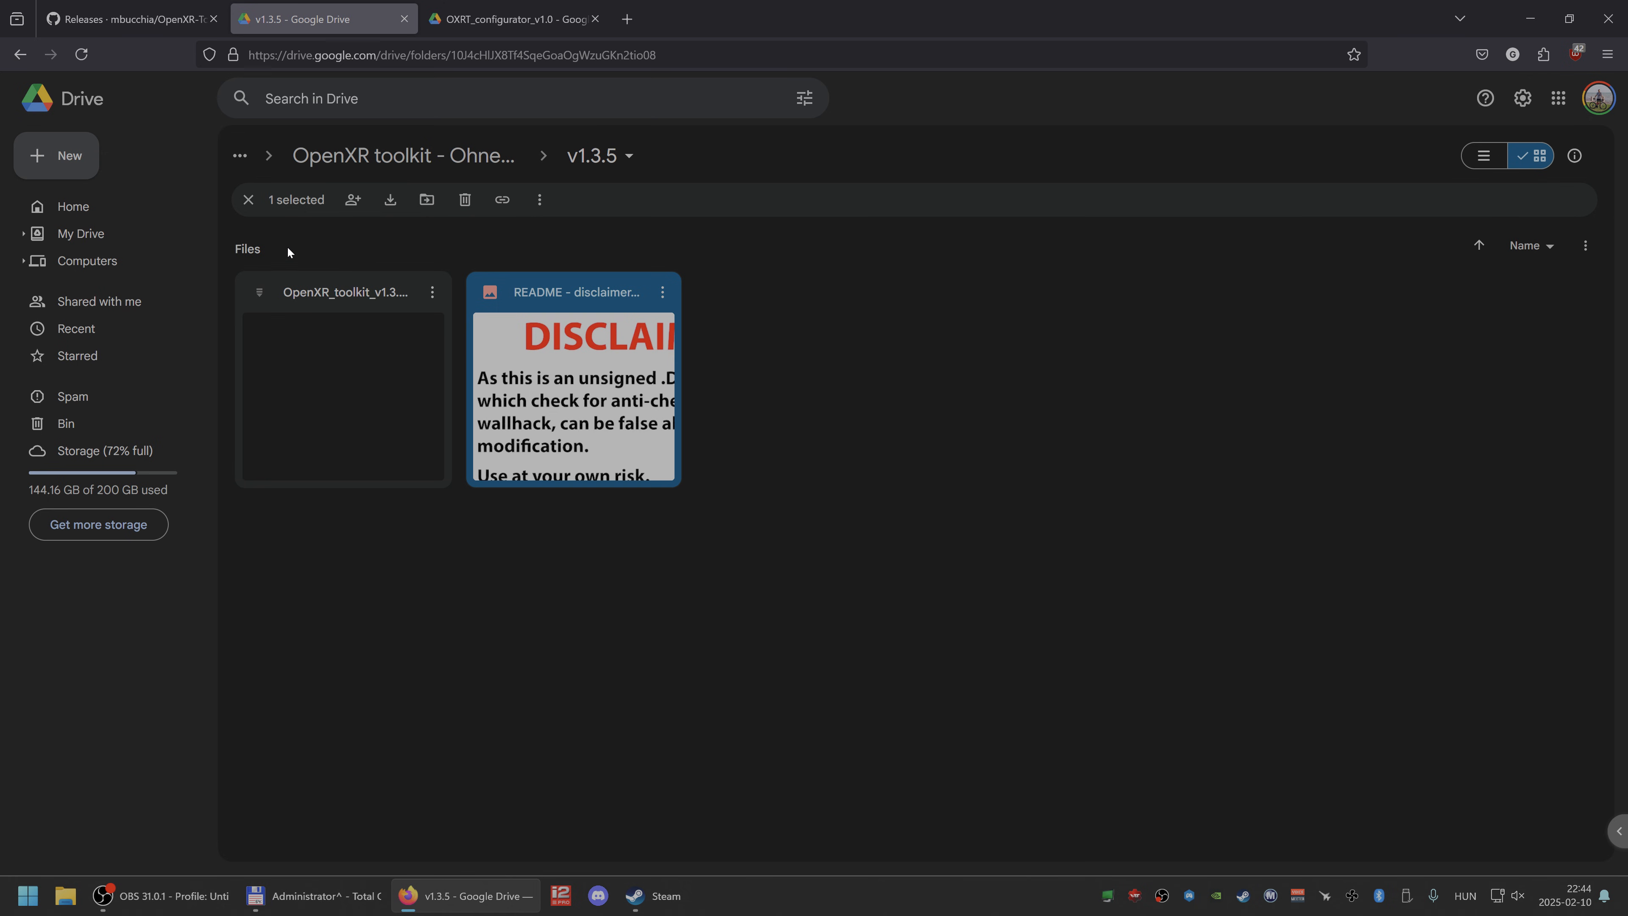
pyautogui.moveTo(360, 277)
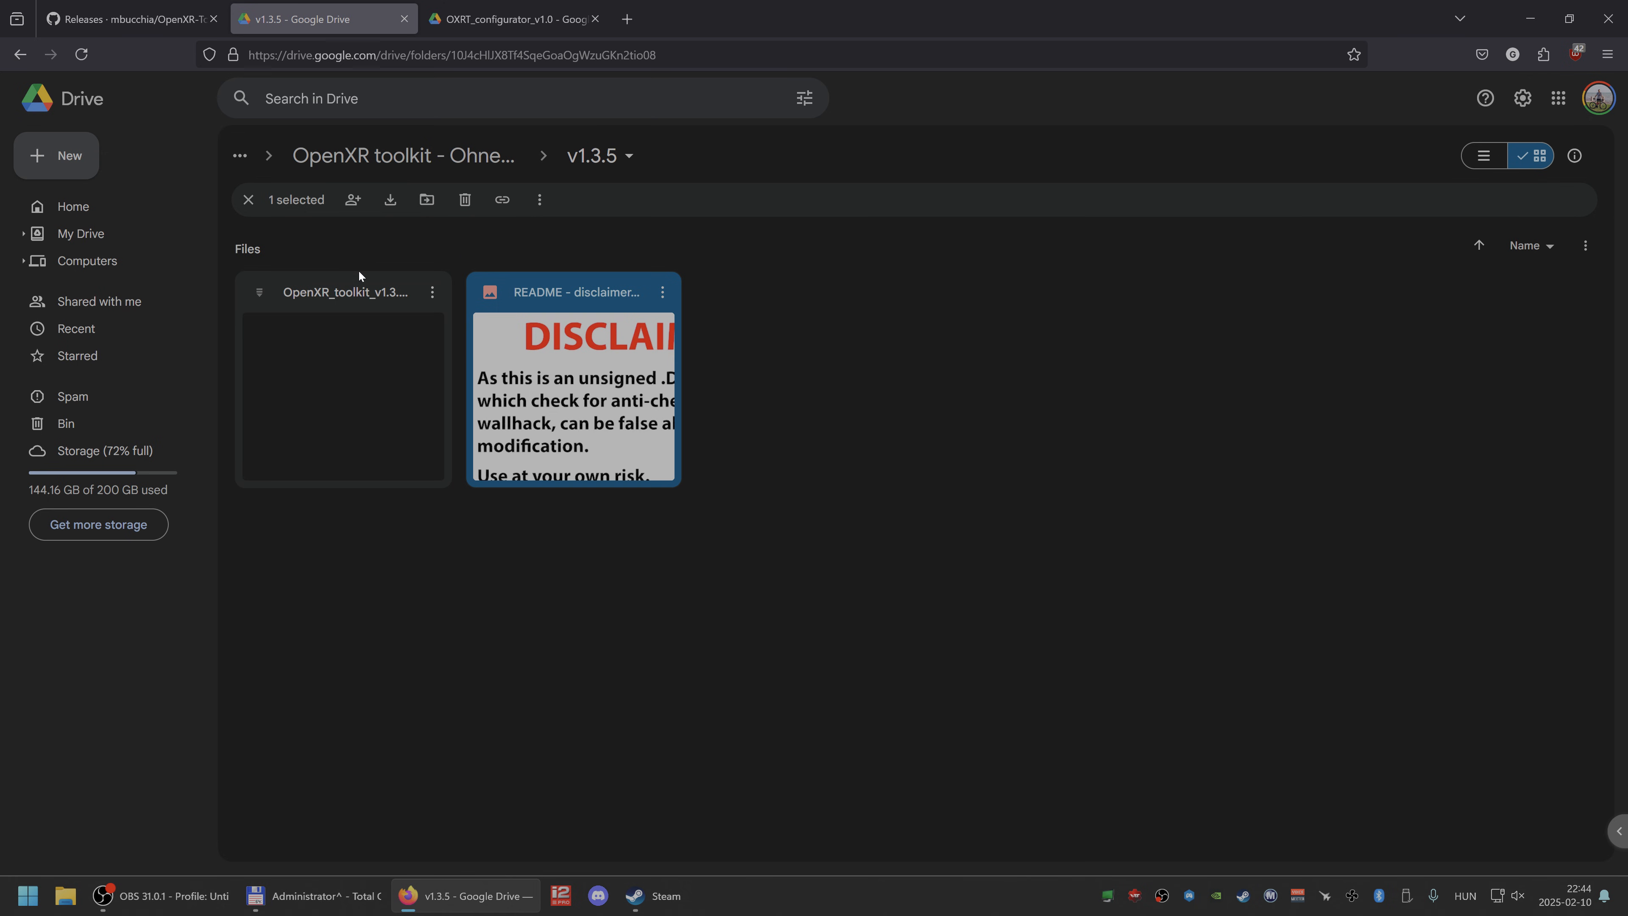
pyautogui.doubleClick(572, 380)
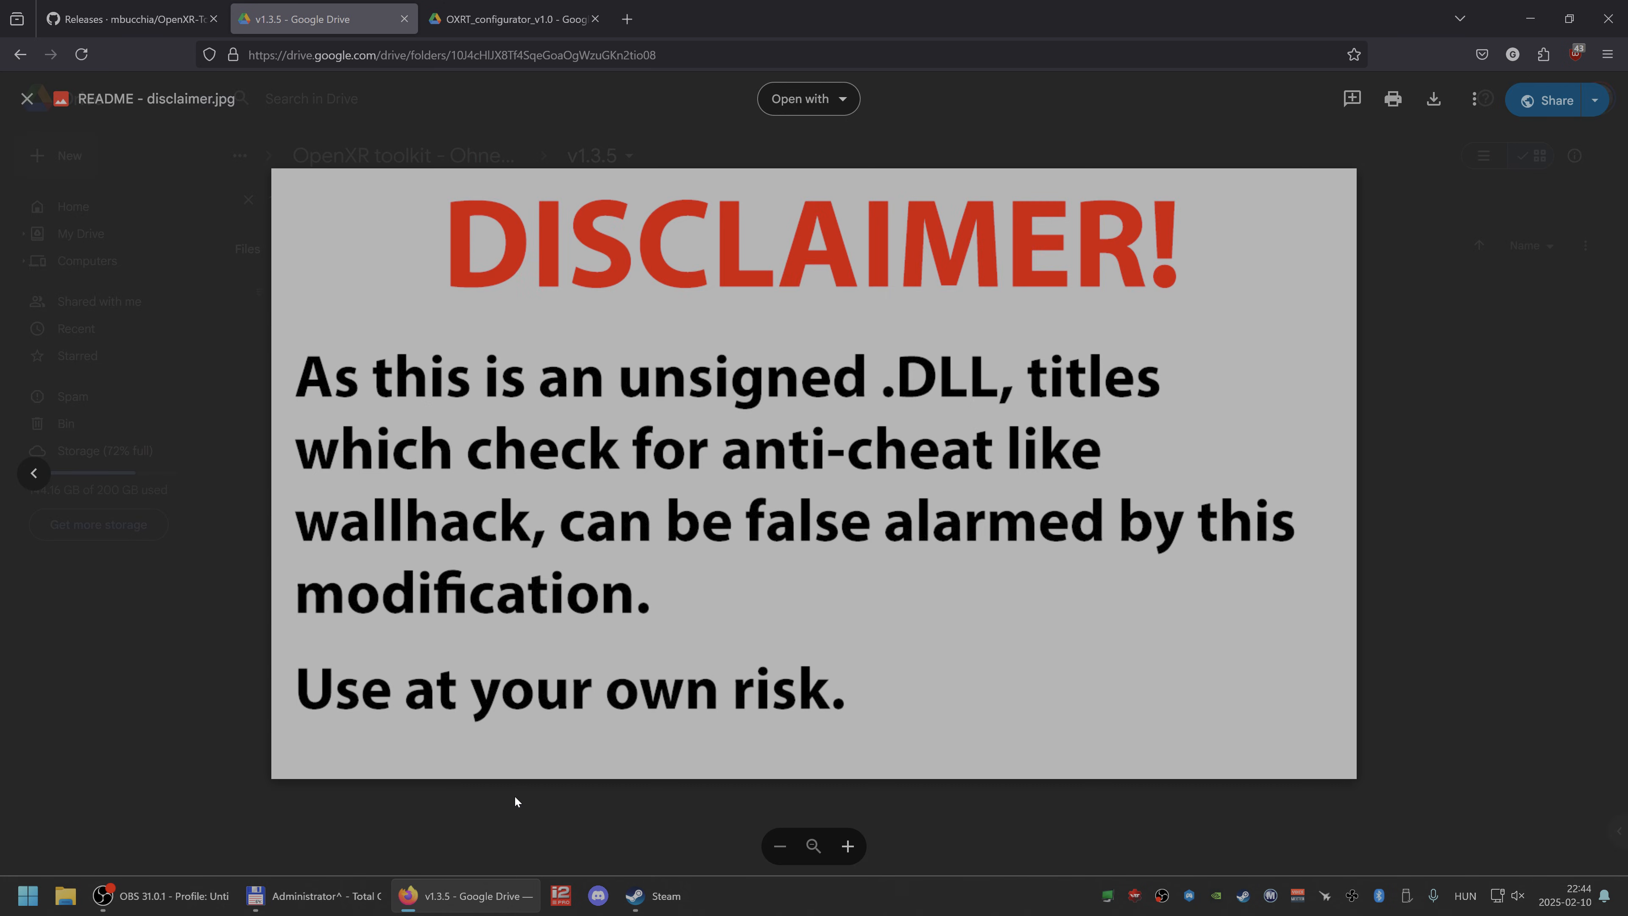
pyautogui.click(27, 98)
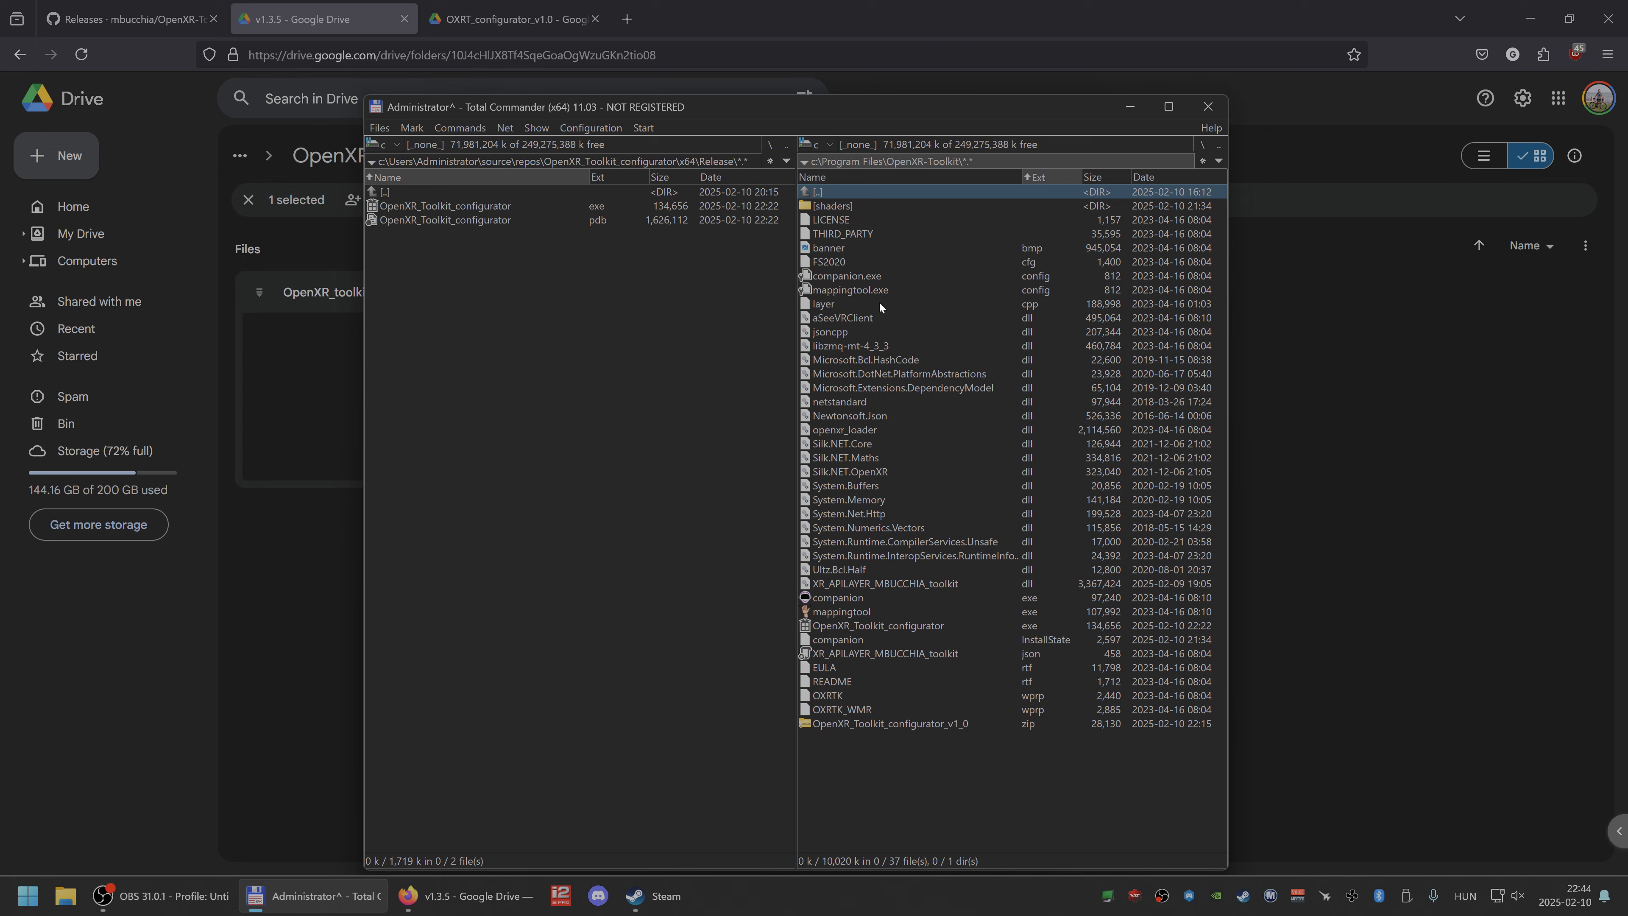
# Copy the toolkit DLL and configurator into C:\Program Files\OpenXR-Toolkit, overwriting all, and launch OpenXR_Toolkit_configurator.exe
pyautogui.click(882, 582)
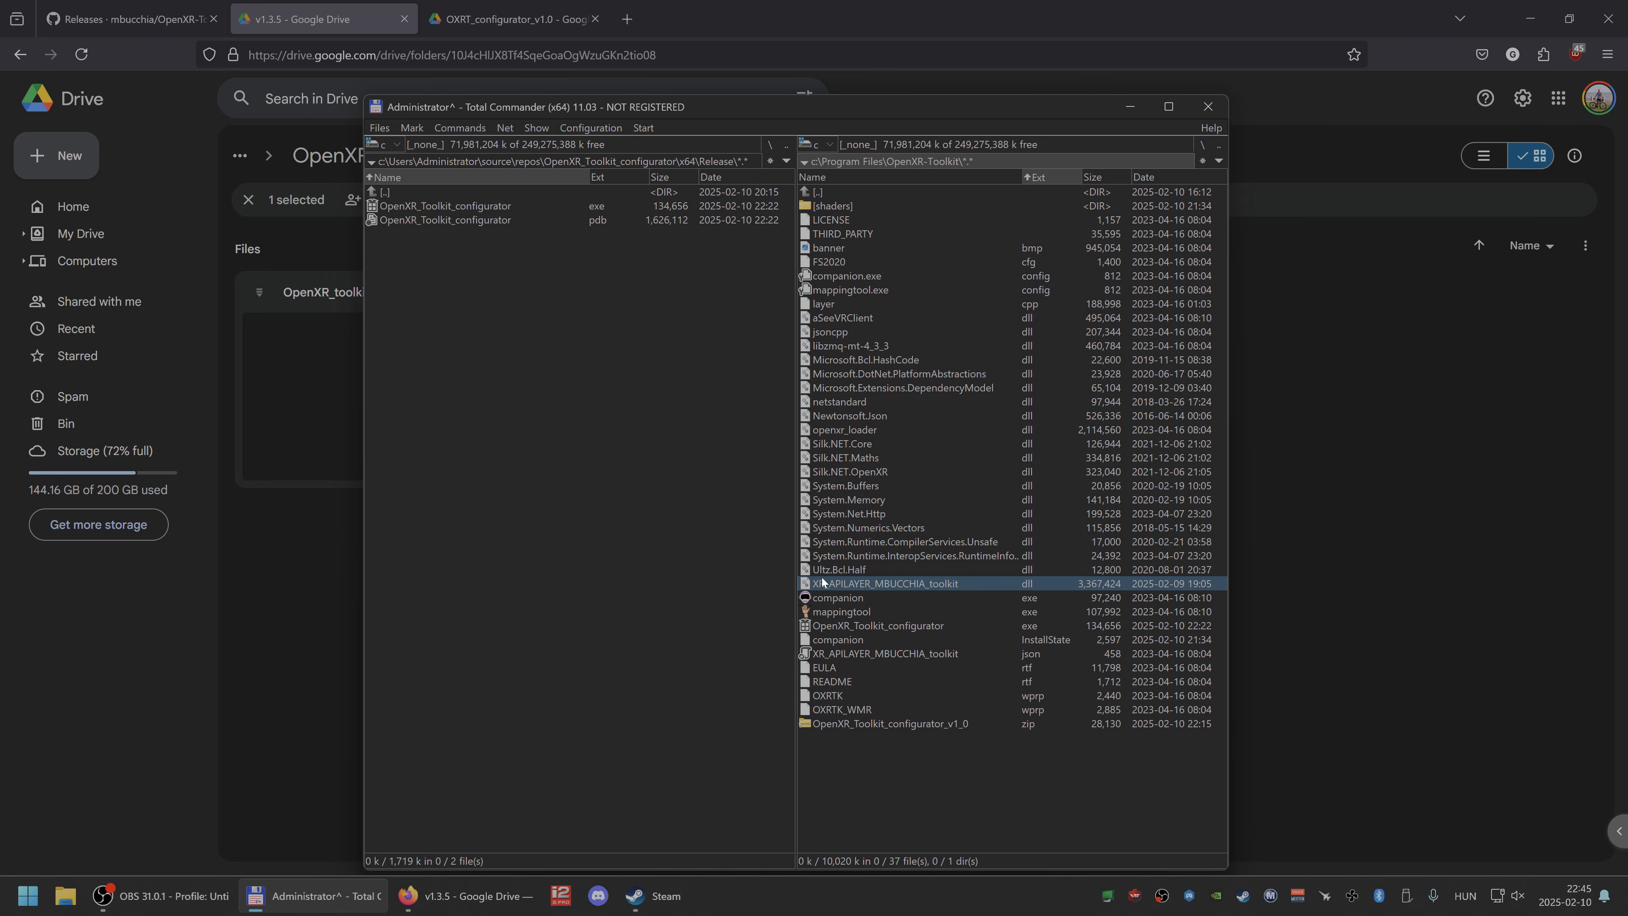
pyautogui.moveTo(912, 579)
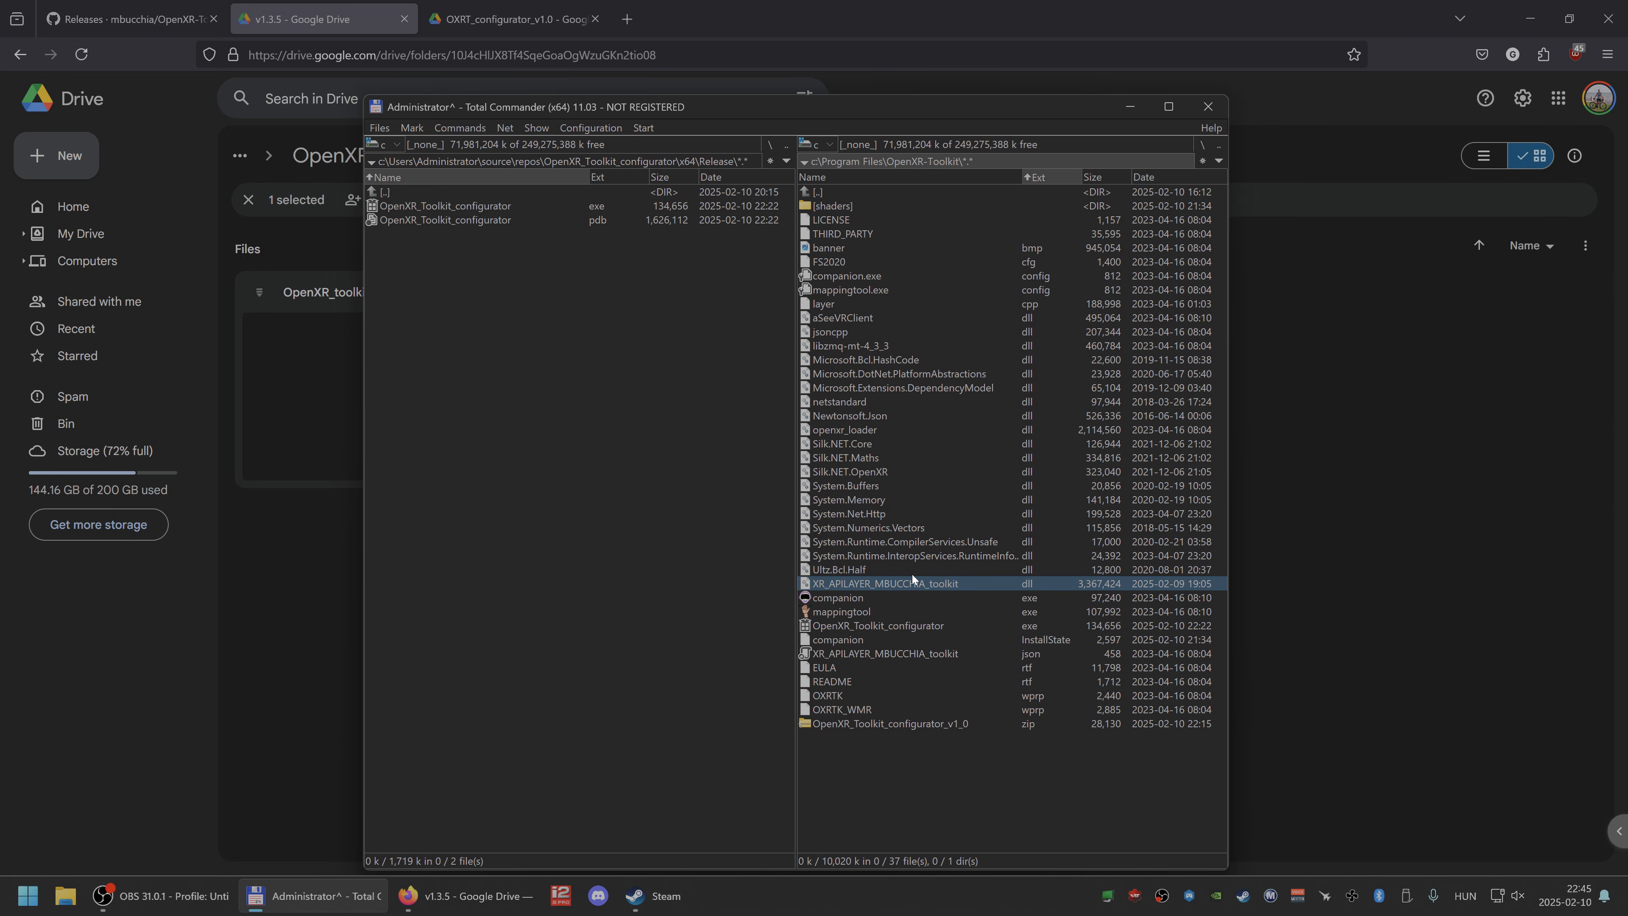
pyautogui.moveTo(714, 345)
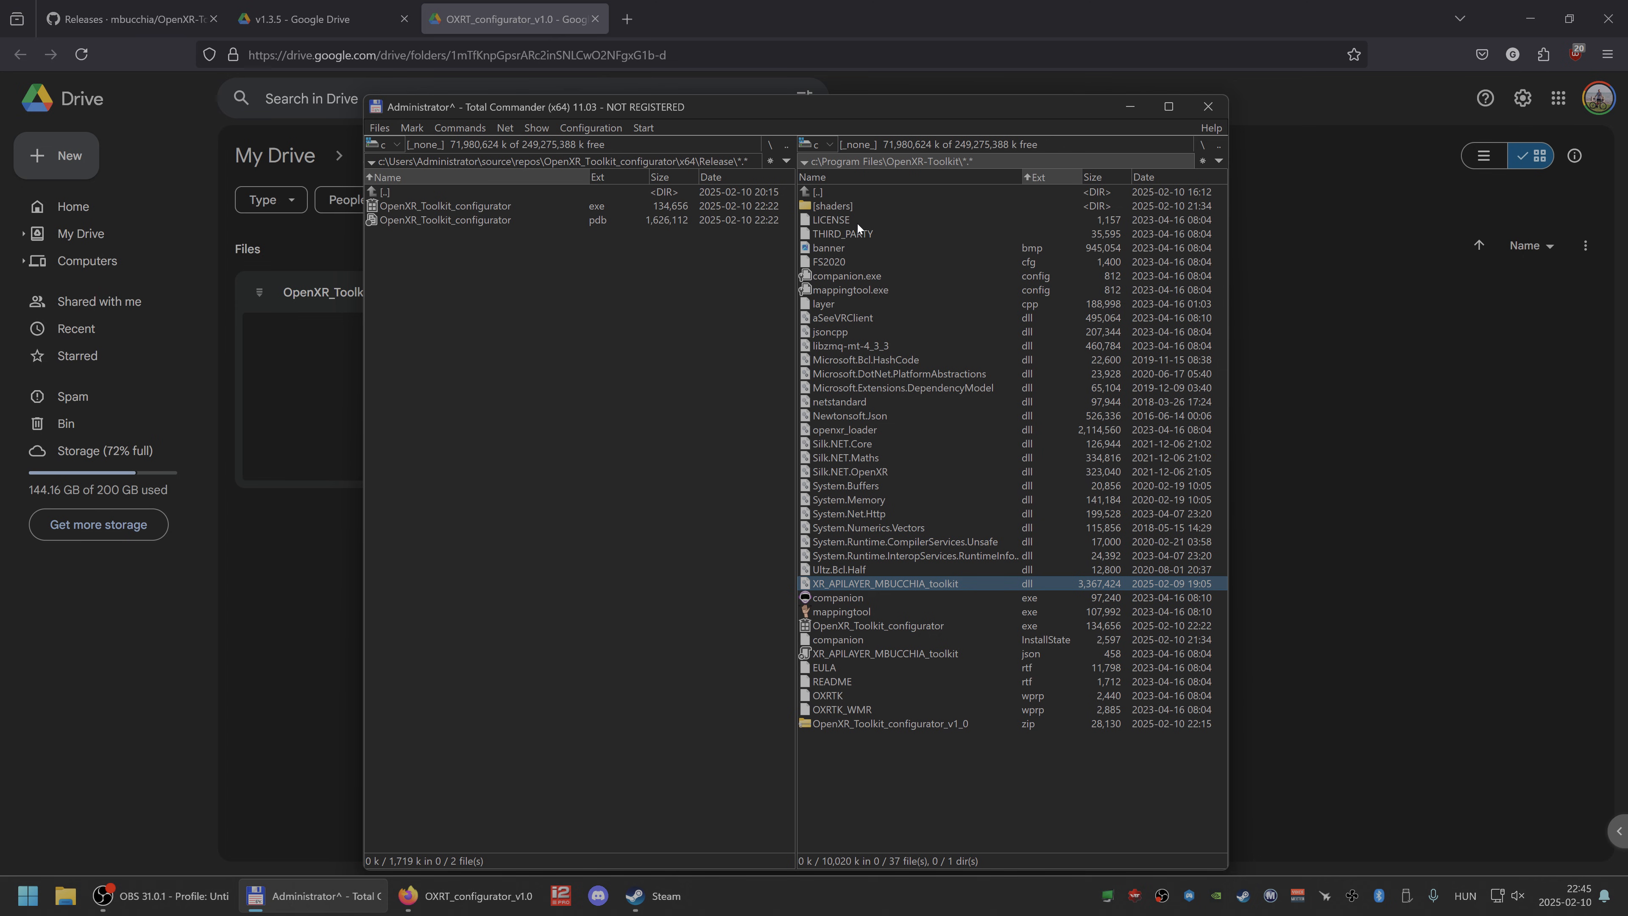
pyautogui.click(444, 204)
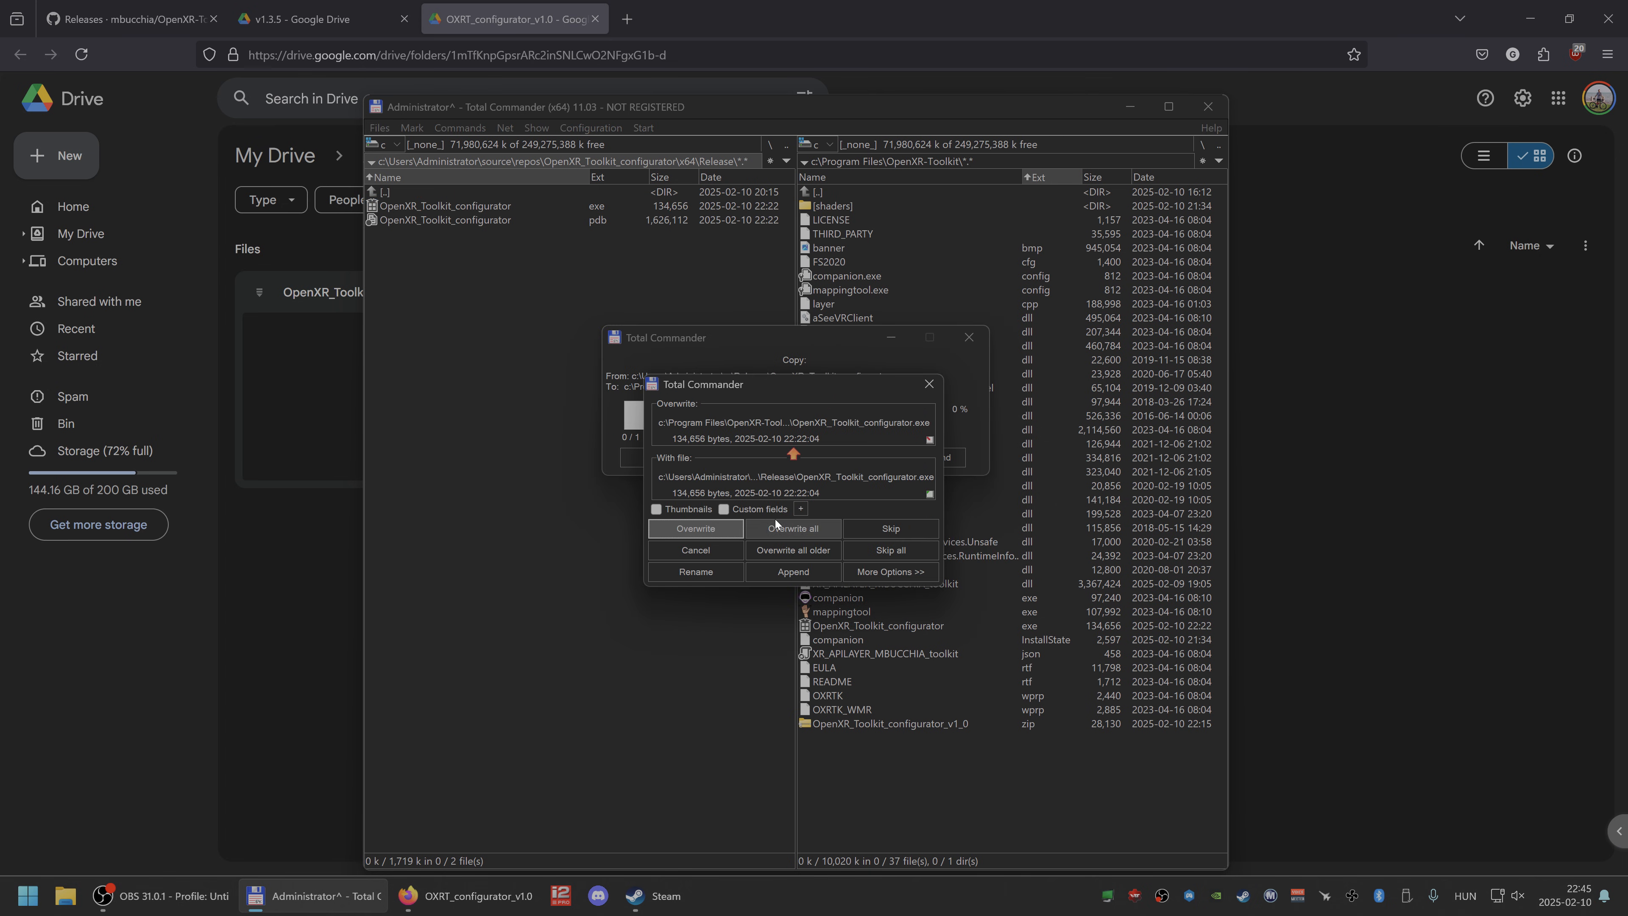
pyautogui.click(694, 529)
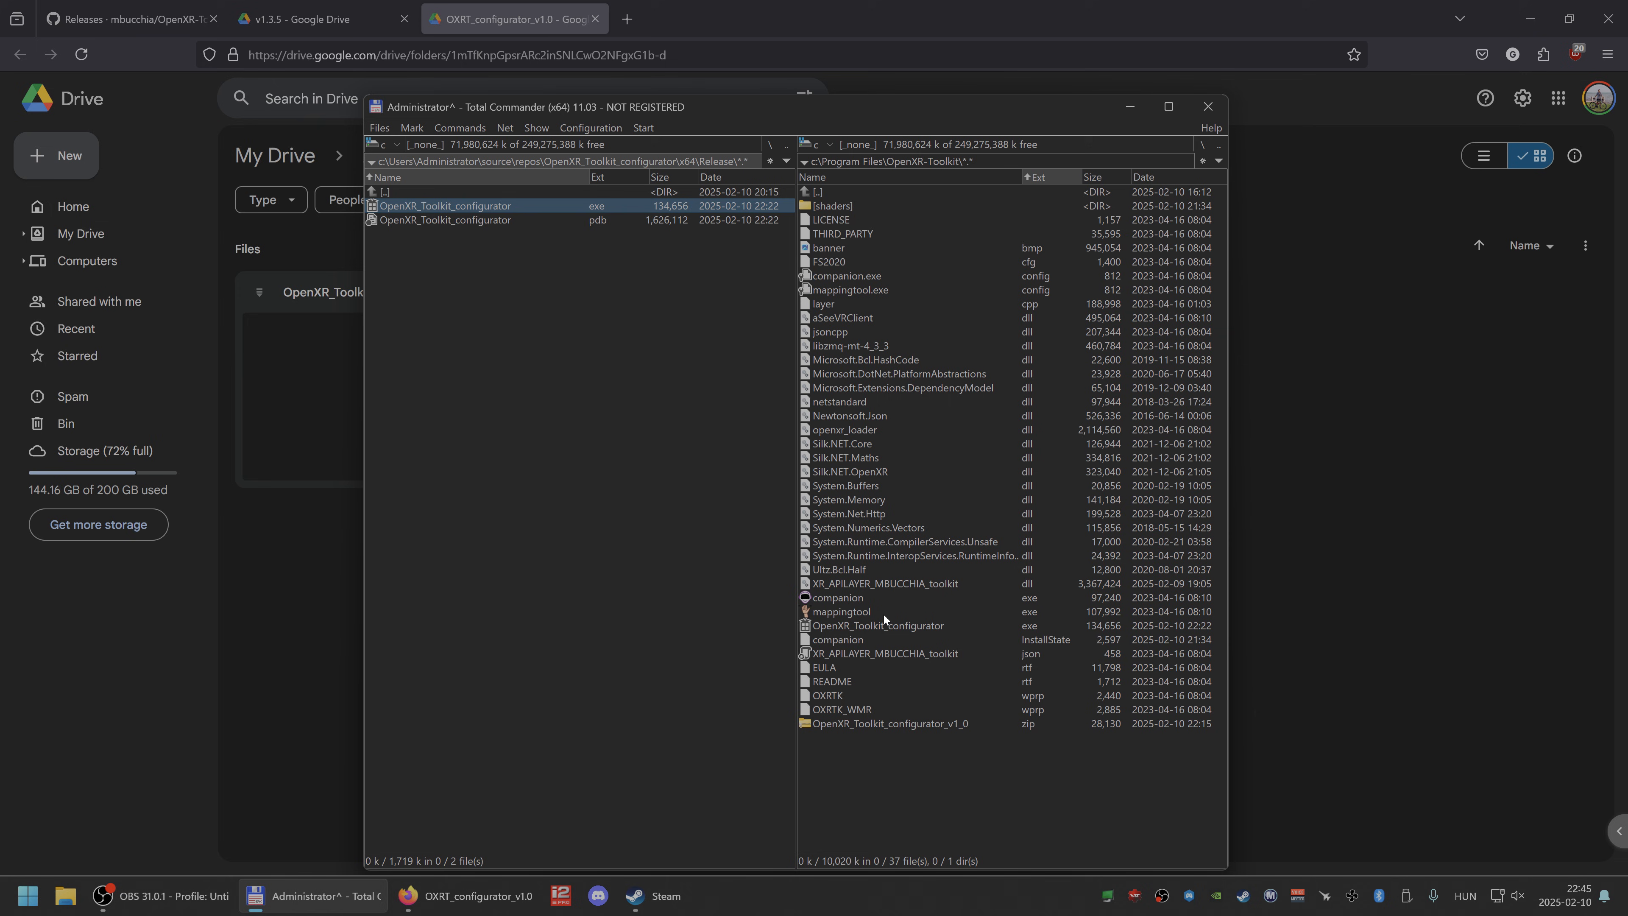
pyautogui.doubleClick(445, 205)
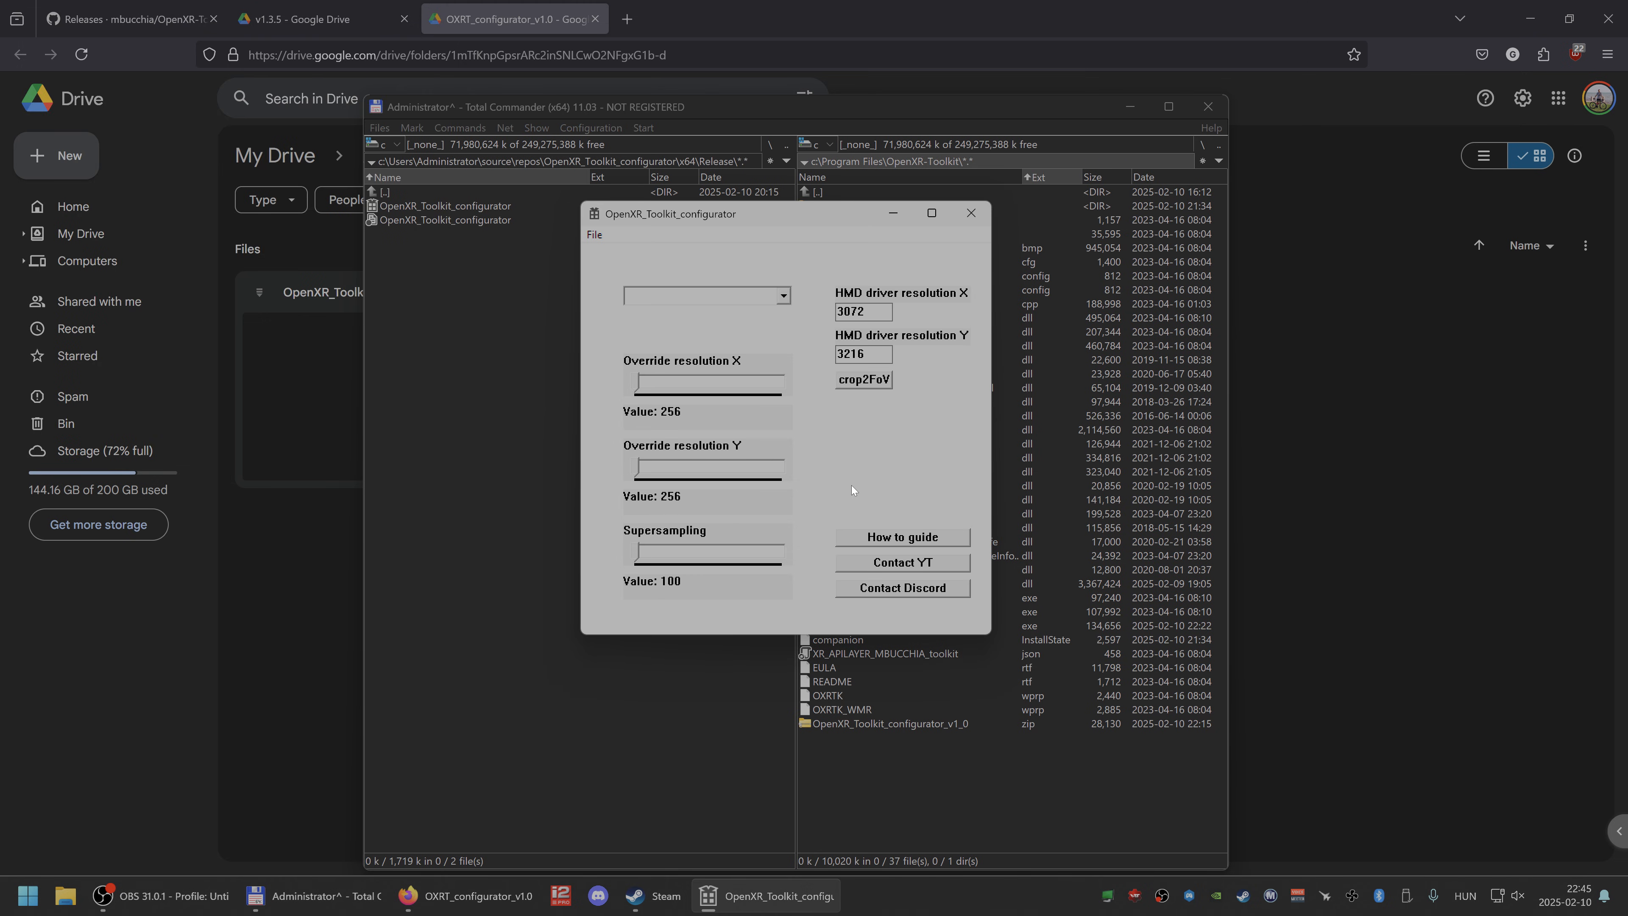
pyautogui.moveTo(841, 550)
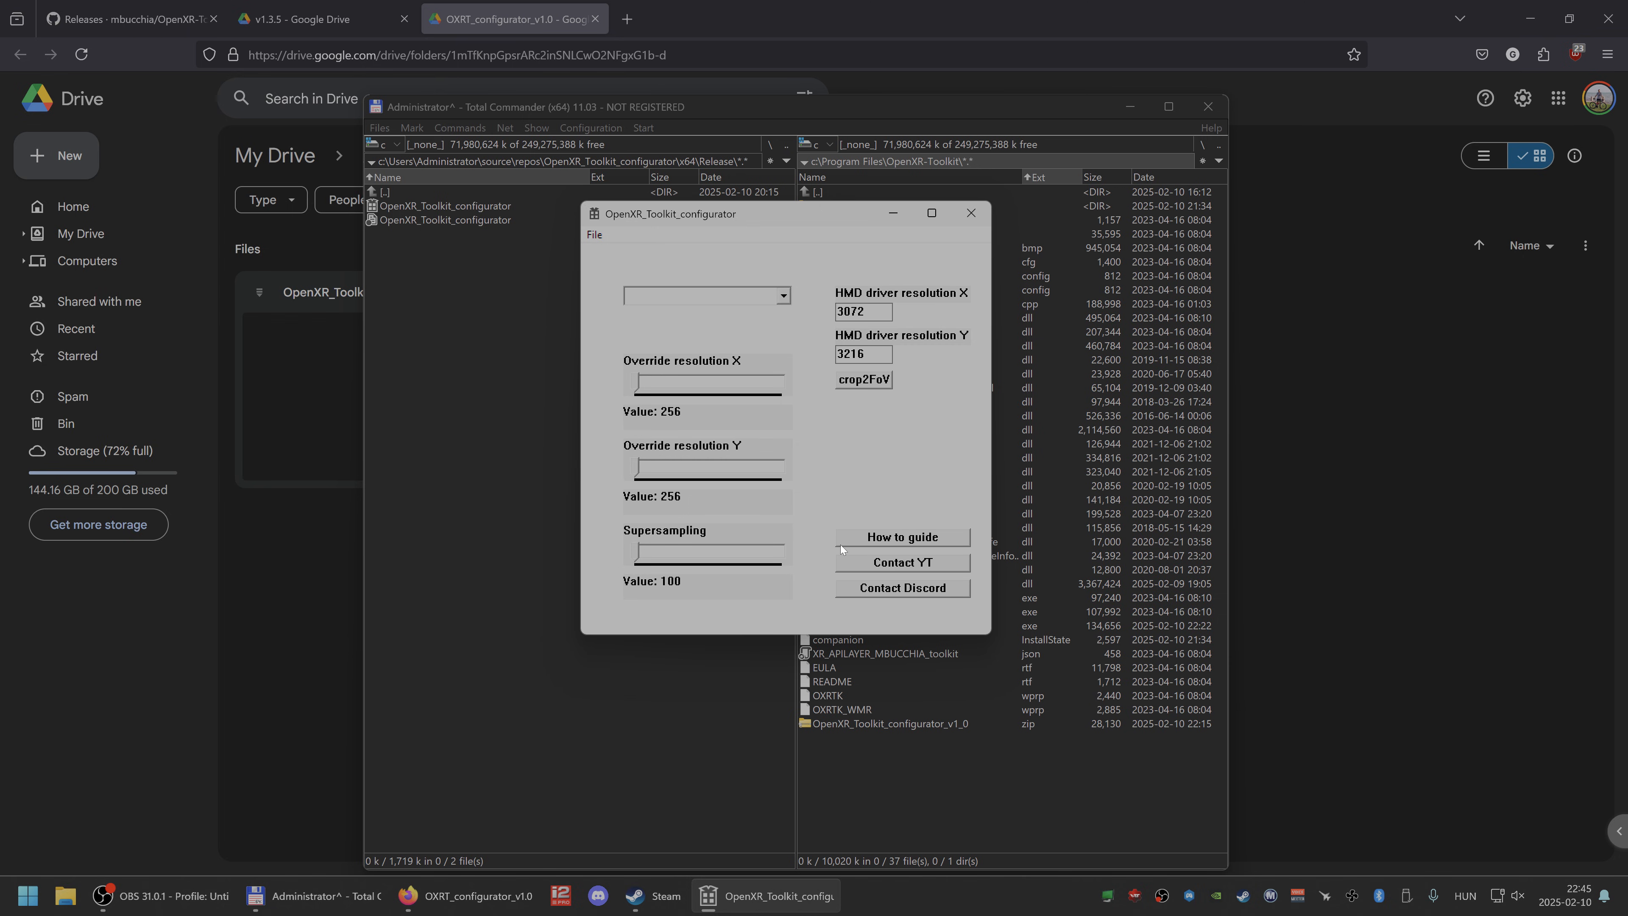
pyautogui.moveTo(845, 564)
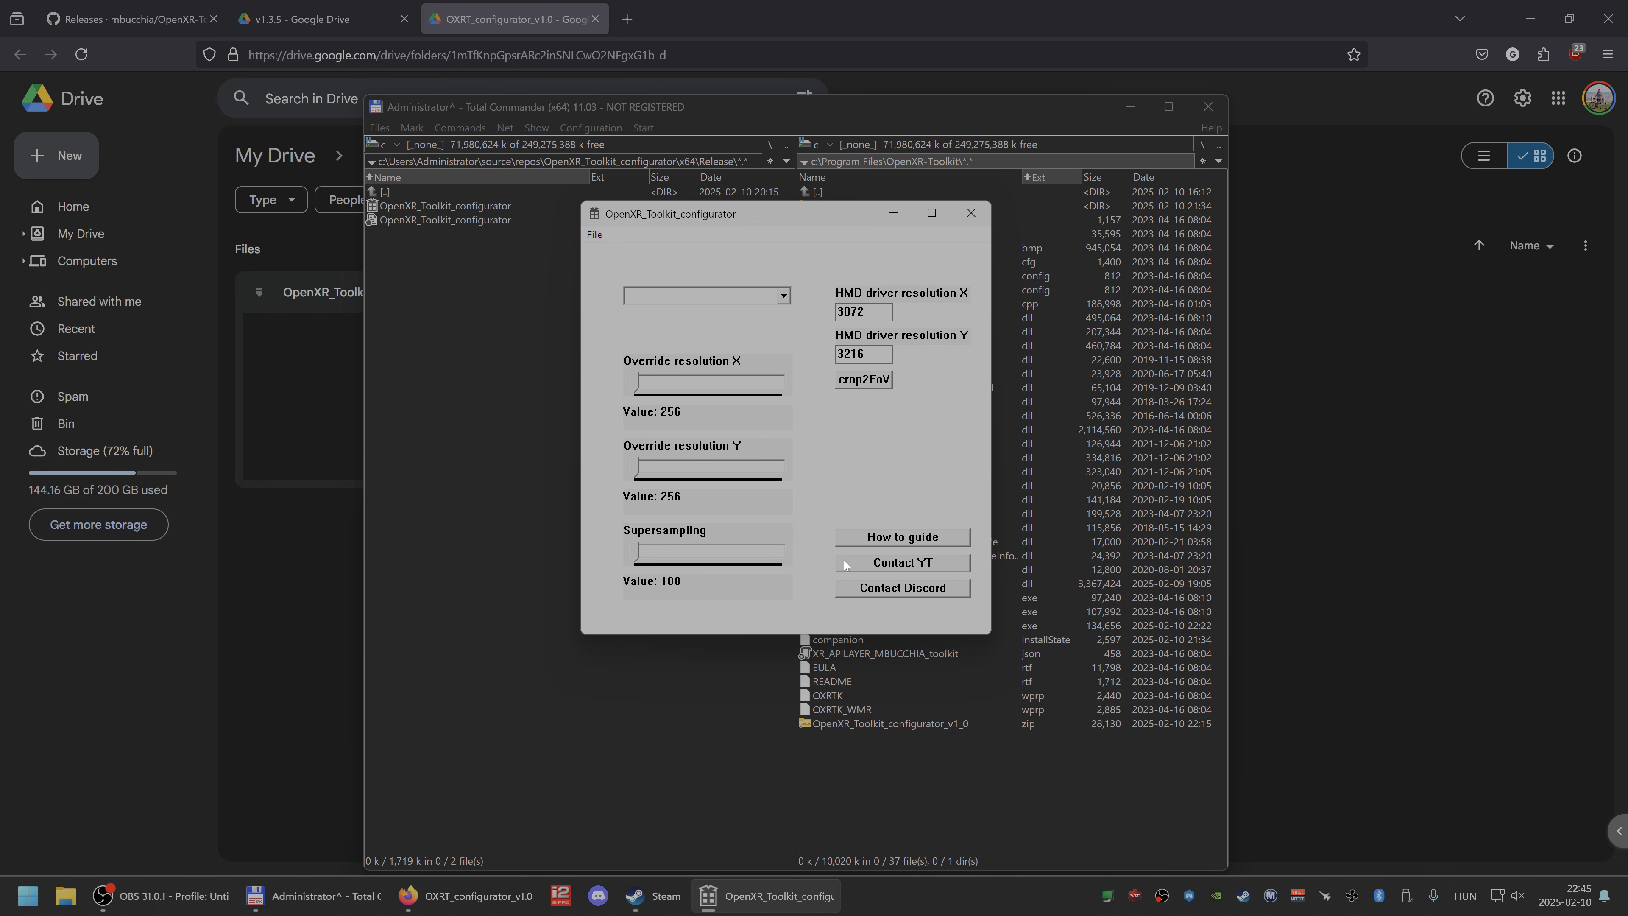
pyautogui.moveTo(859, 444)
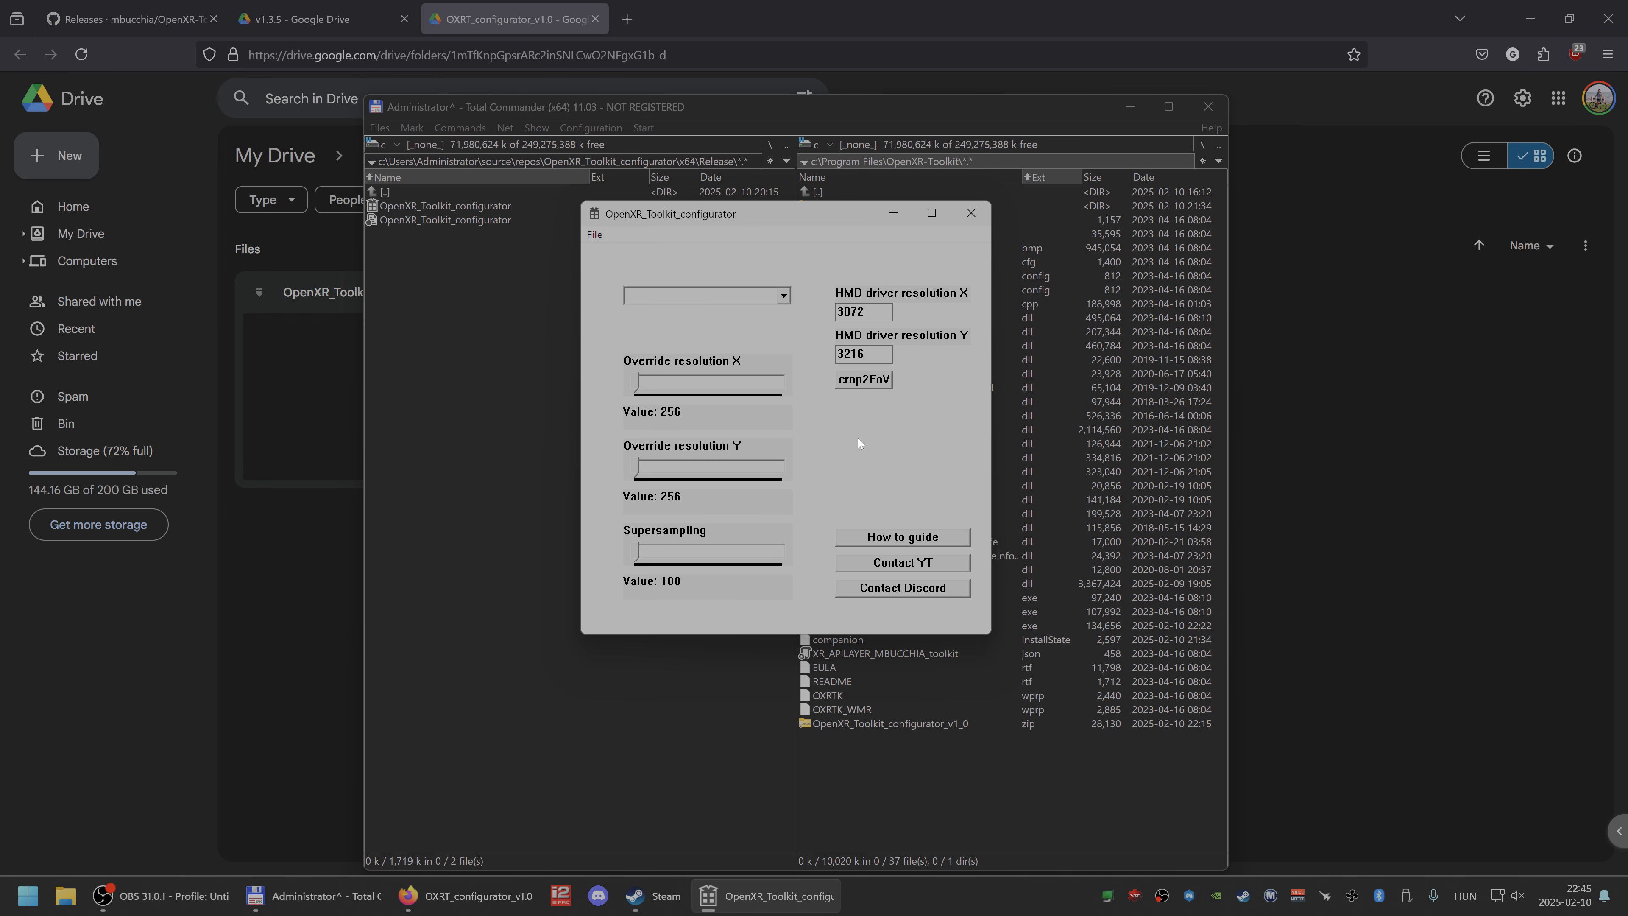
pyautogui.moveTo(851, 407)
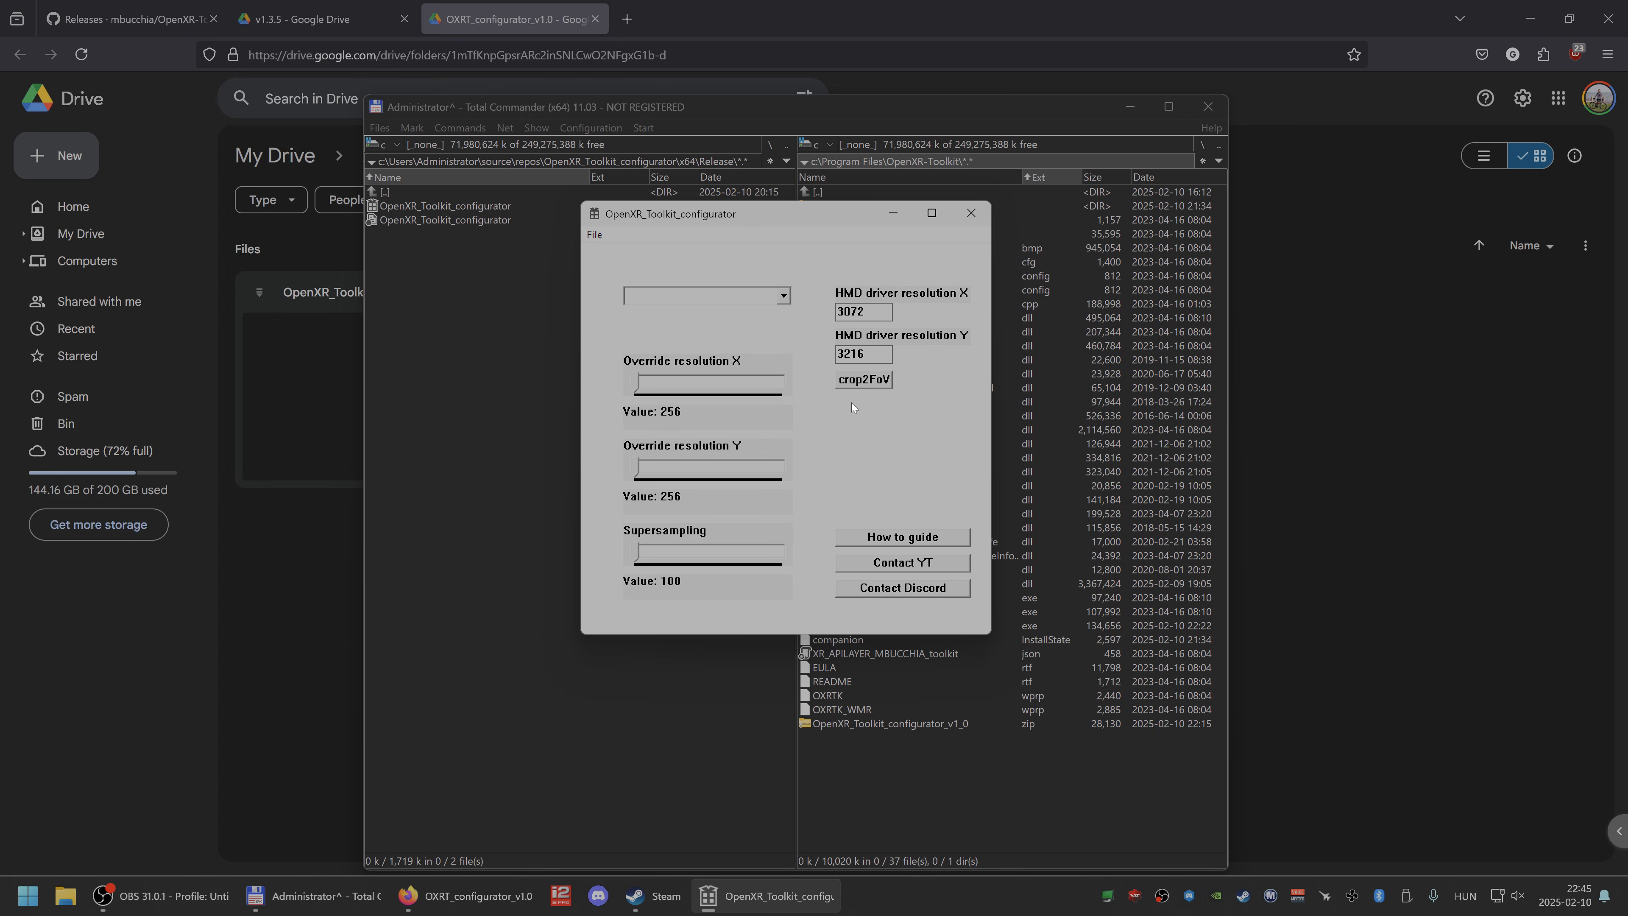
pyautogui.moveTo(846, 423)
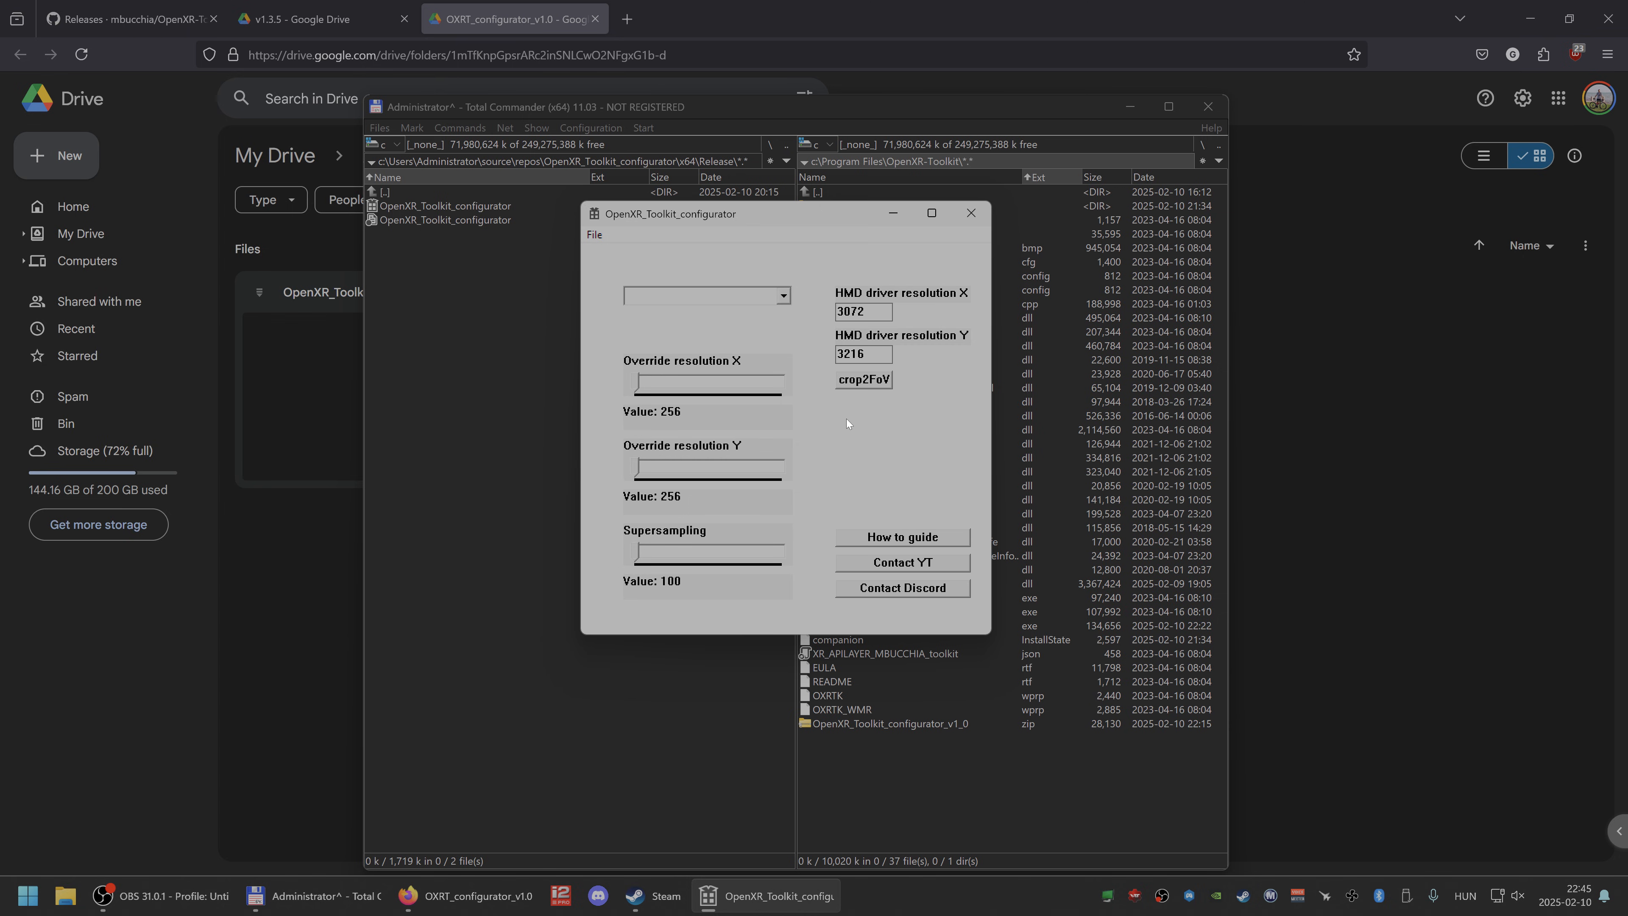
pyautogui.moveTo(830, 426)
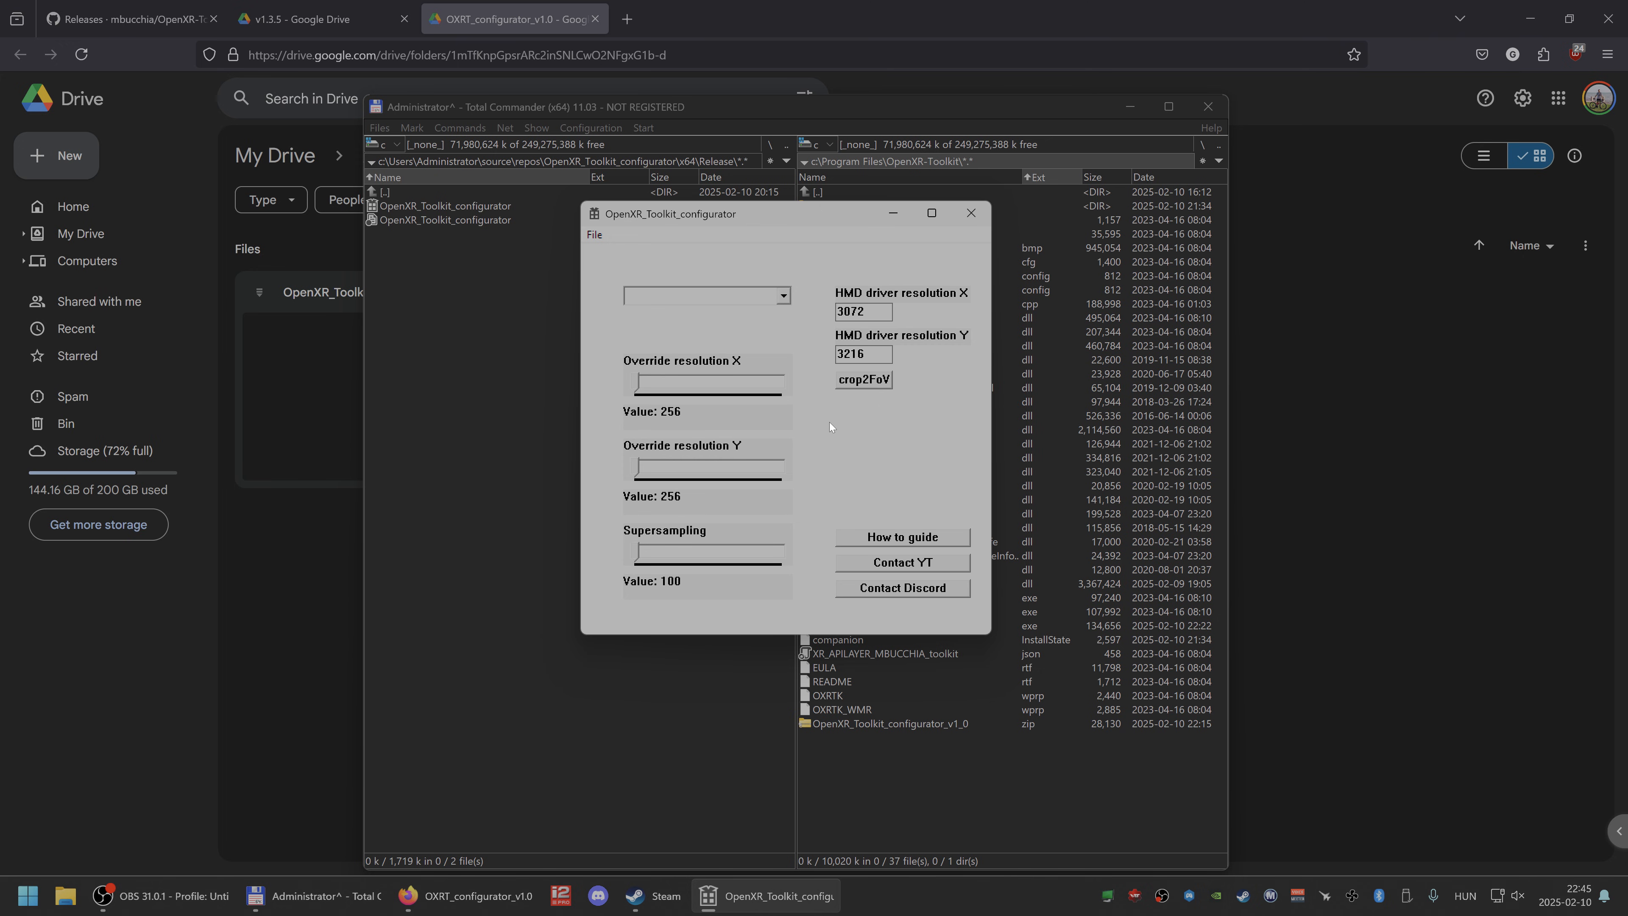
pyautogui.moveTo(646, 200)
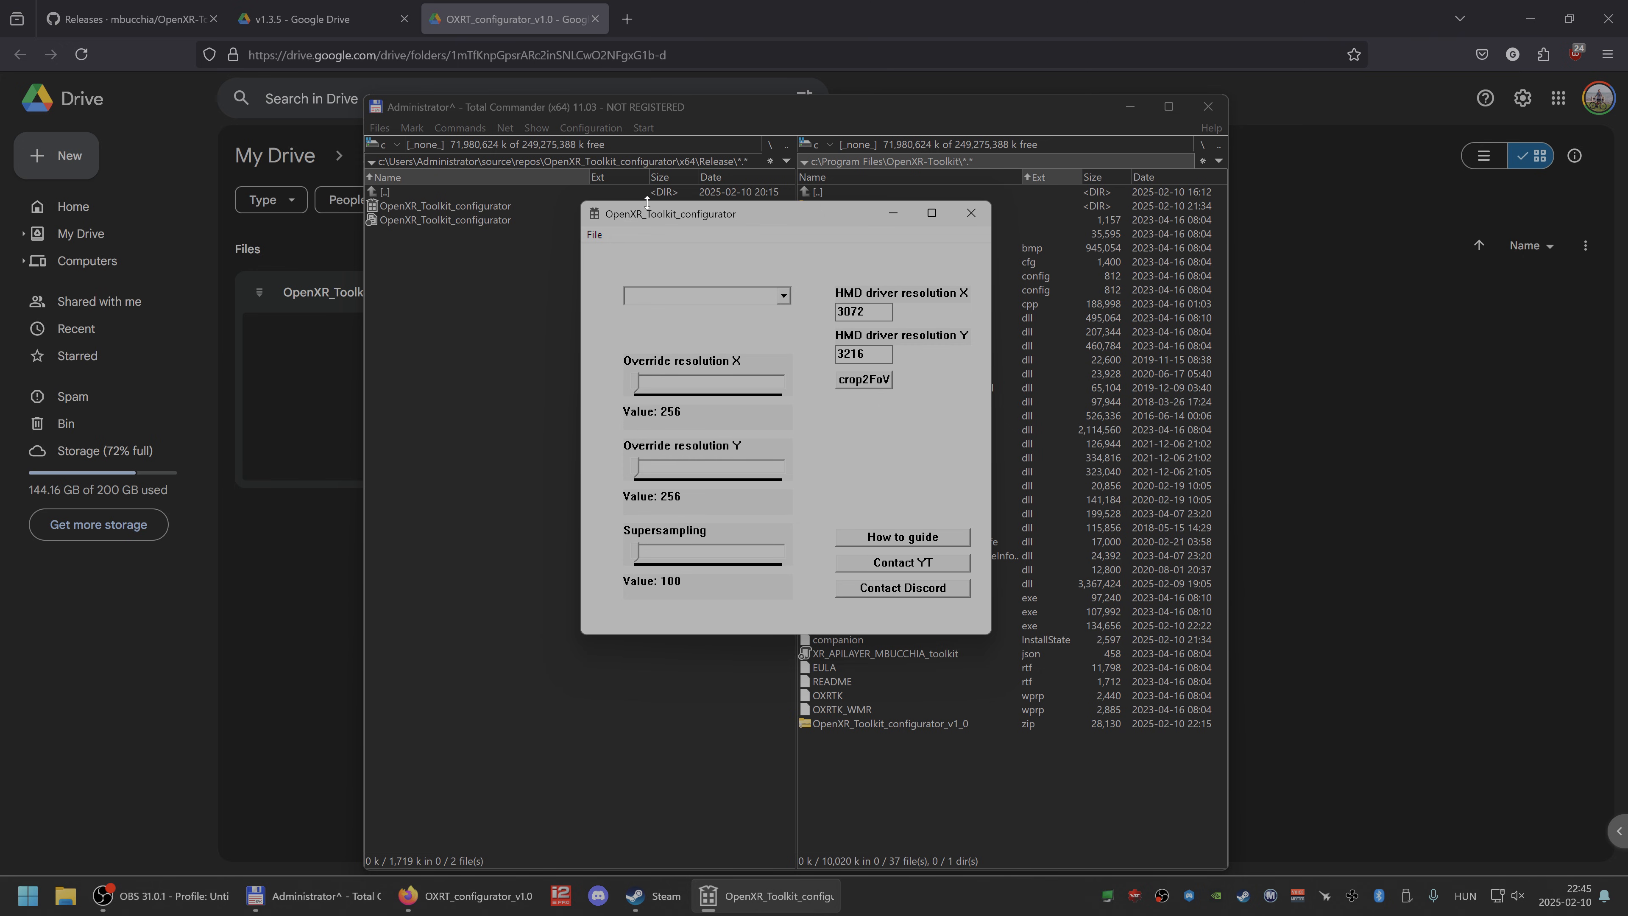
pyautogui.moveTo(689, 251)
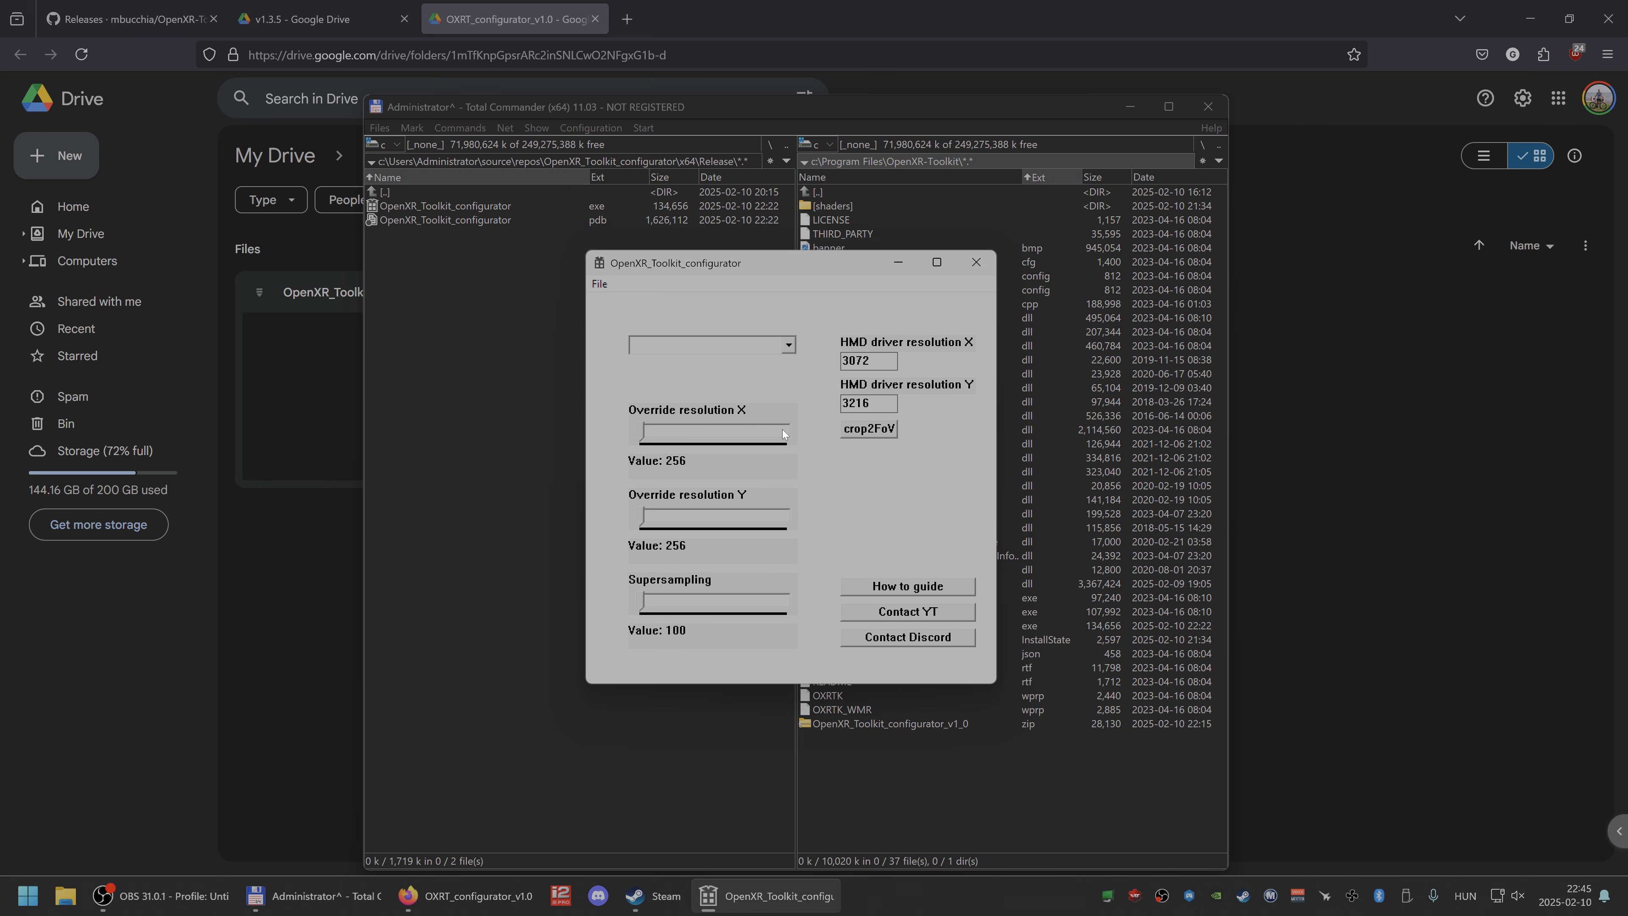
pyautogui.moveTo(648, 436)
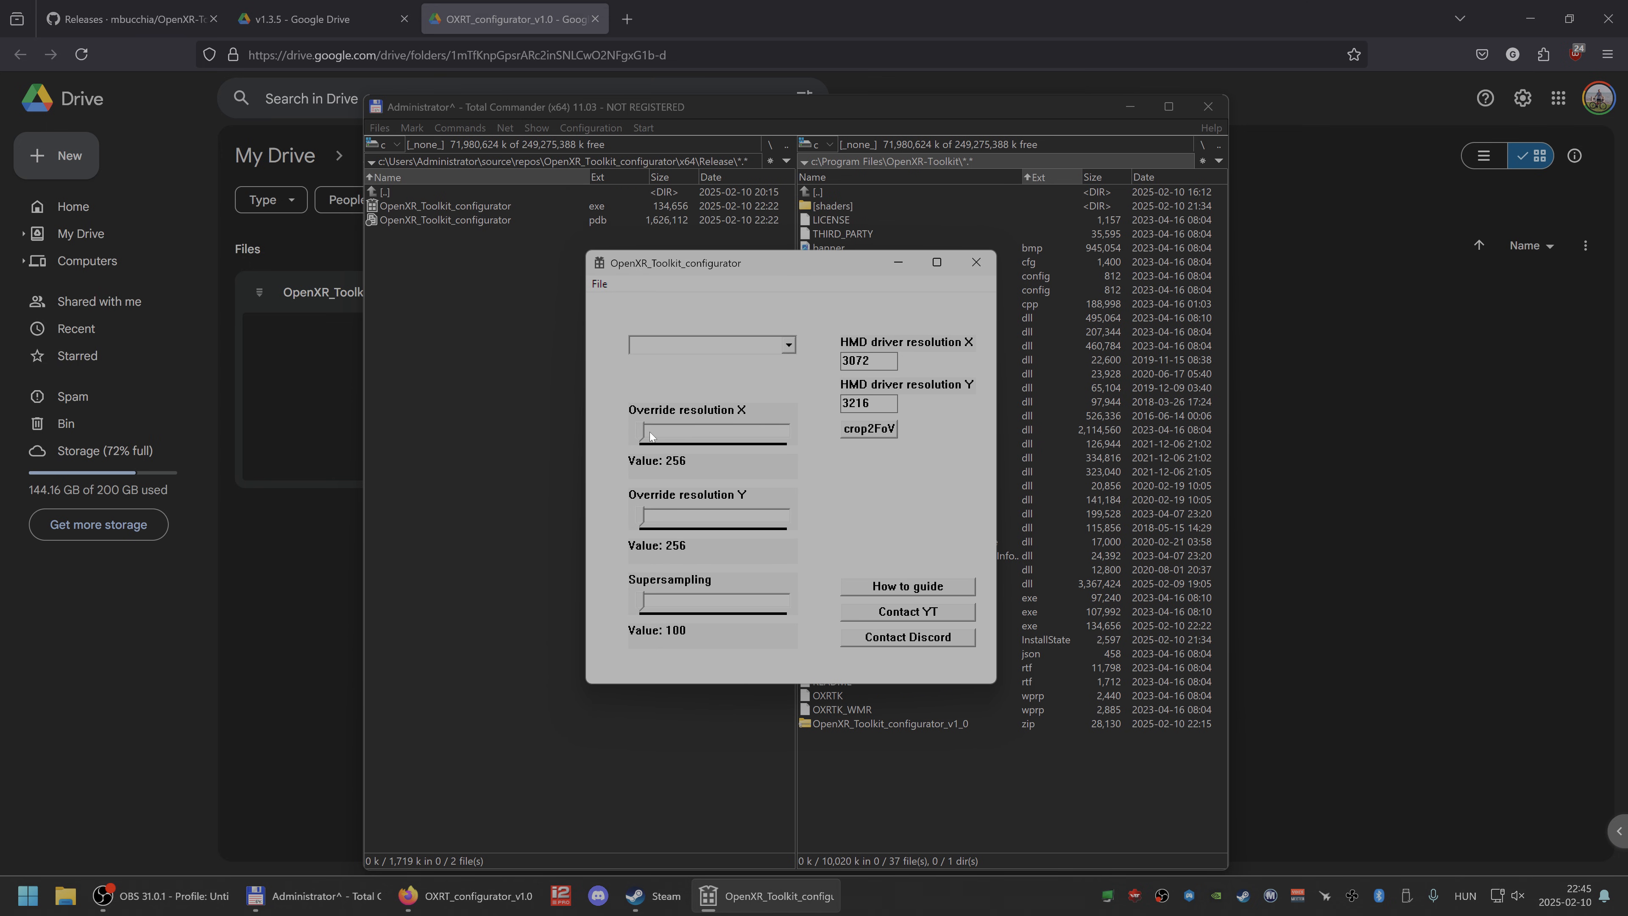
pyautogui.moveTo(858, 462)
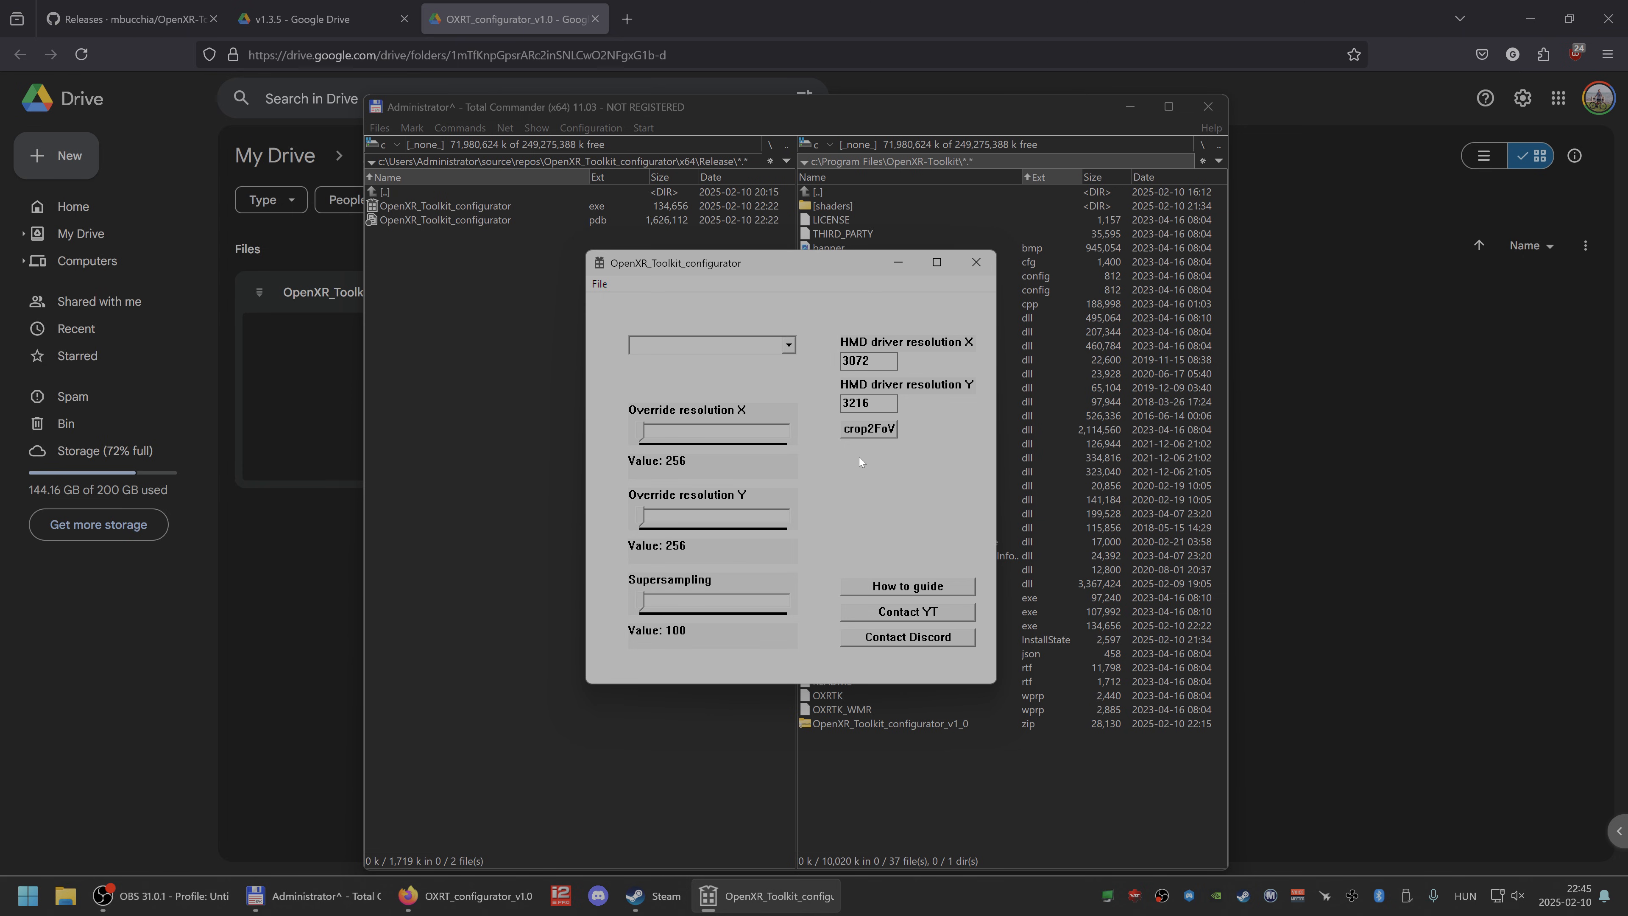
pyautogui.moveTo(620, 558)
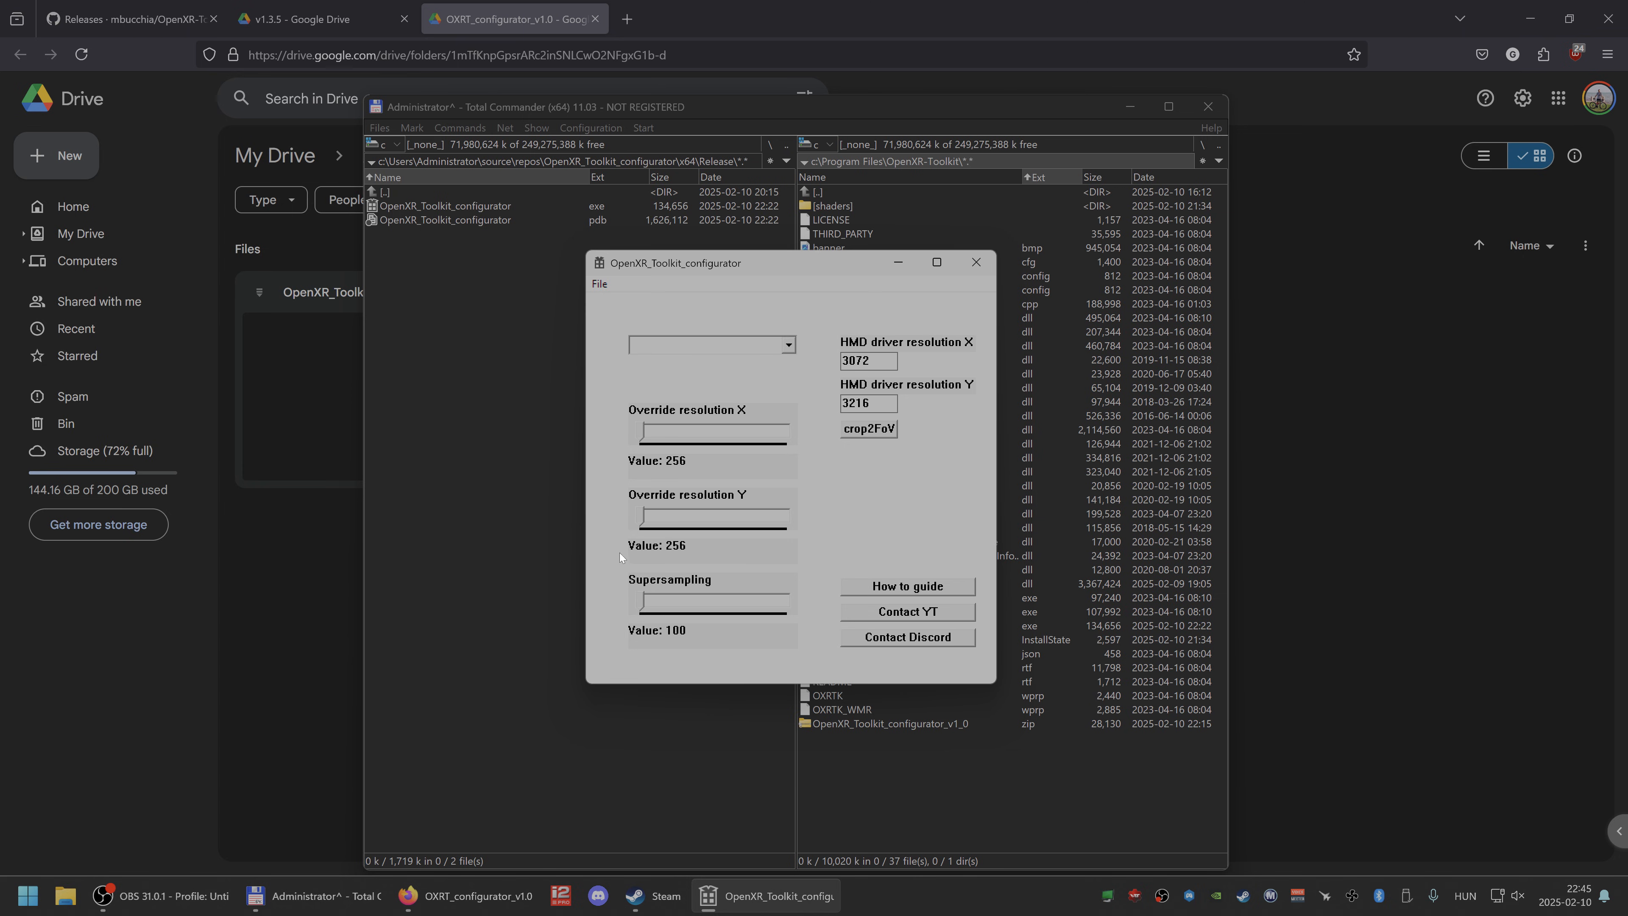
pyautogui.moveTo(765, 427)
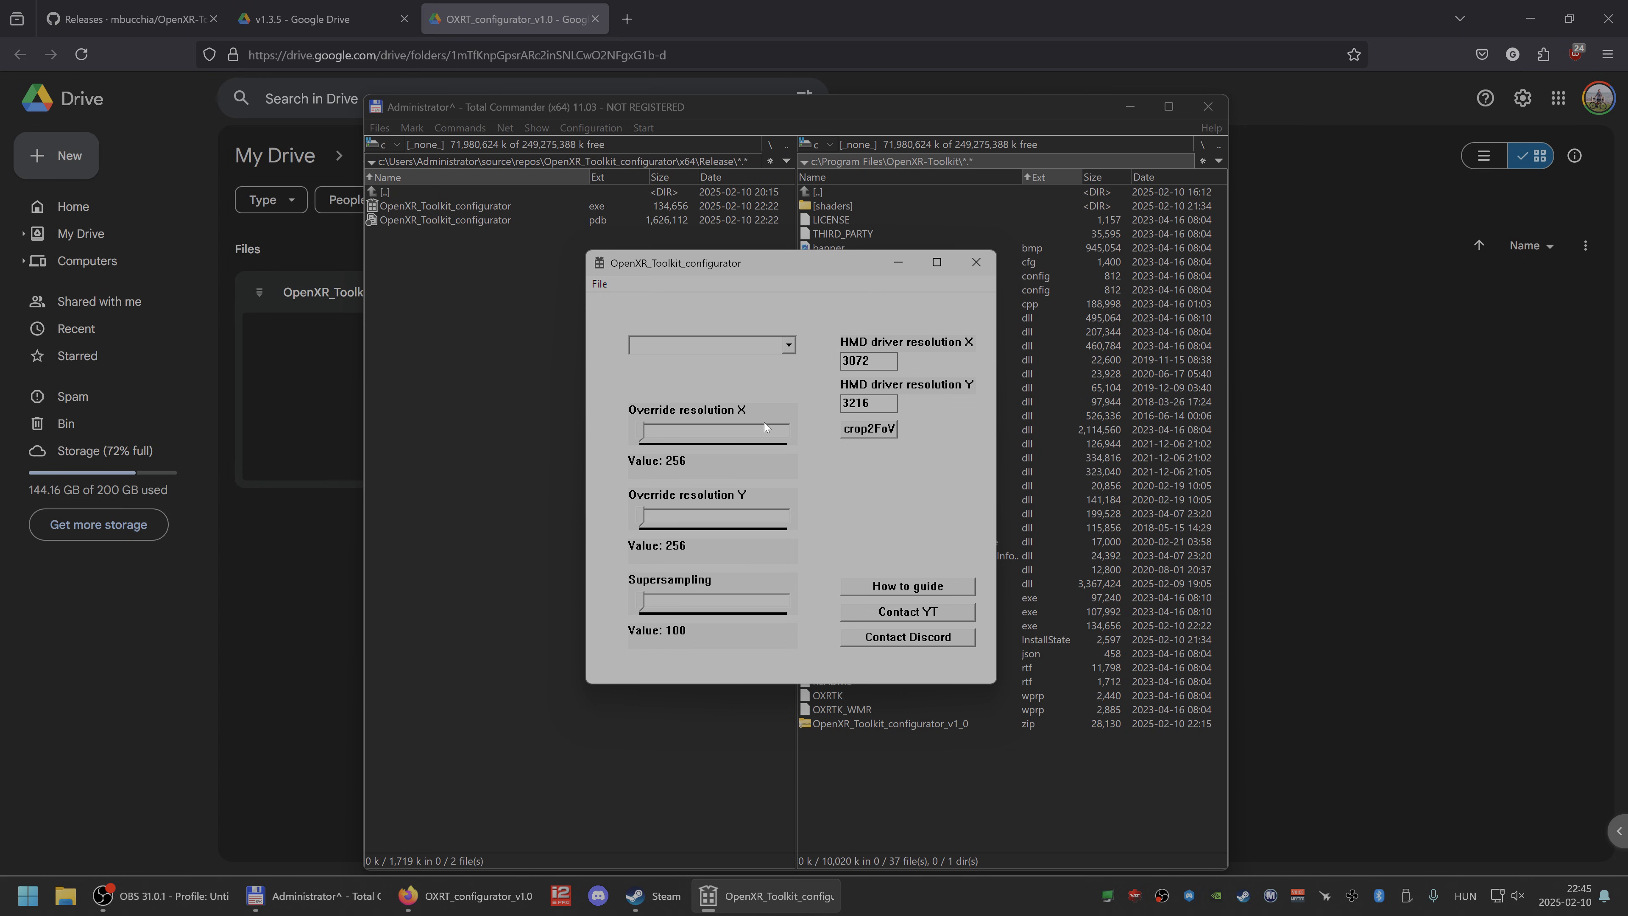
pyautogui.moveTo(692, 385)
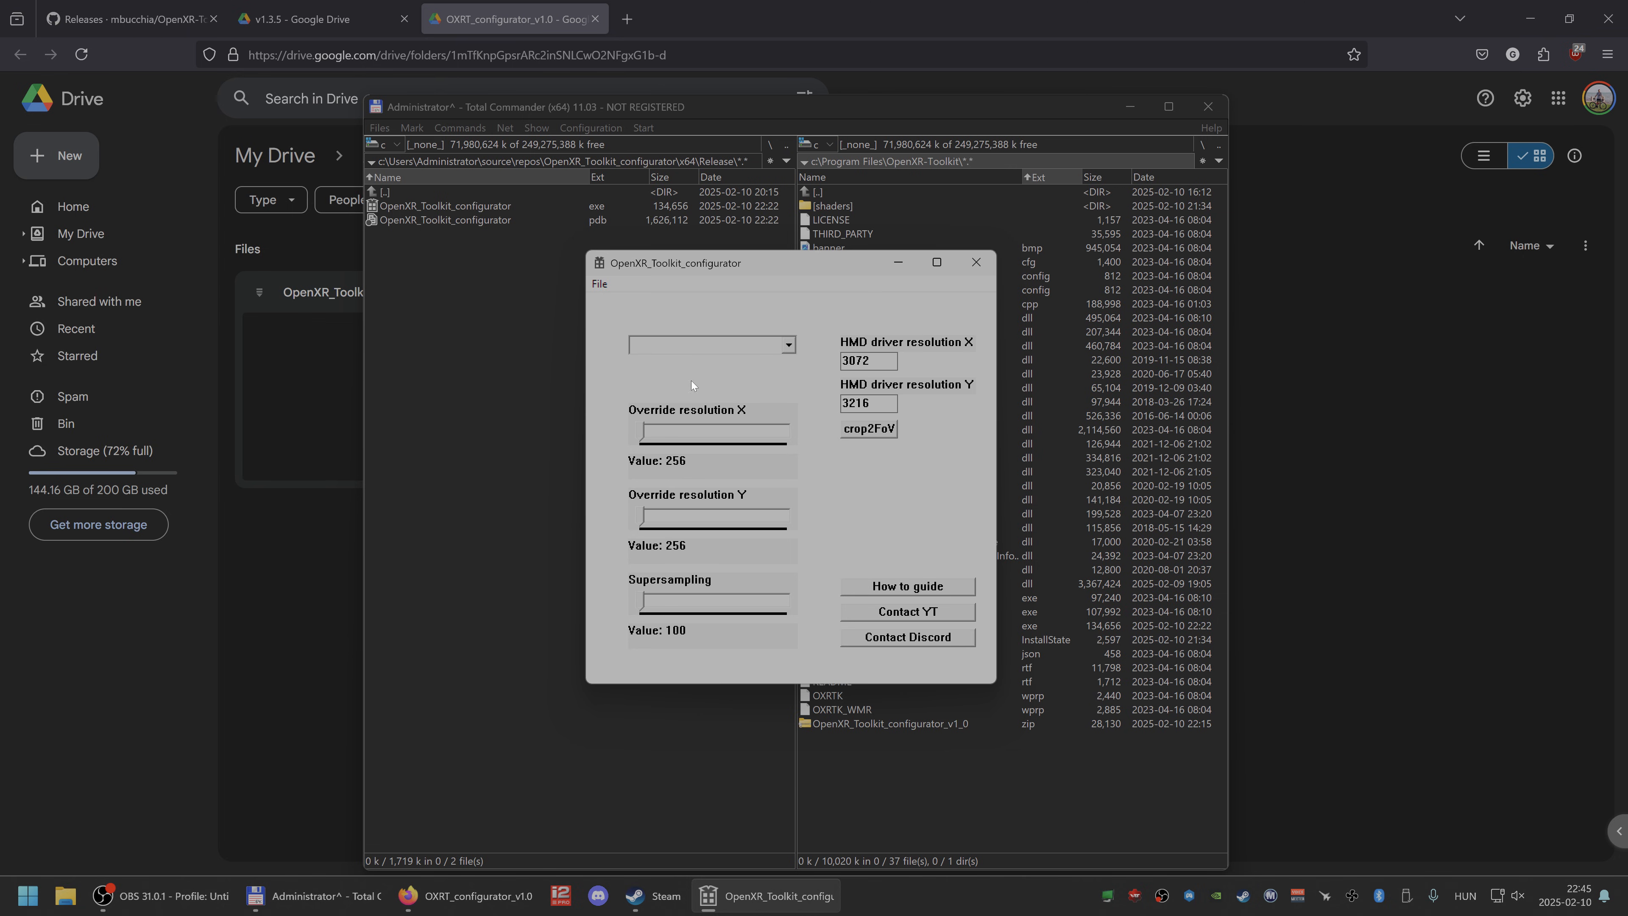
pyautogui.moveTo(619, 393)
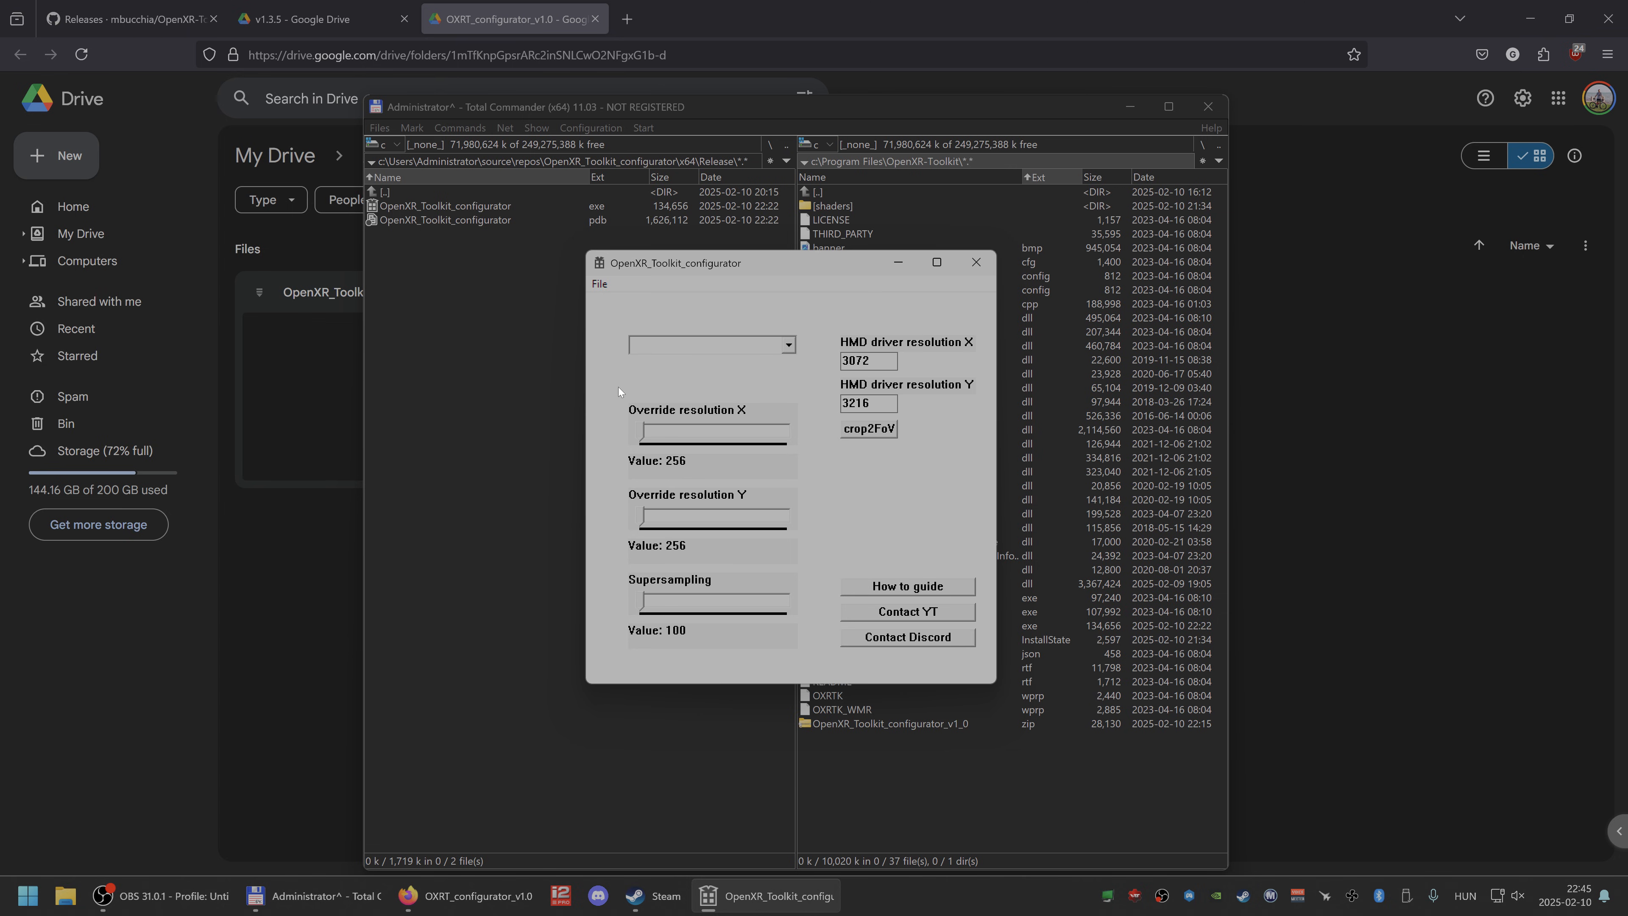
pyautogui.moveTo(863, 309)
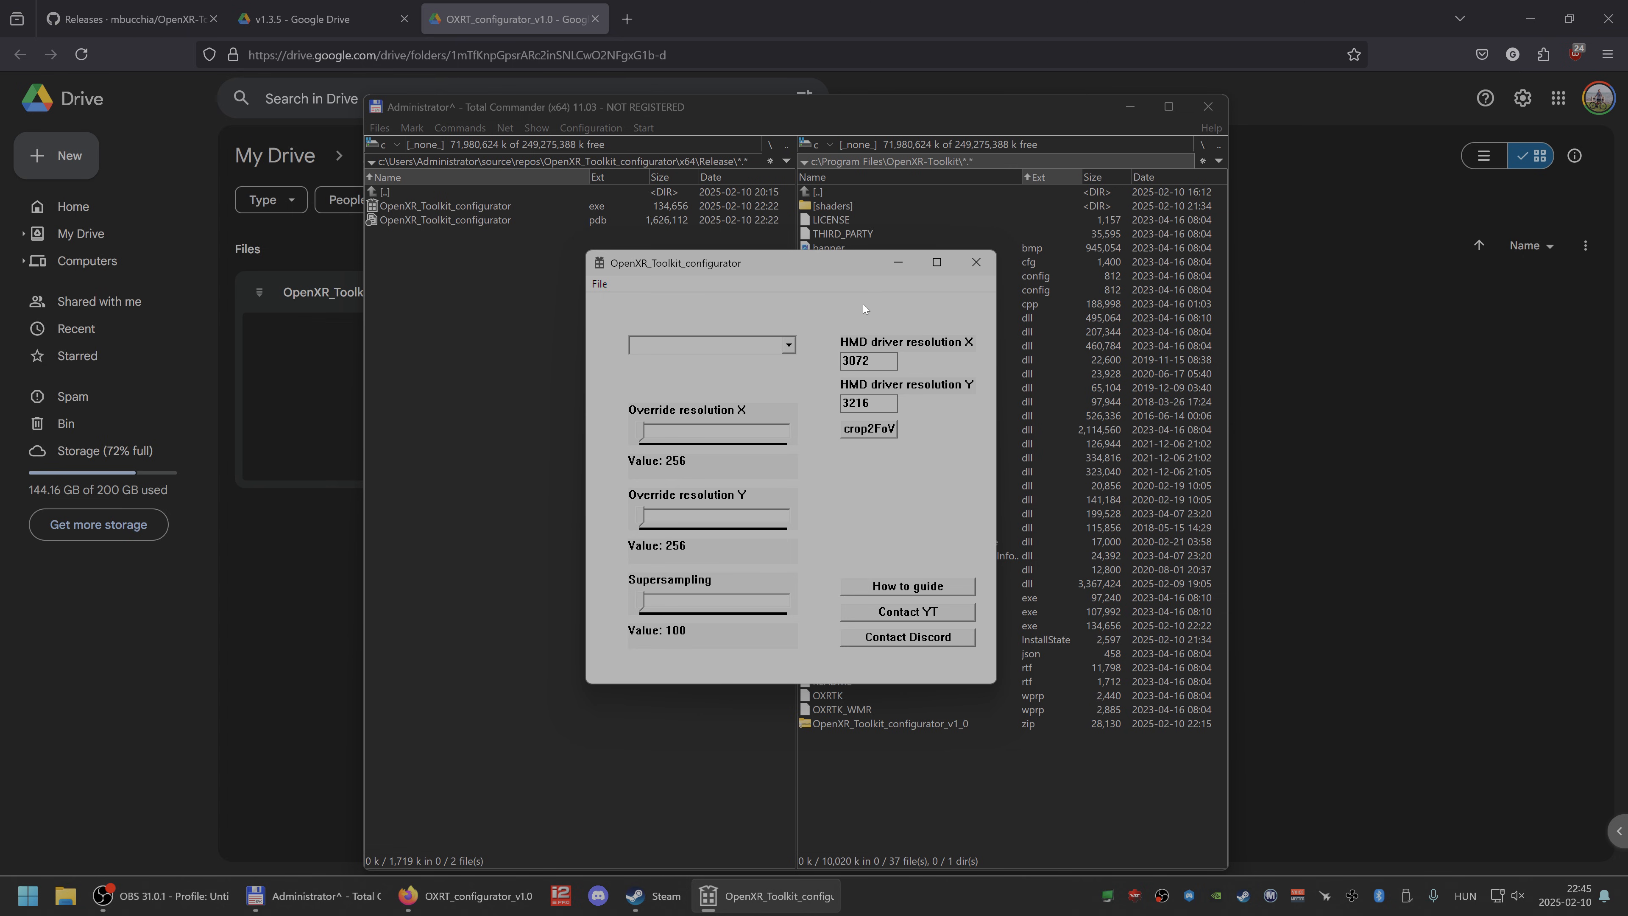
pyautogui.moveTo(888, 305)
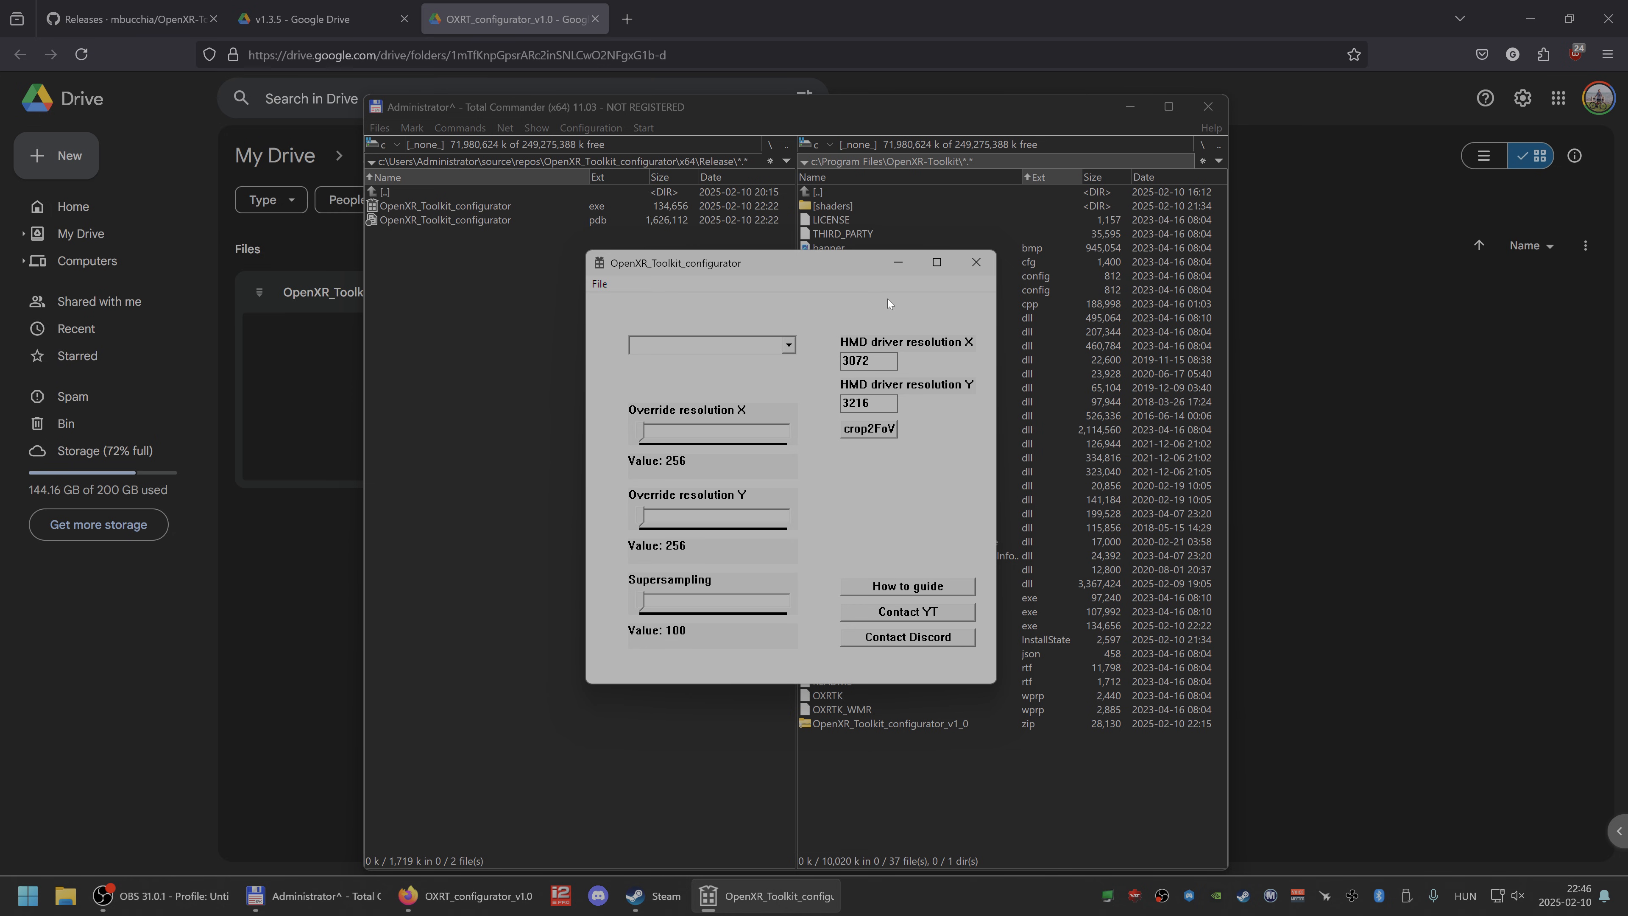